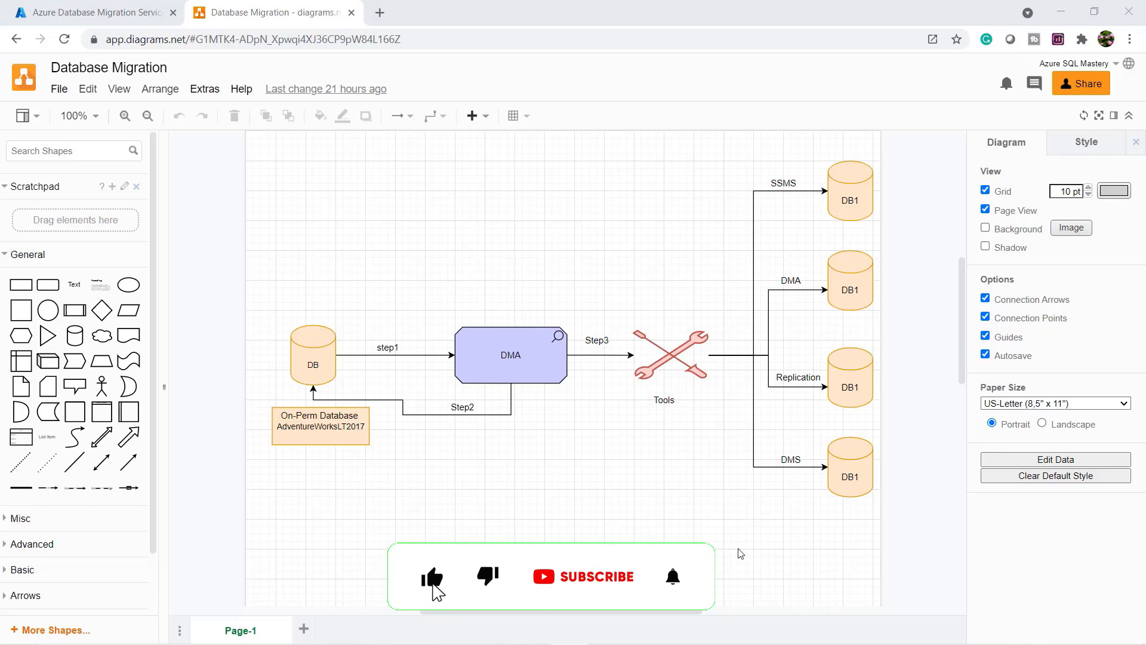
- Search the portal for 'database migr' and open the empty Azure Database Migration Services list
click(849, 465)
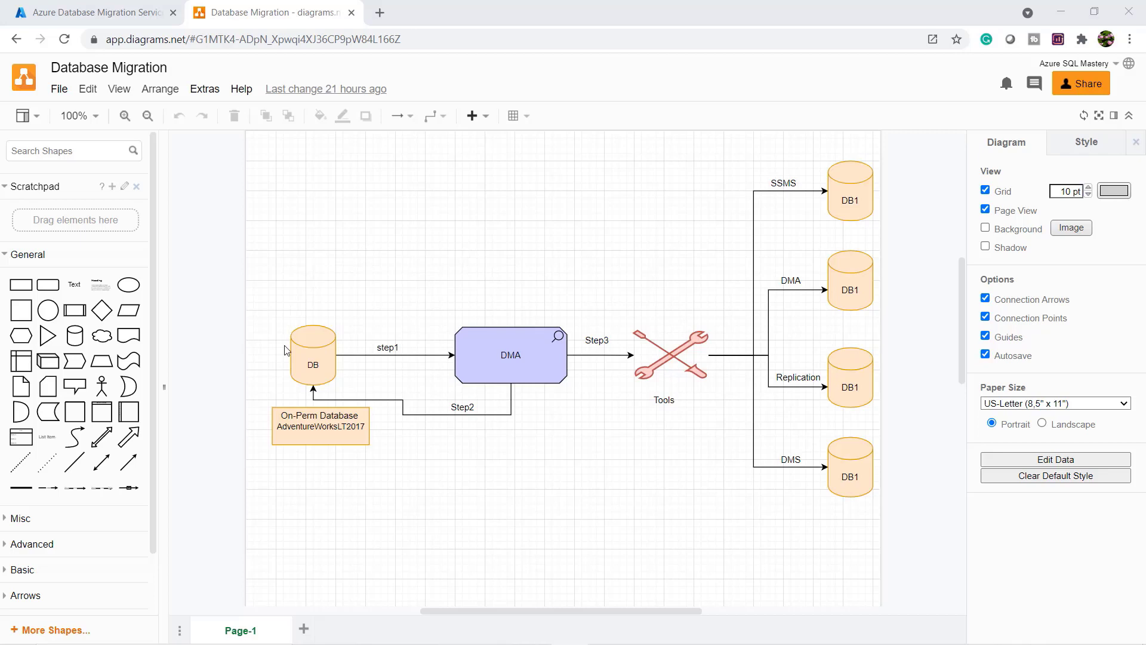
mouse_move(534, 423)
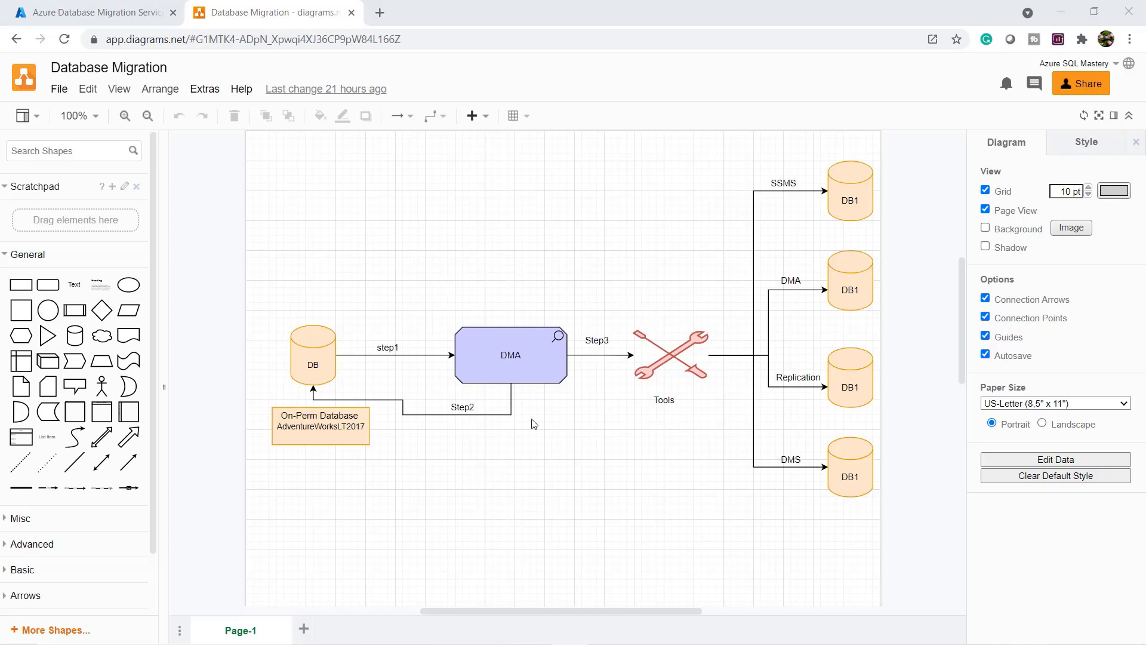
mouse_move(532, 410)
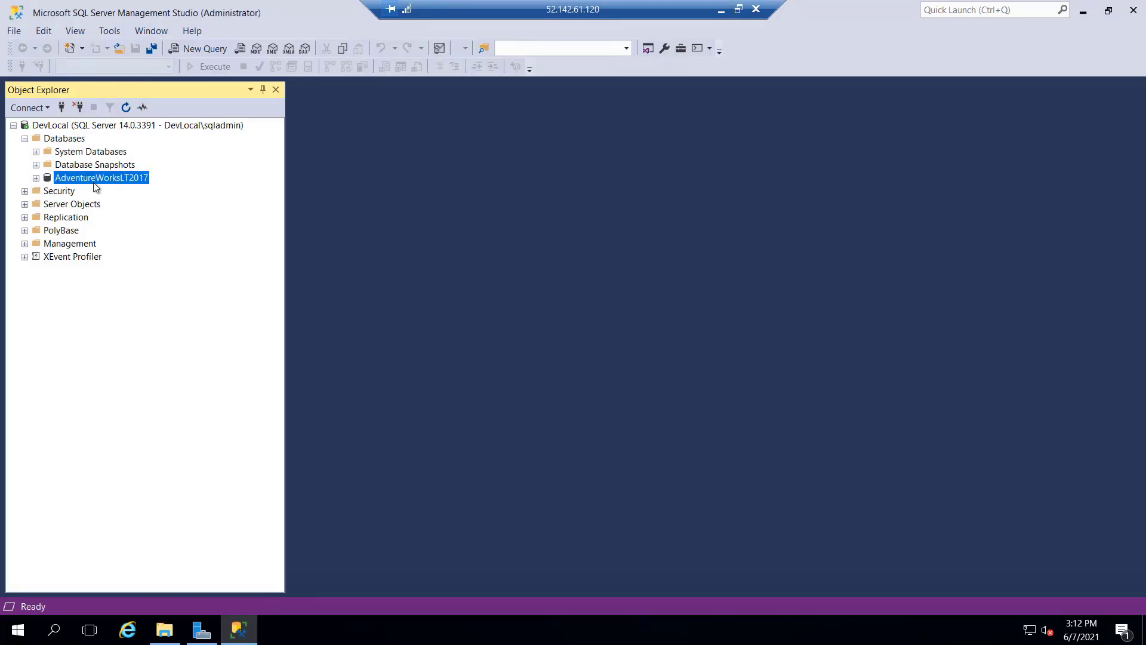
mouse_move(719, 13)
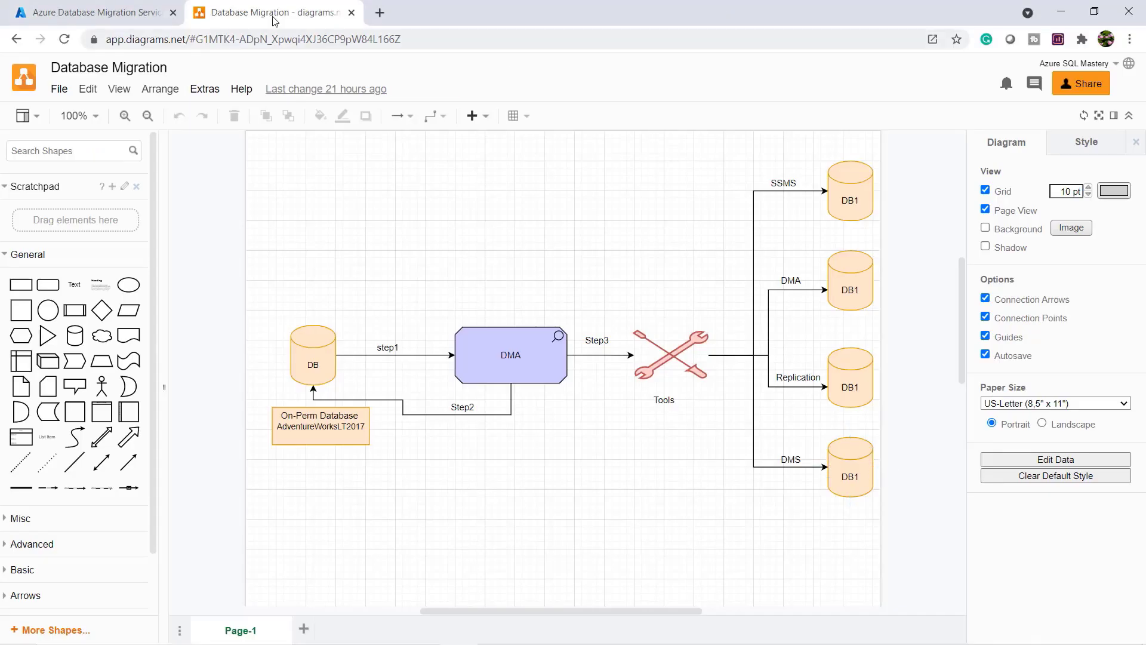
click(90, 12)
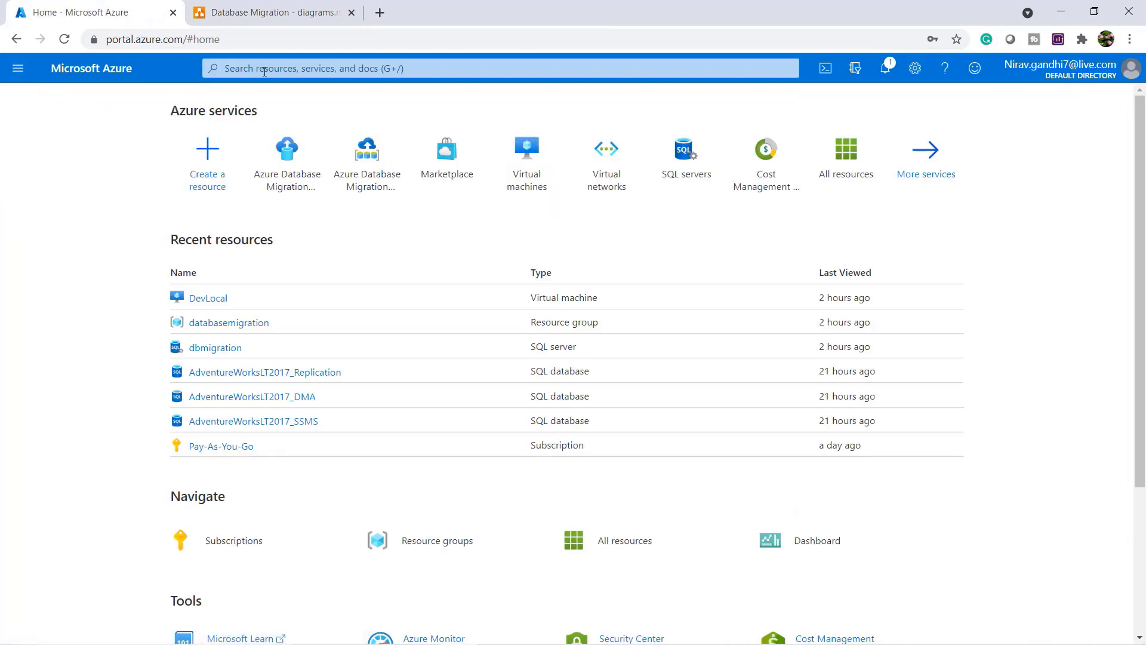
text(database)
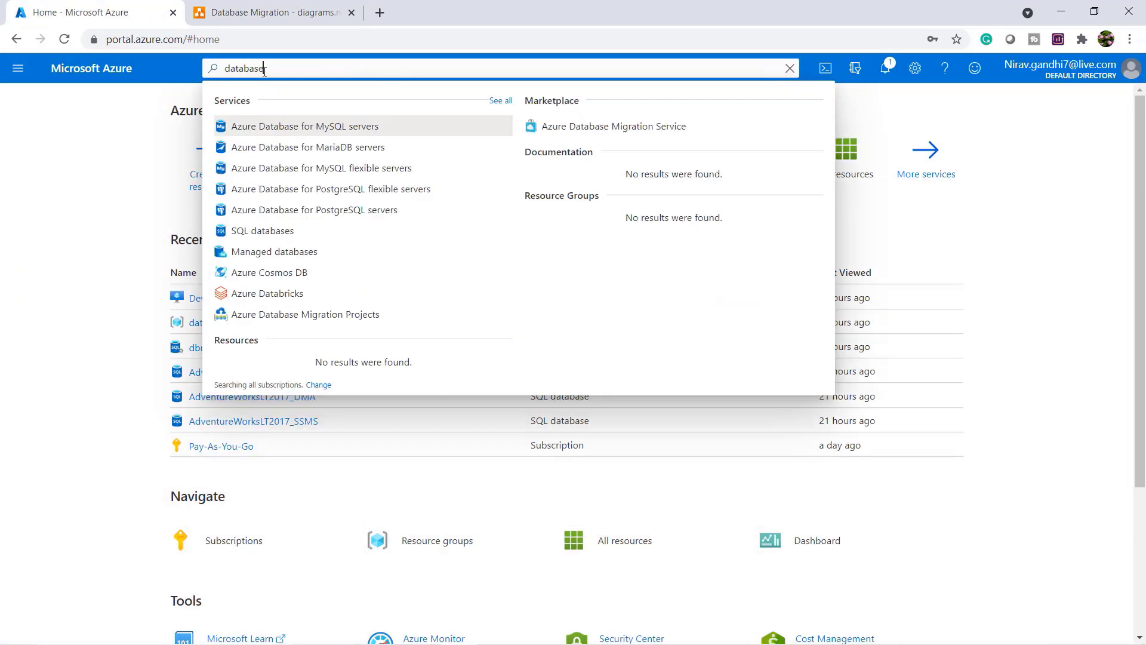
text(migr)
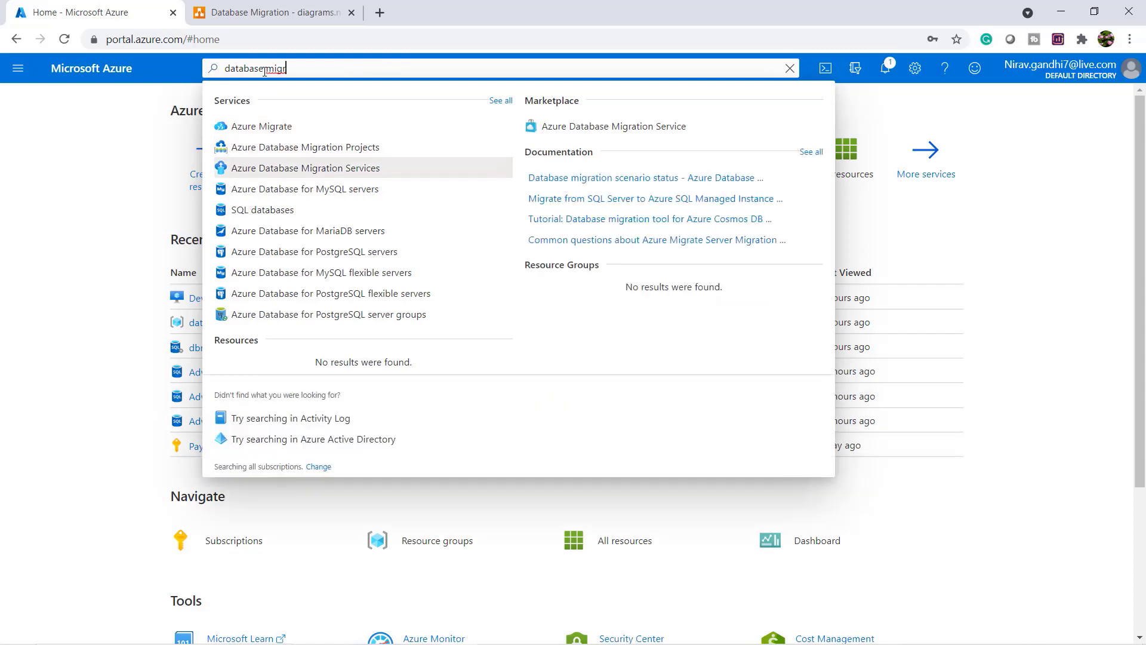
click(305, 169)
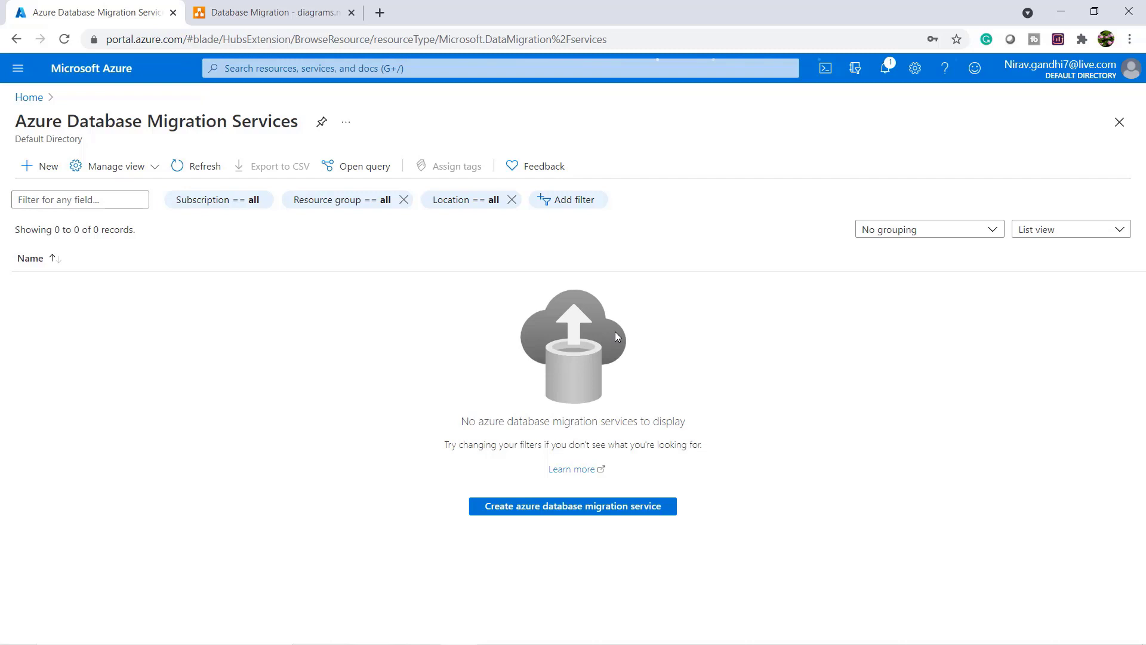
- Start a new migration service named DBDMS in resource group databasemigration
click(571, 505)
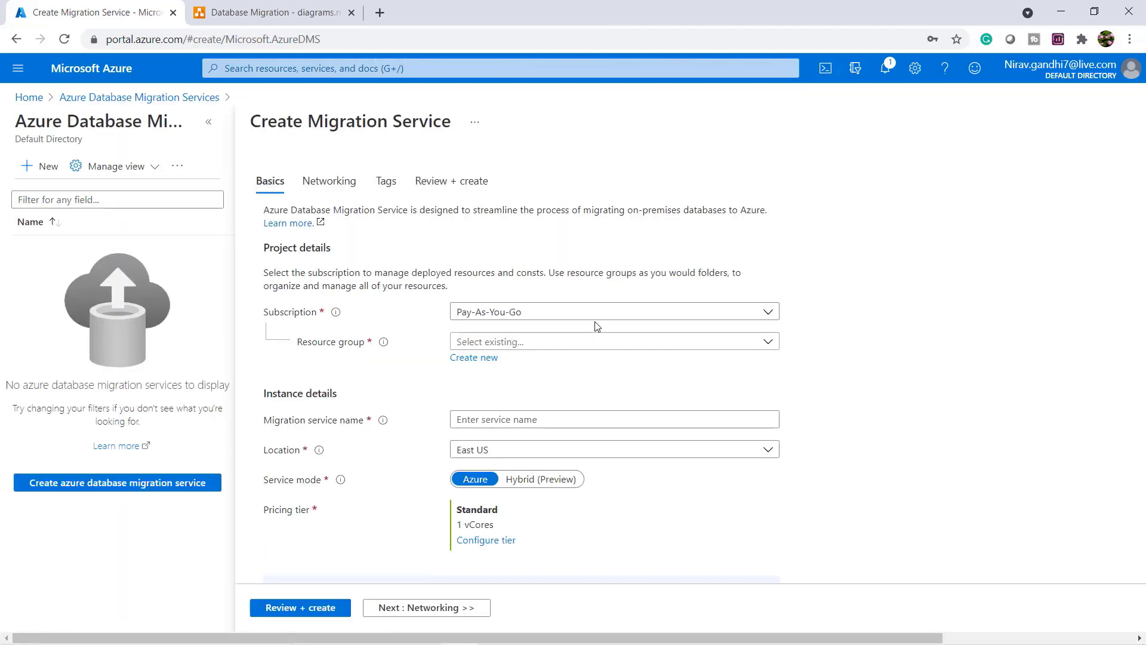
click(612, 341)
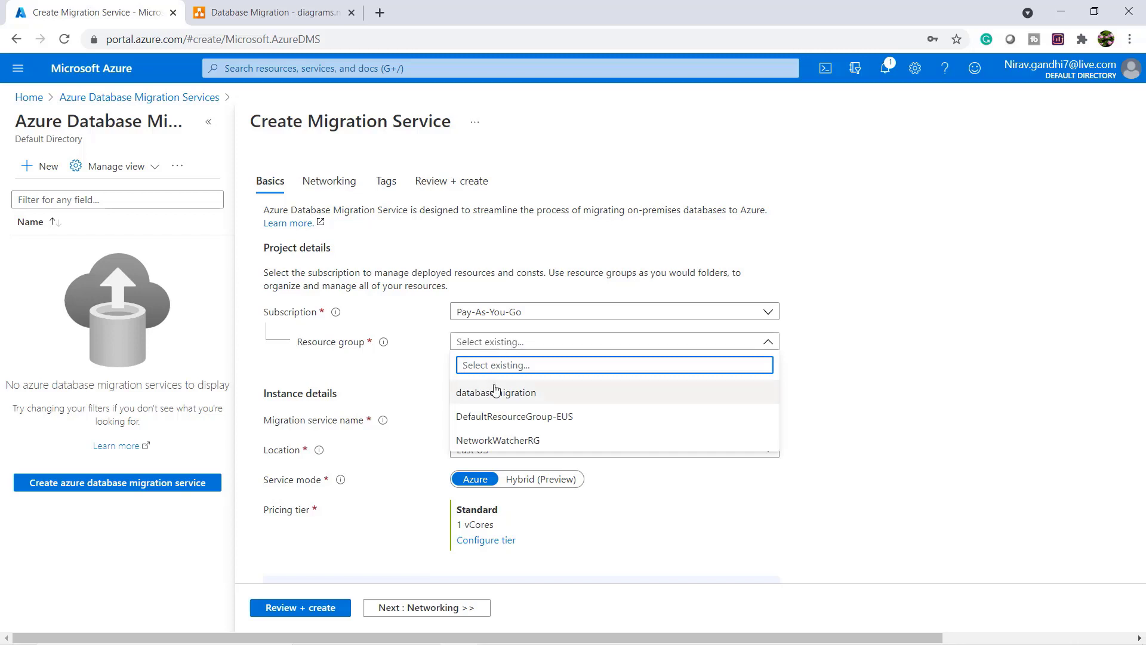
click(495, 391)
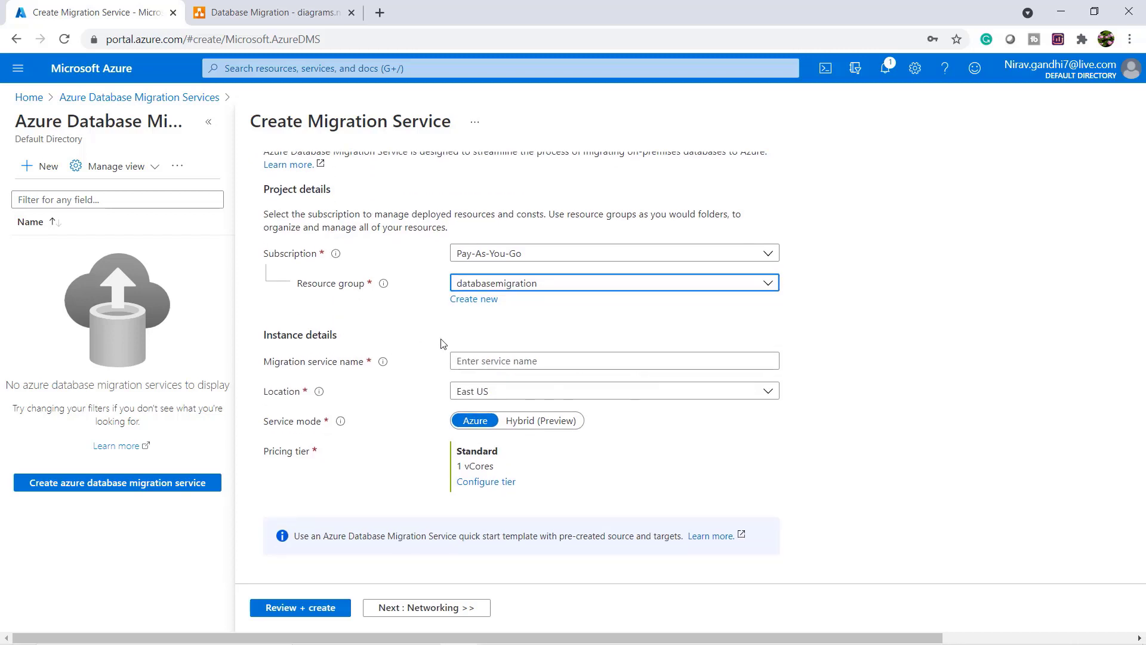
click(613, 360)
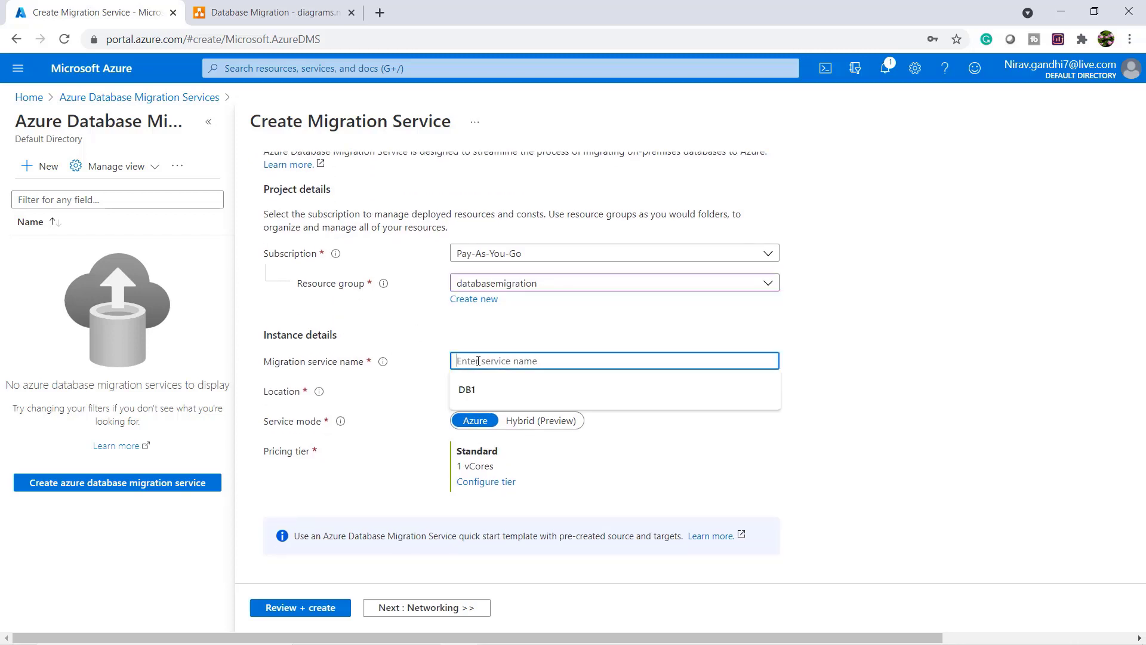
text(DBDMS)
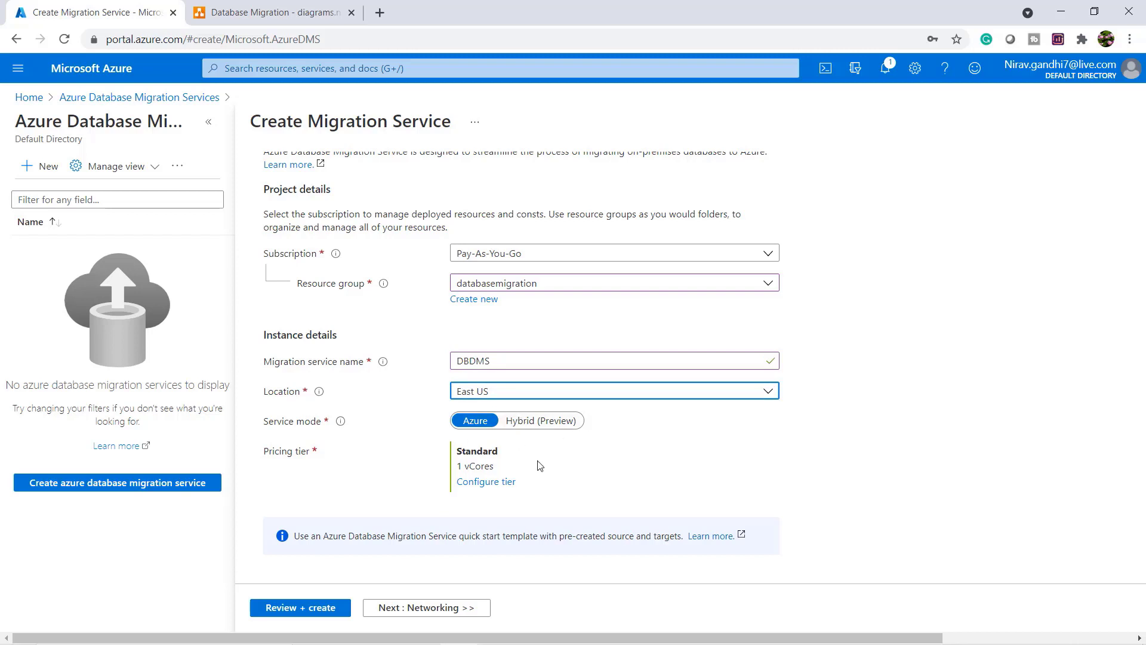
mouse_move(482, 500)
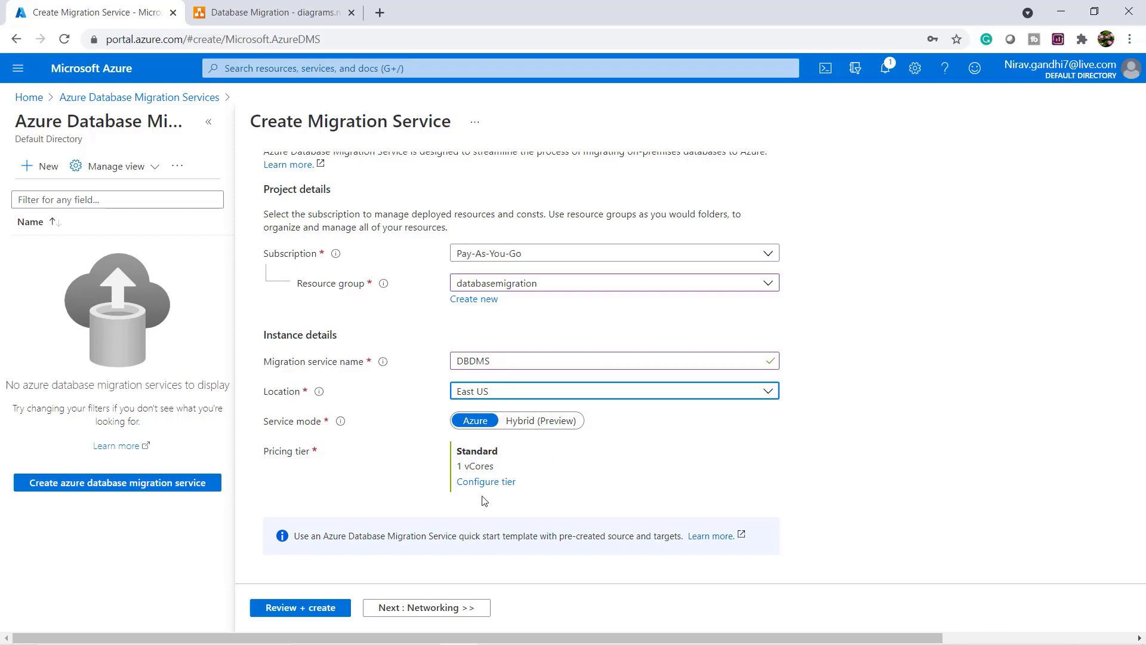
- Keep the Standard 1 vCore tier and advance past Networking and Tags to Review + create
click(486, 481)
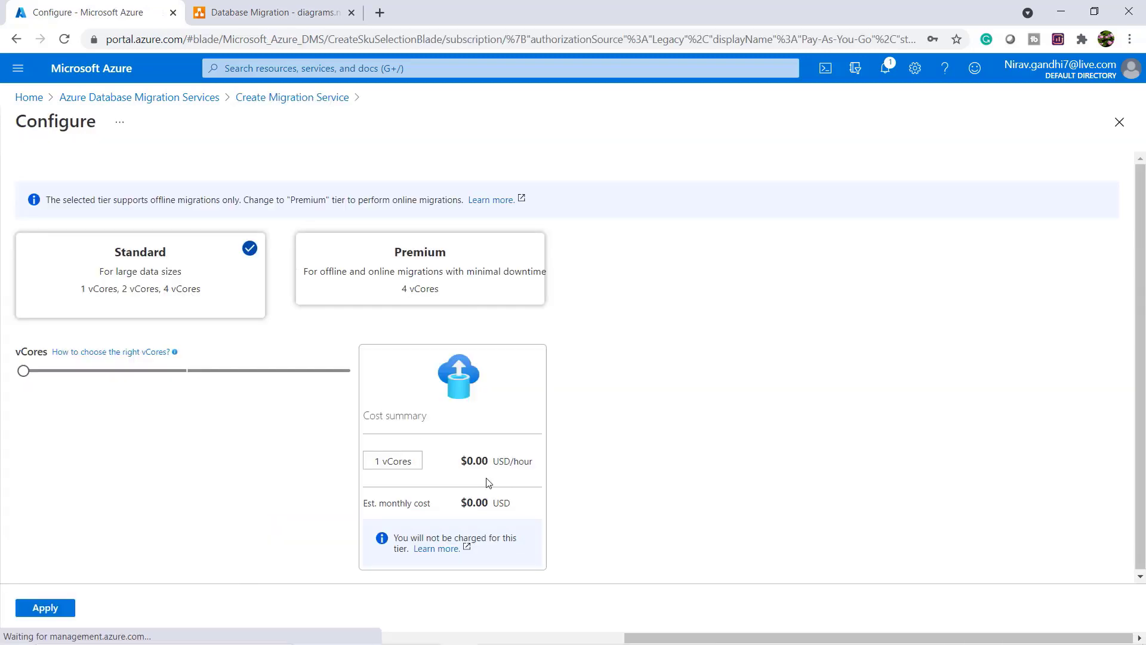
click(45, 608)
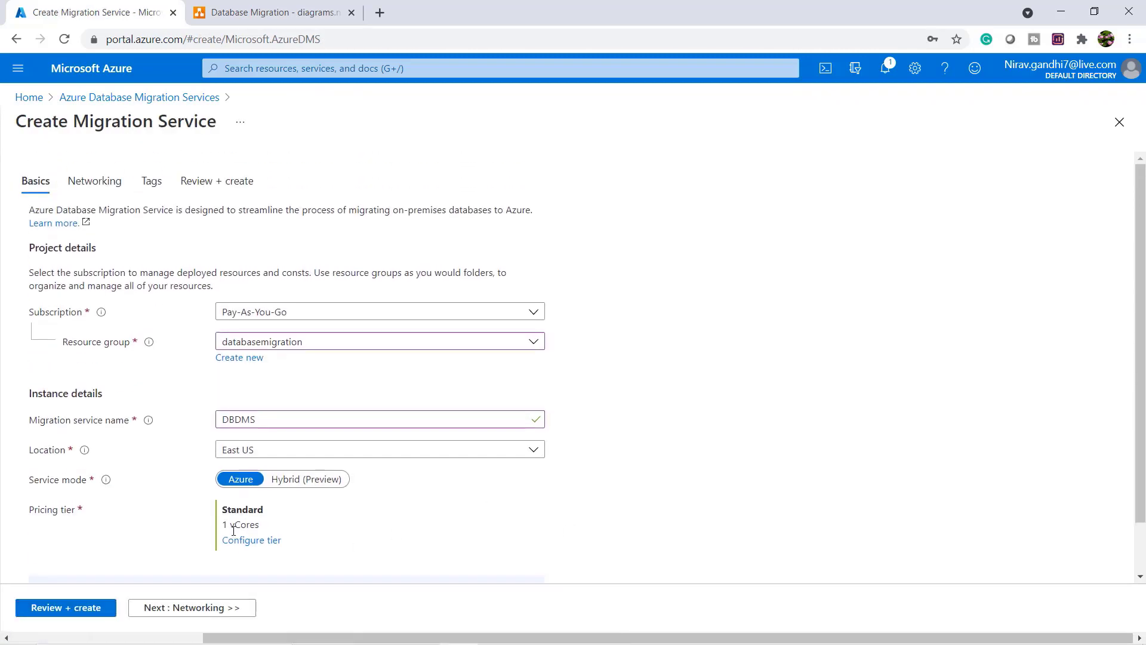
click(95, 180)
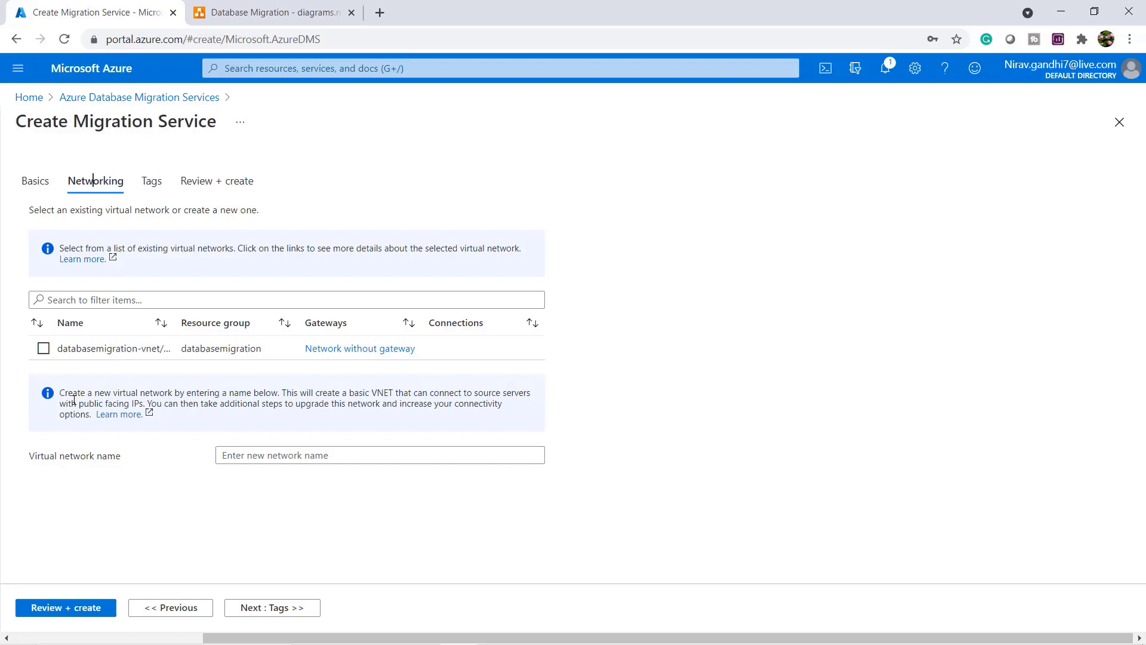
click(42, 348)
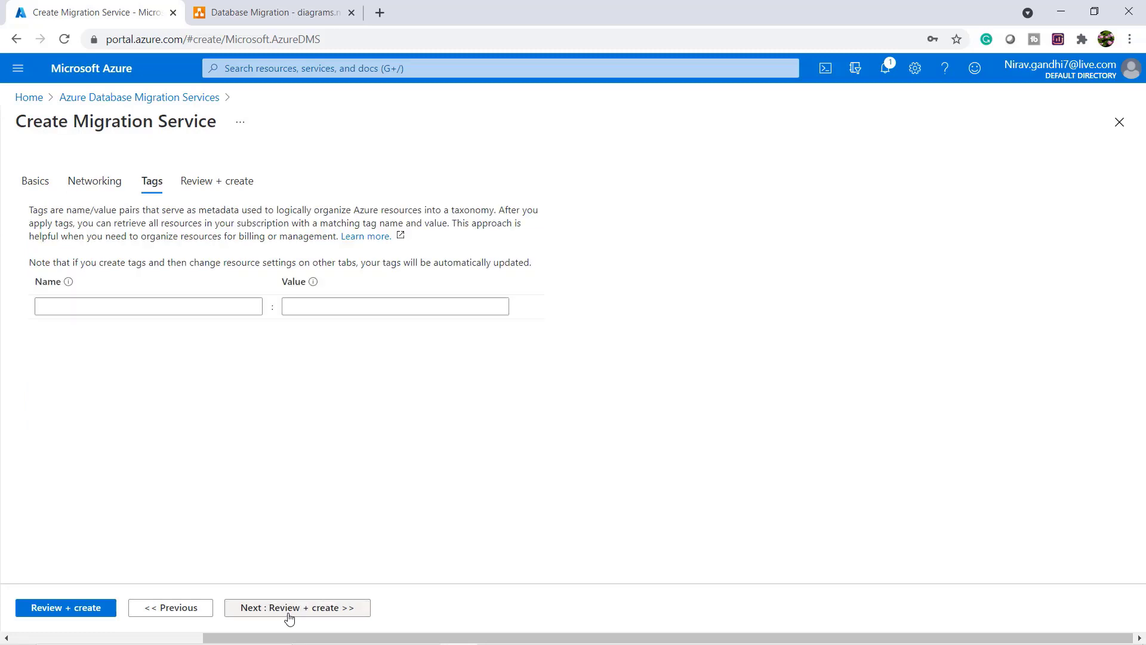
click(296, 608)
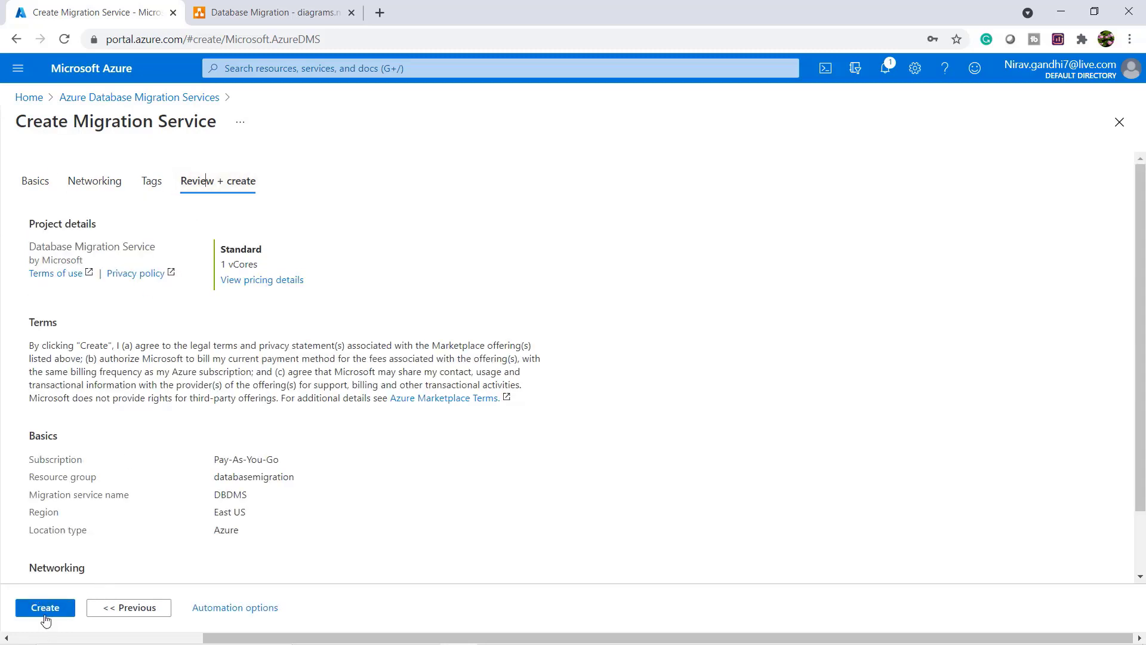
- Deploy DBDMS and open its overview once deployment completes
click(44, 608)
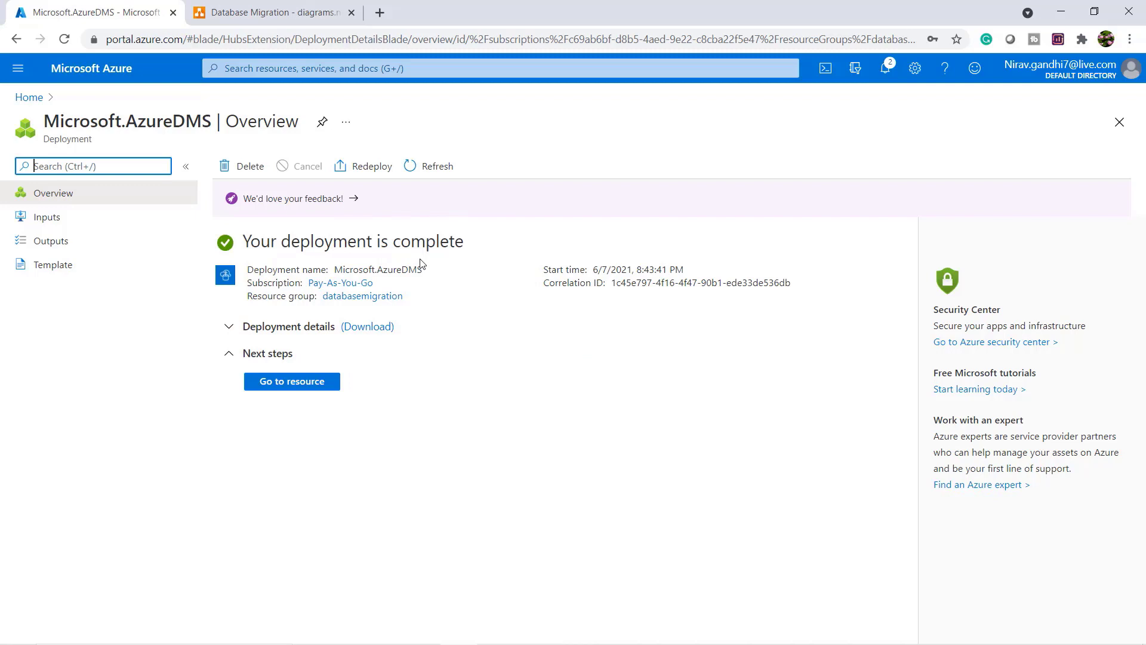
click(292, 381)
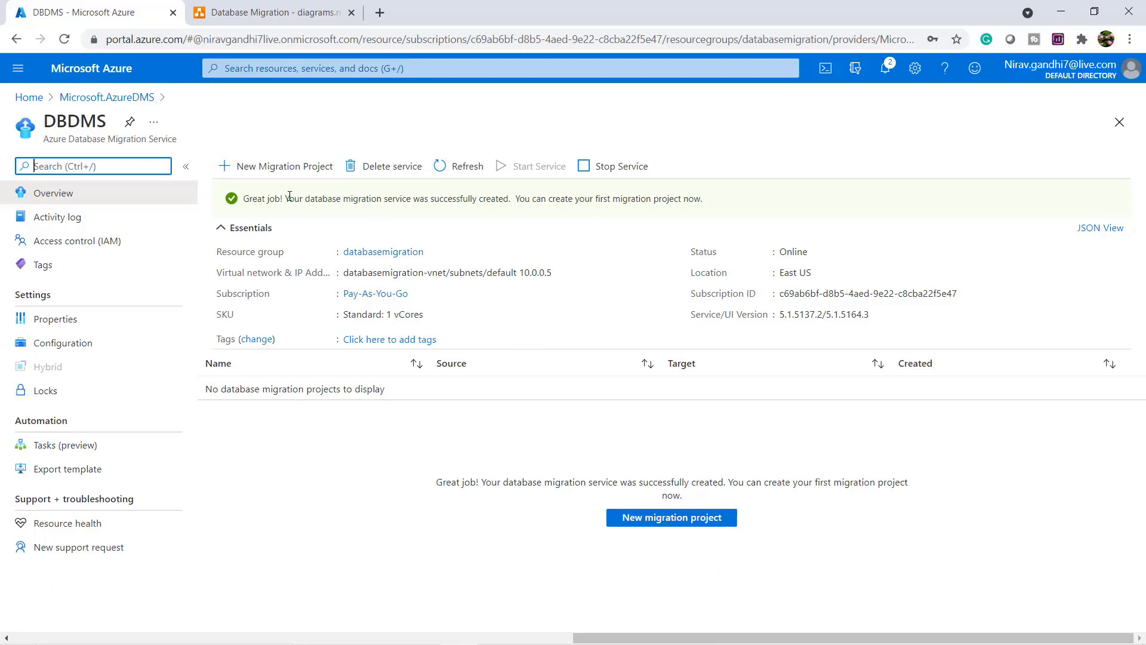
- Create project AdventureWorksLT2017, SQL Server to Azure SQL Database, with activity type 'Create project only'
click(670, 517)
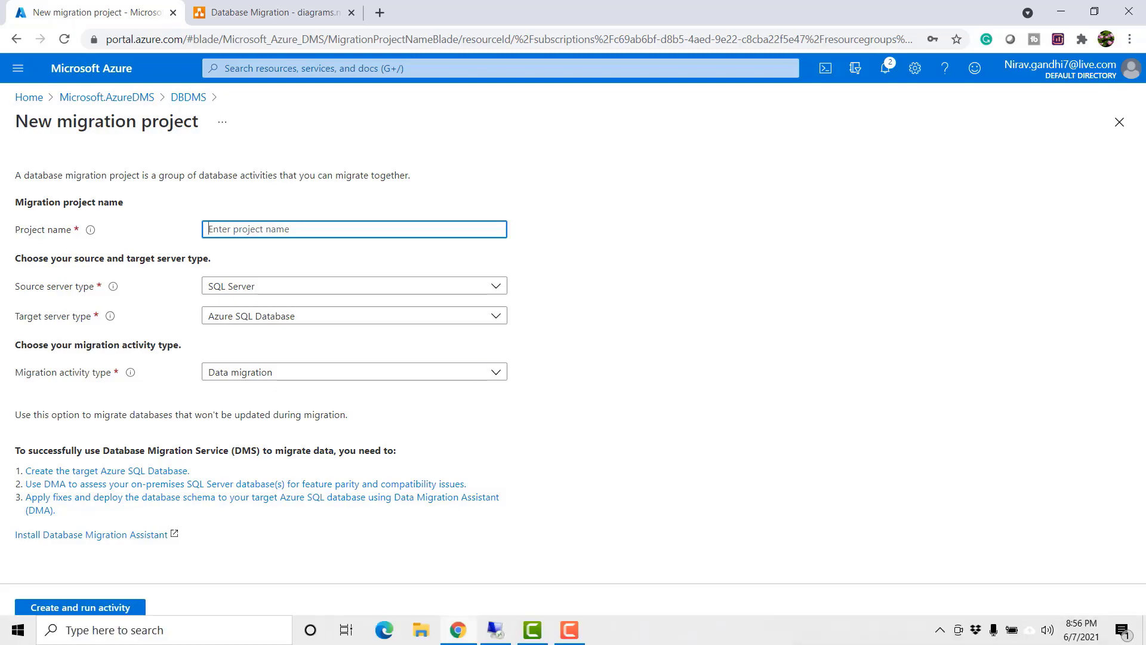
click(238, 629)
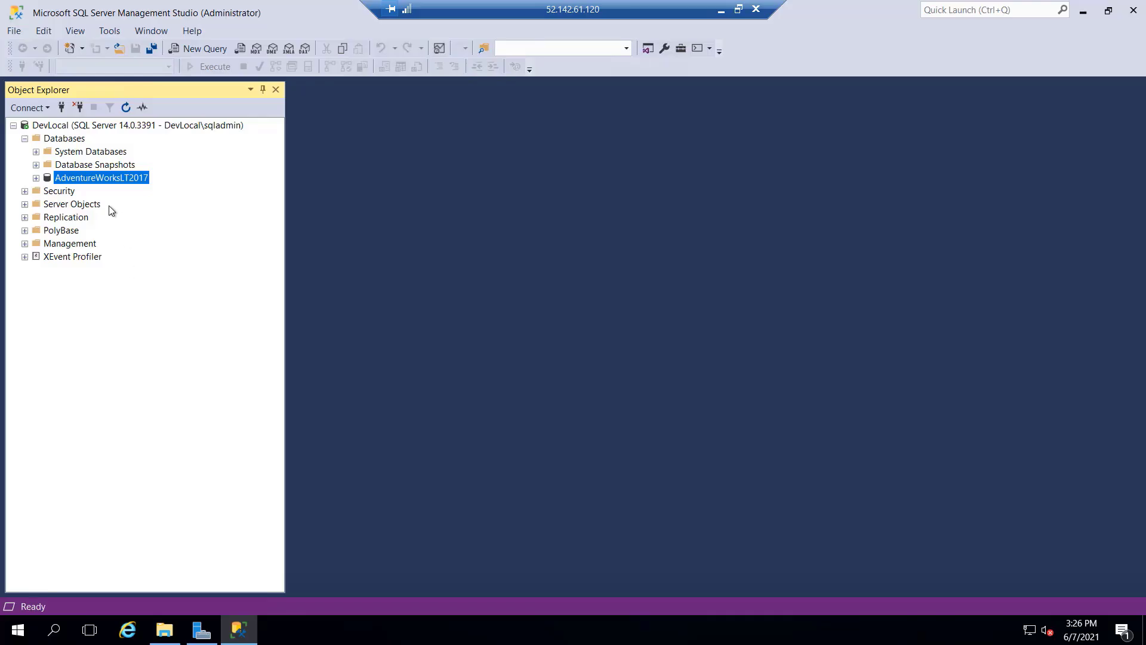
right_click(101, 178)
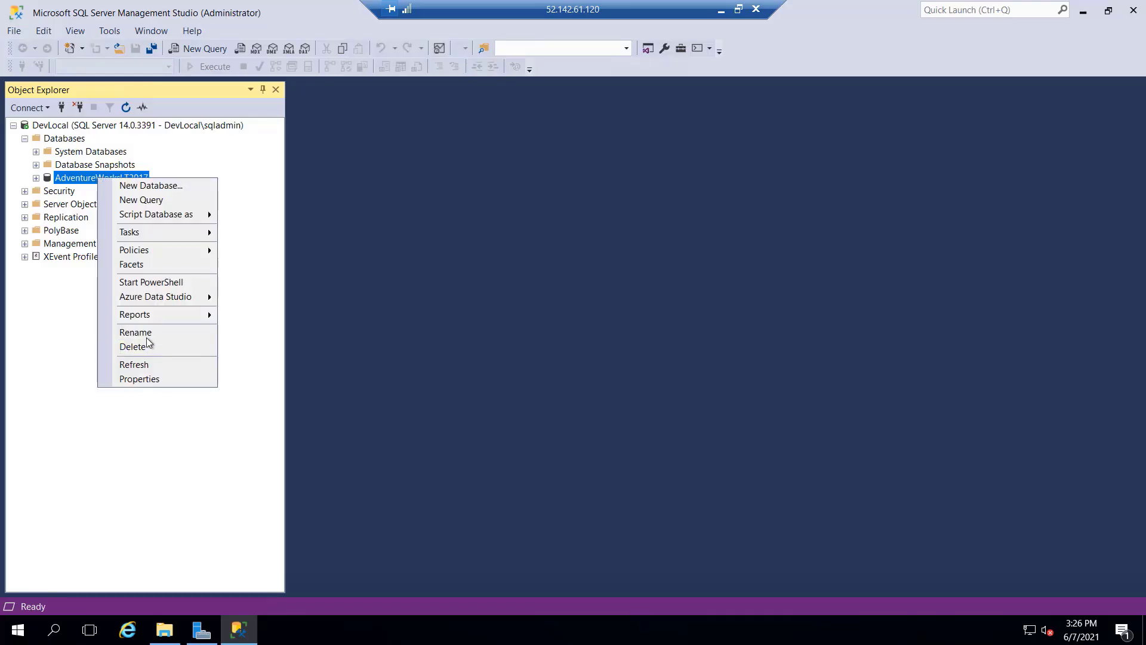
click(136, 332)
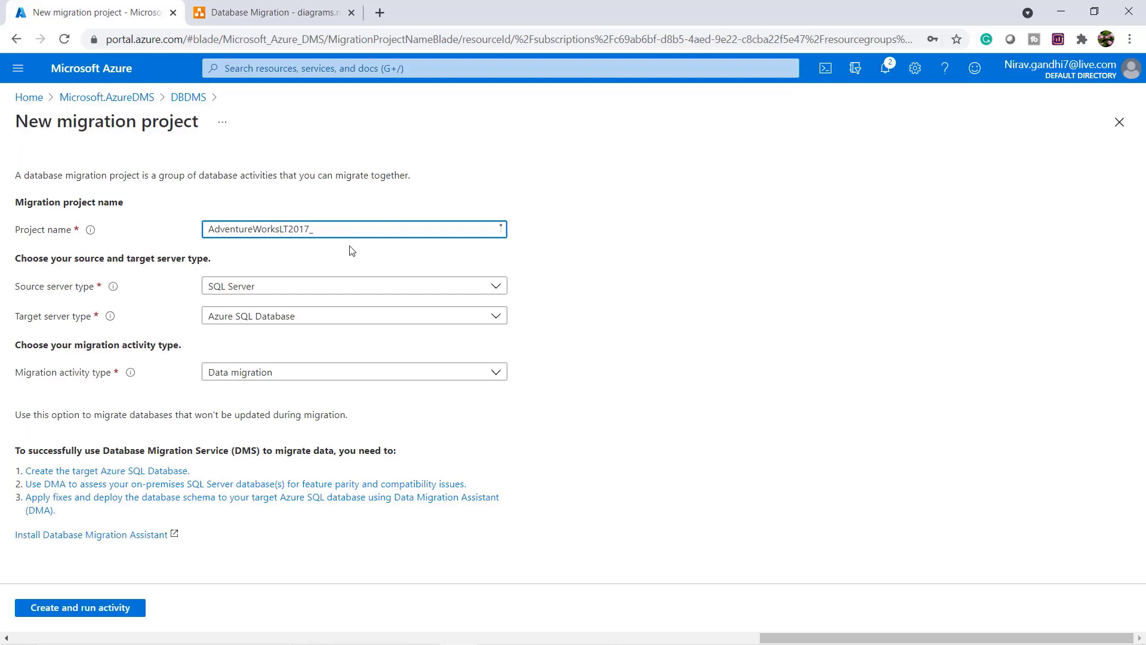
key(Backspace)
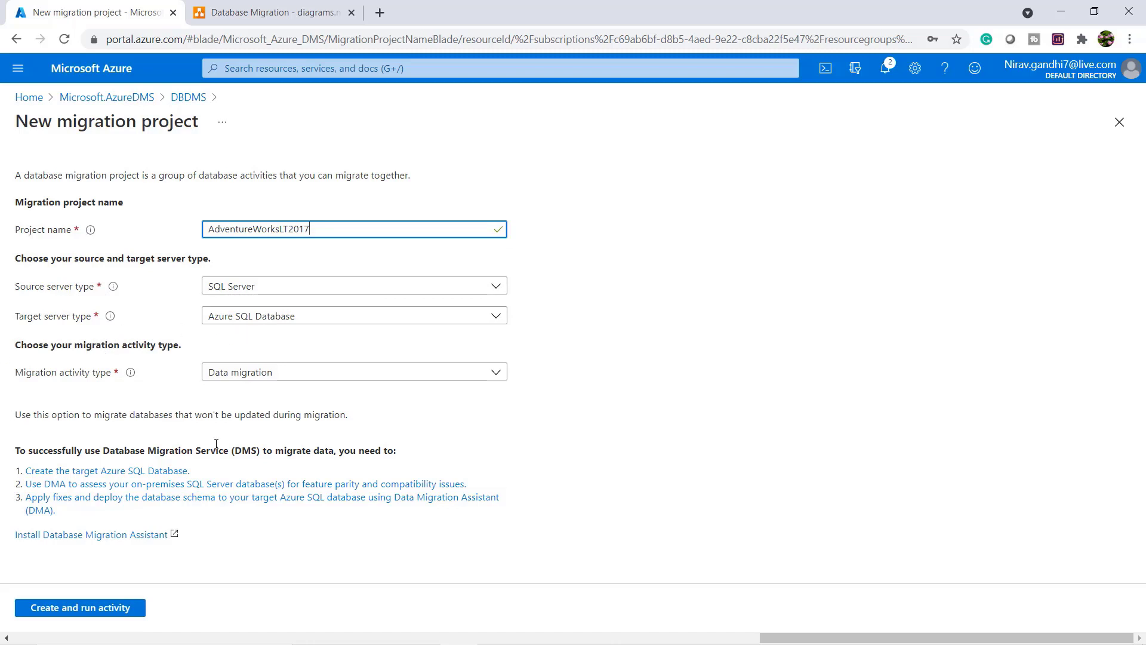
click(354, 372)
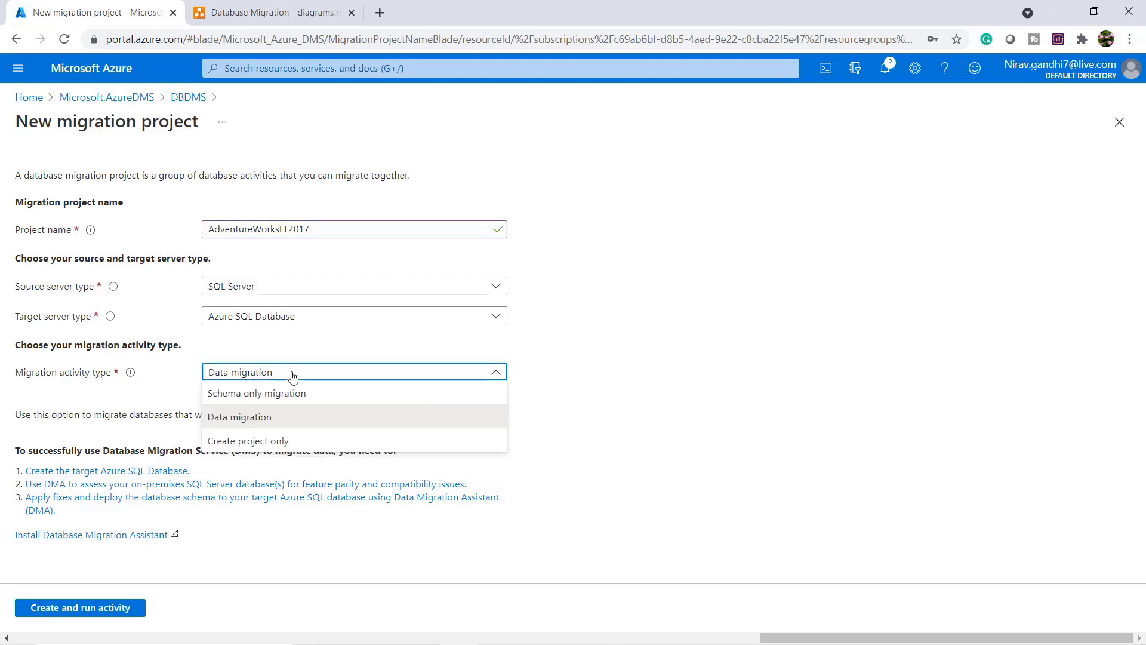
mouse_move(223, 404)
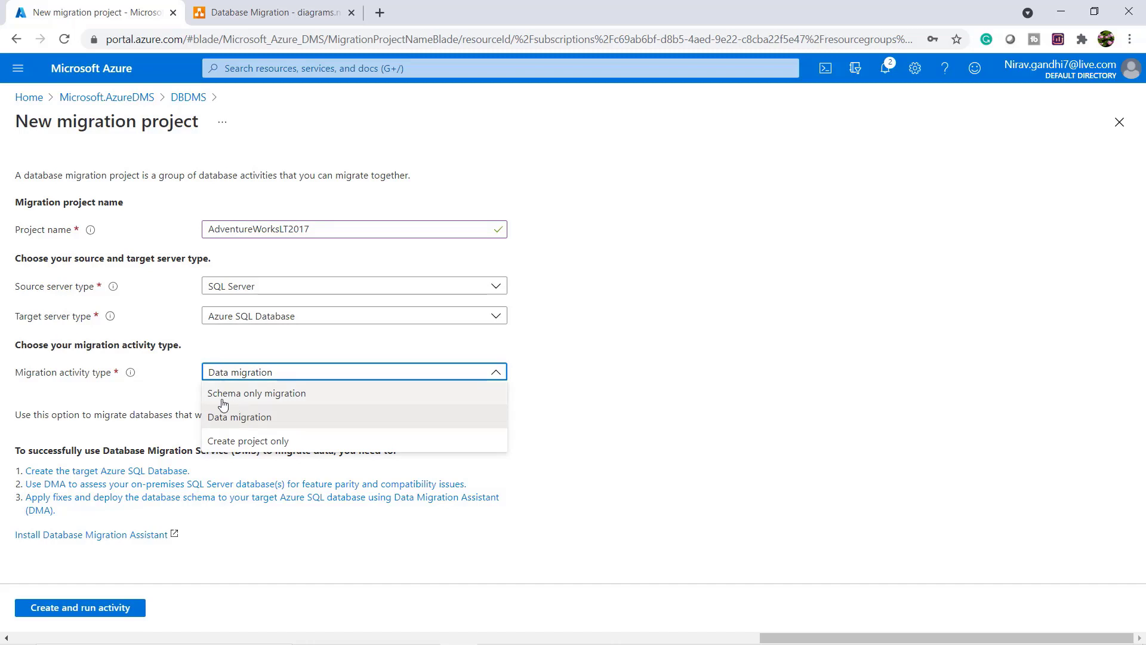
mouse_move(303, 424)
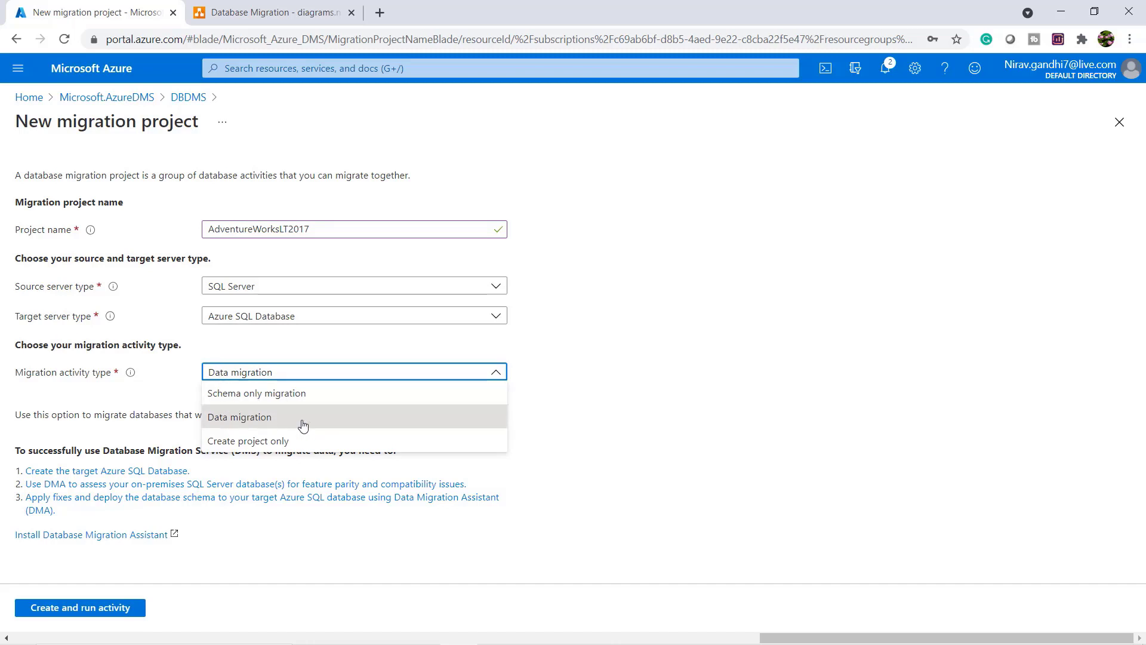
mouse_move(236, 447)
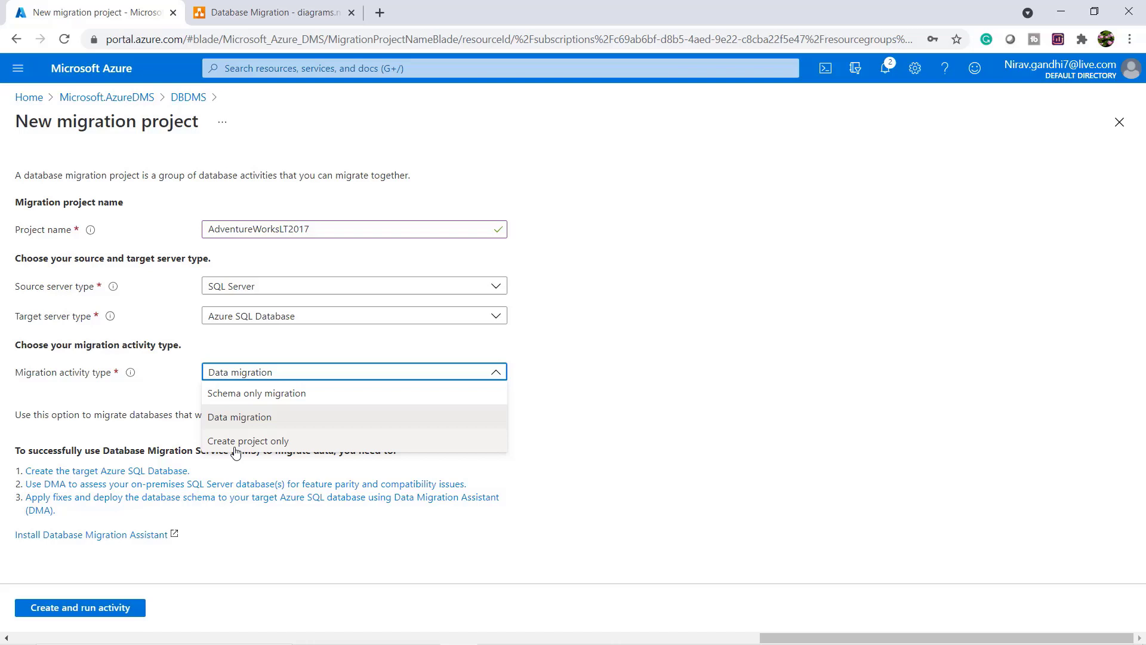
mouse_move(257, 431)
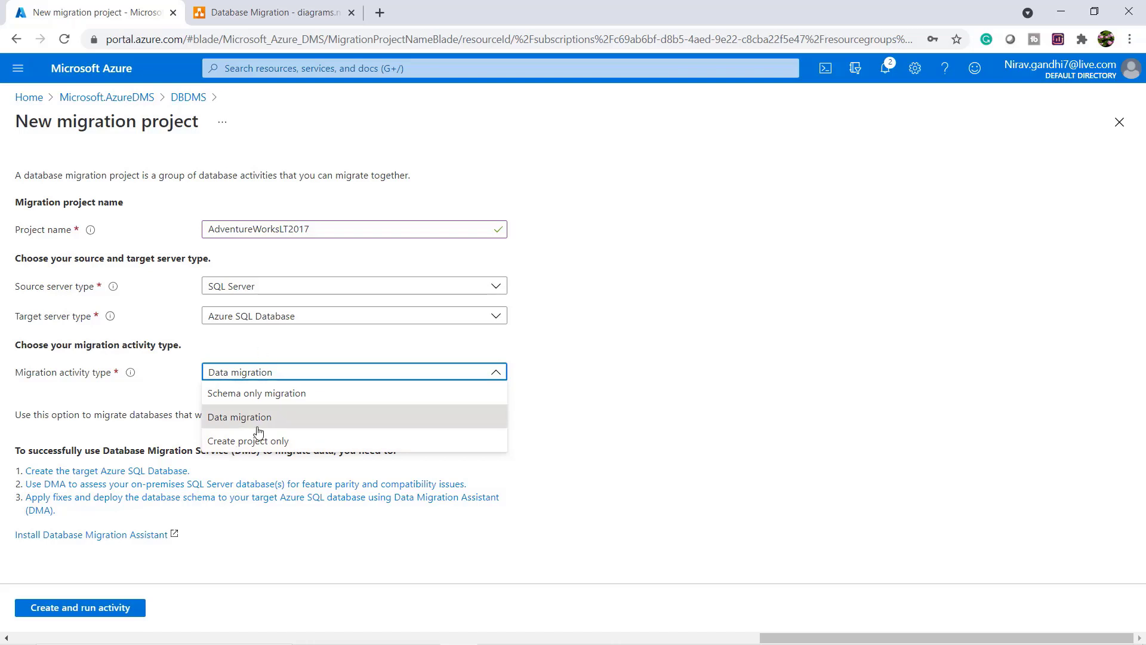
mouse_move(255, 444)
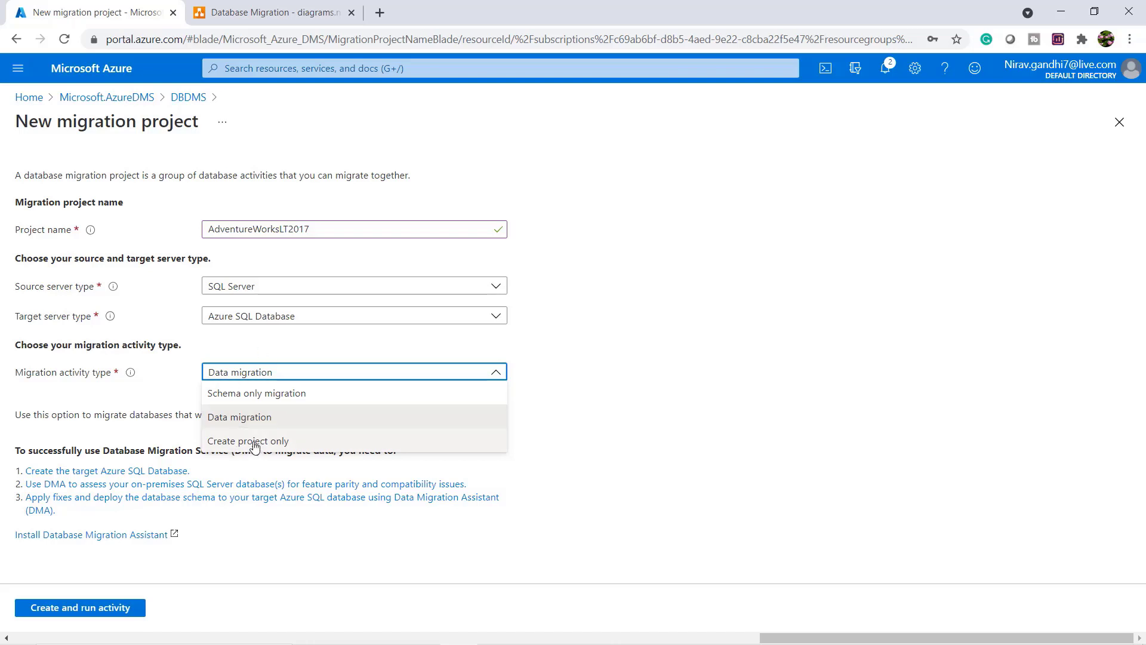
click(248, 440)
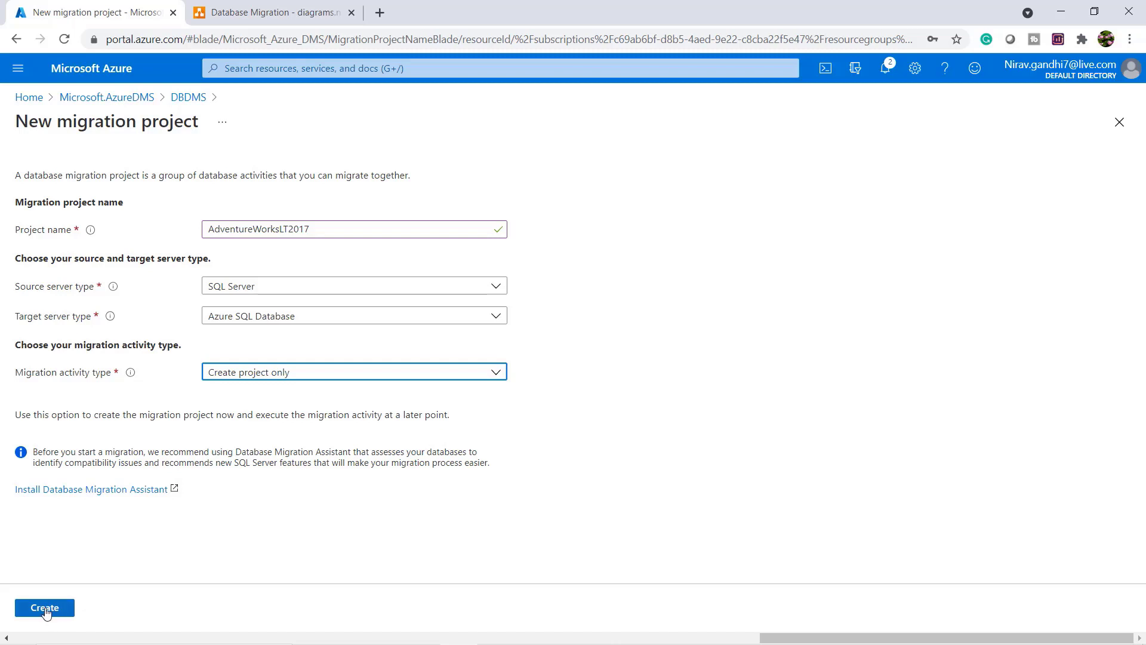
click(43, 607)
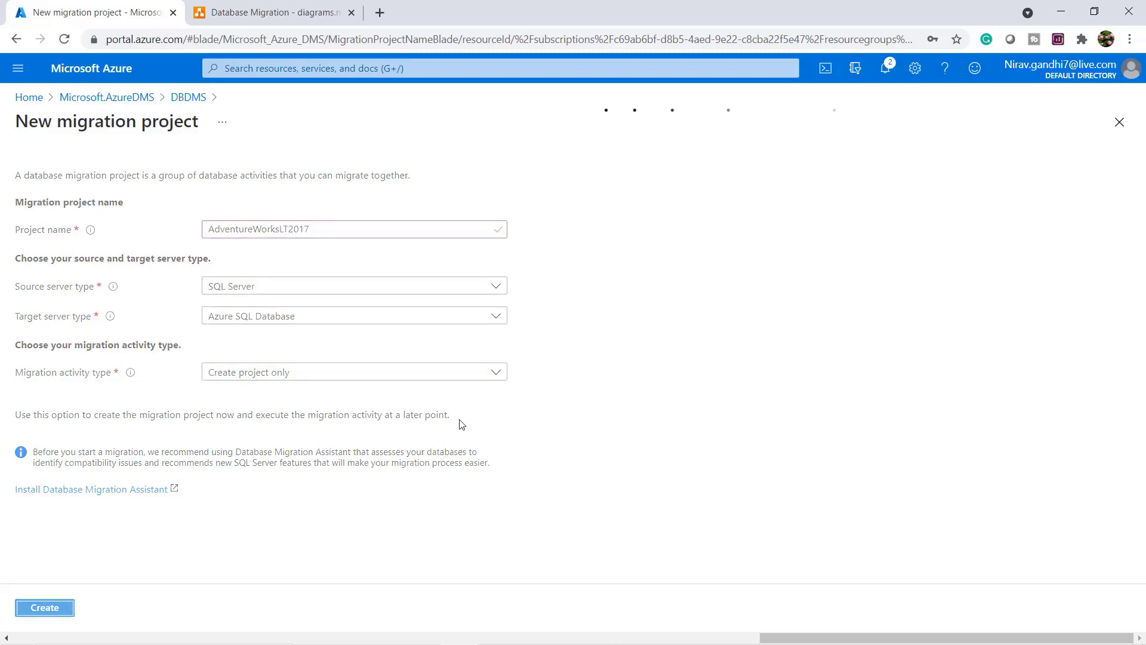
- Wait for deployment, then open the AdventureWorksLT2017 project overview
click(44, 607)
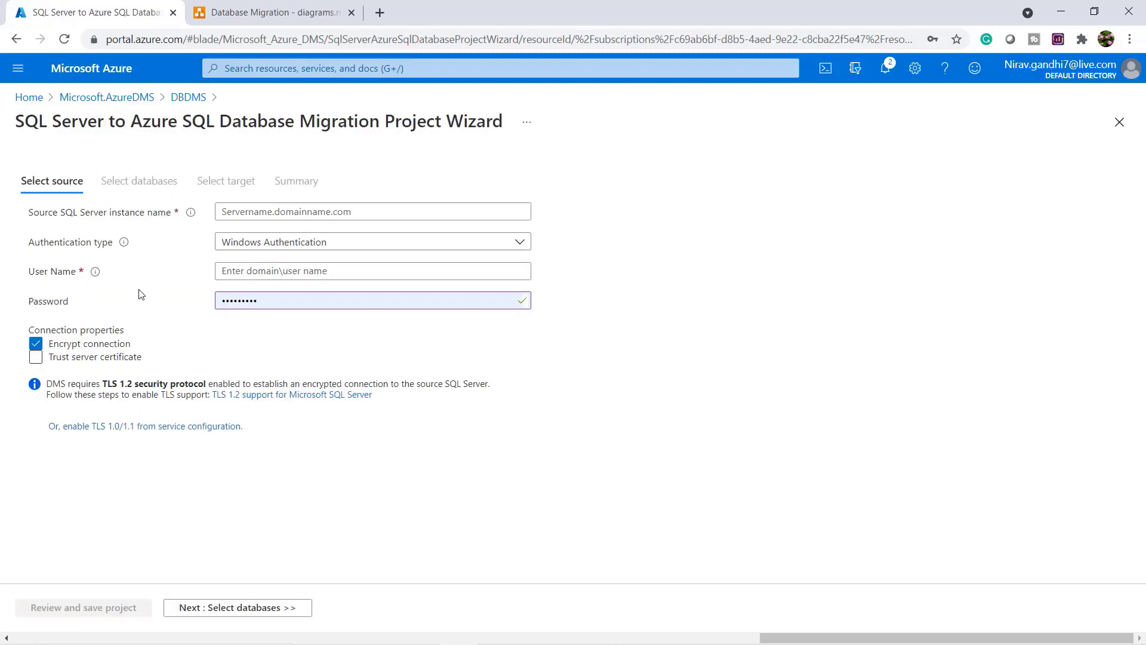
mouse_move(178, 97)
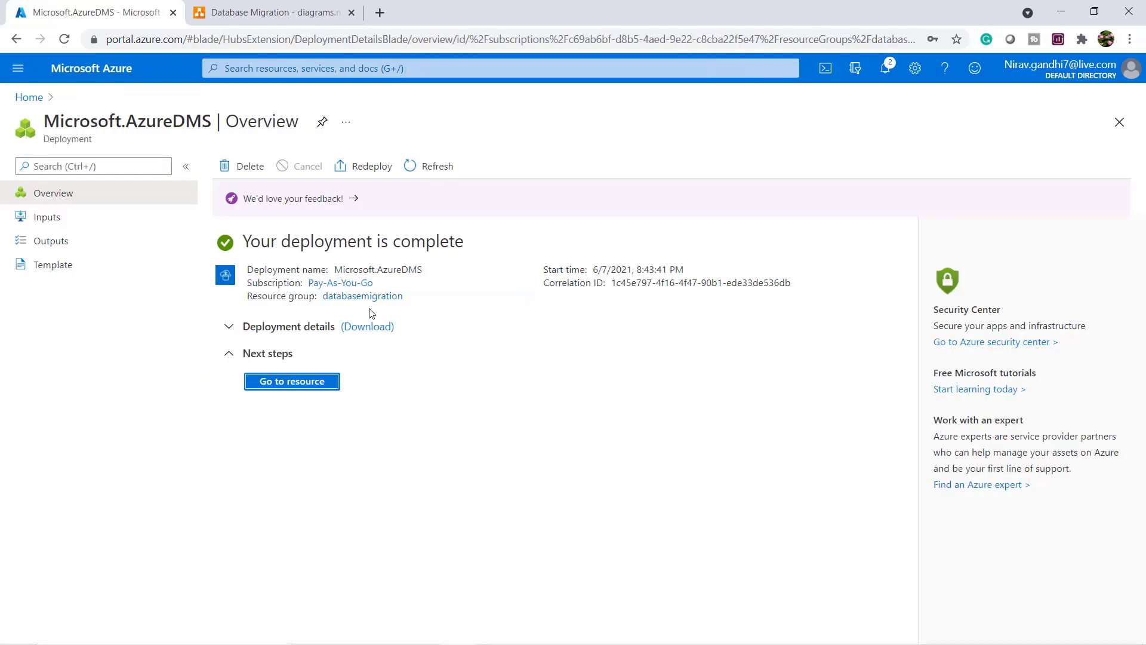
click(291, 380)
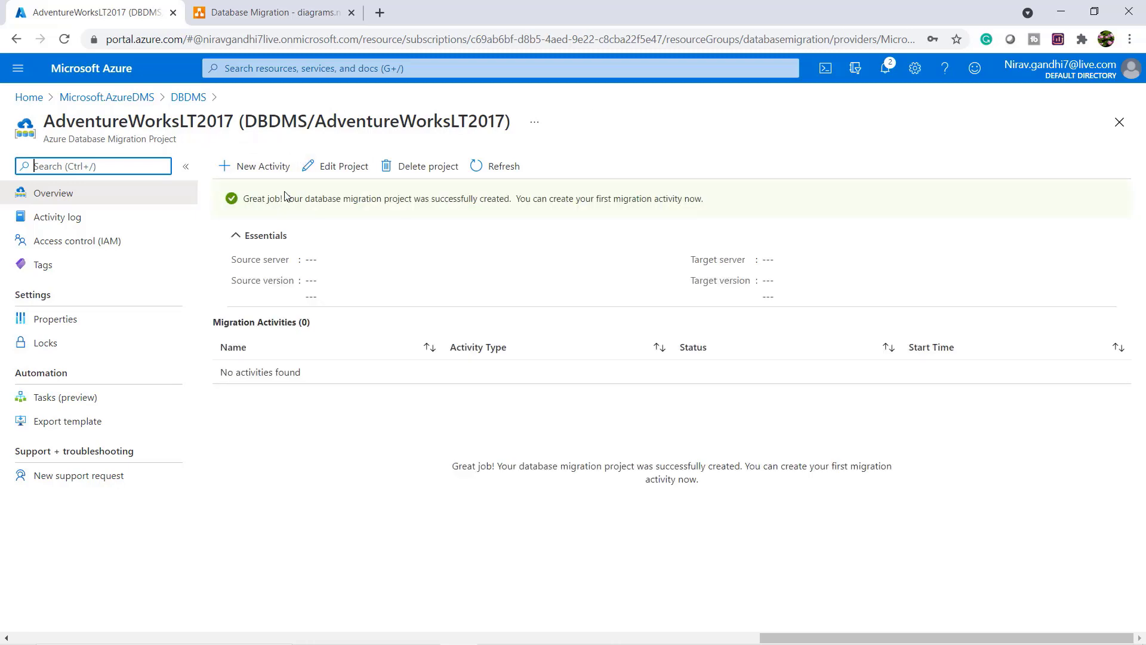
mouse_move(263, 166)
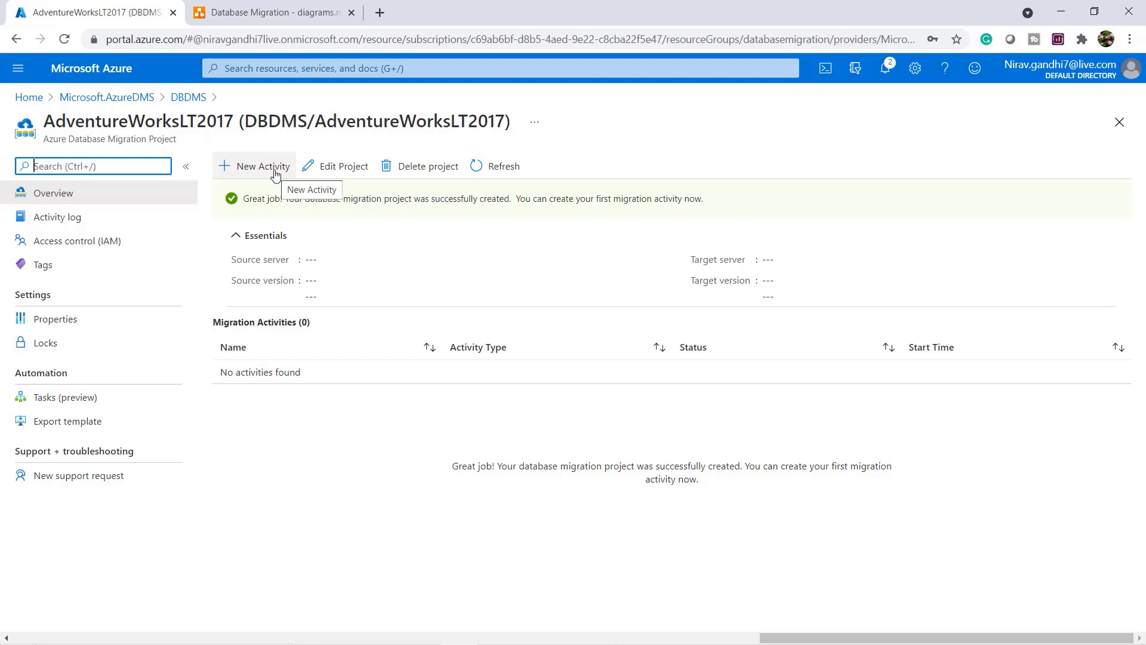
- Add a new activity of type 'Schema only migration' to the project
click(261, 166)
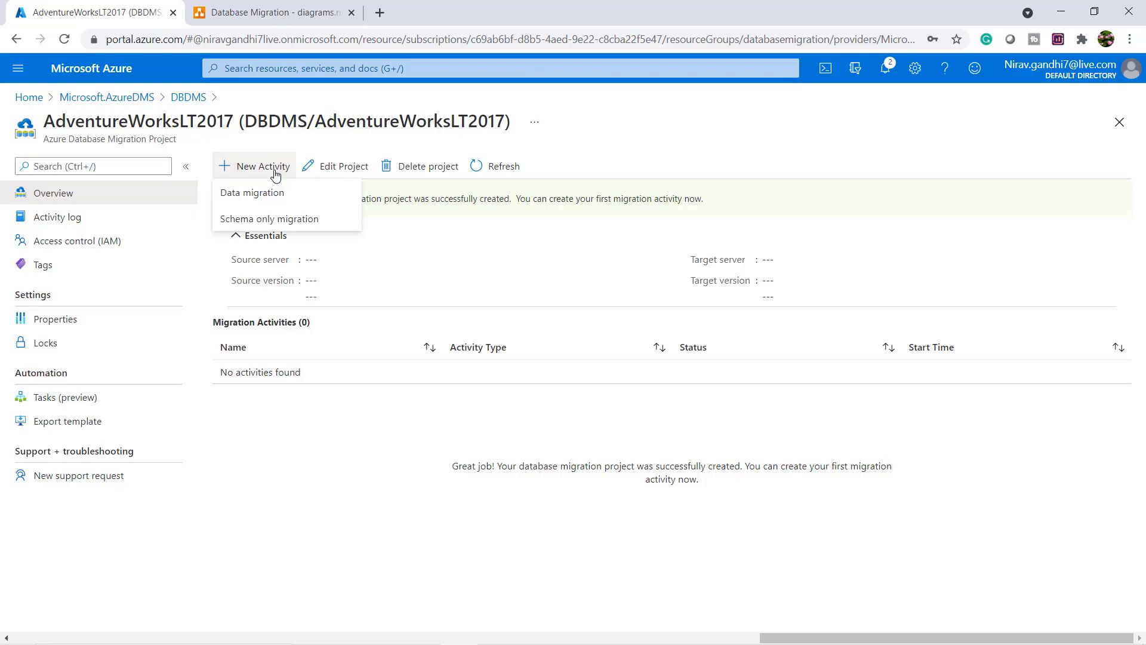
mouse_move(312, 191)
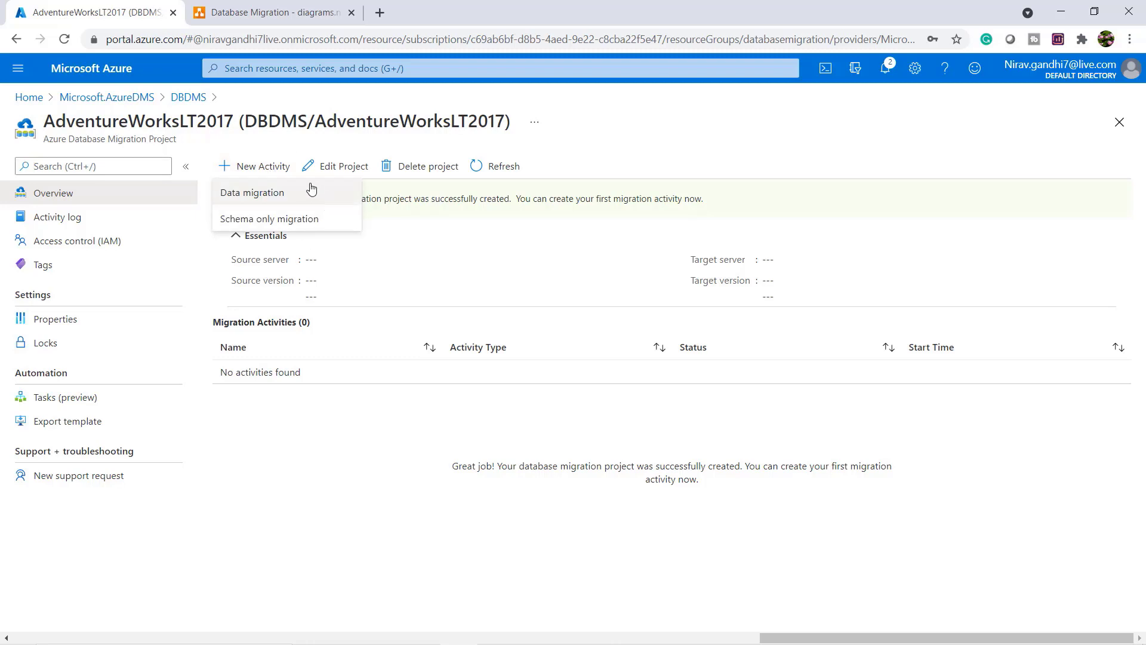
mouse_move(224, 222)
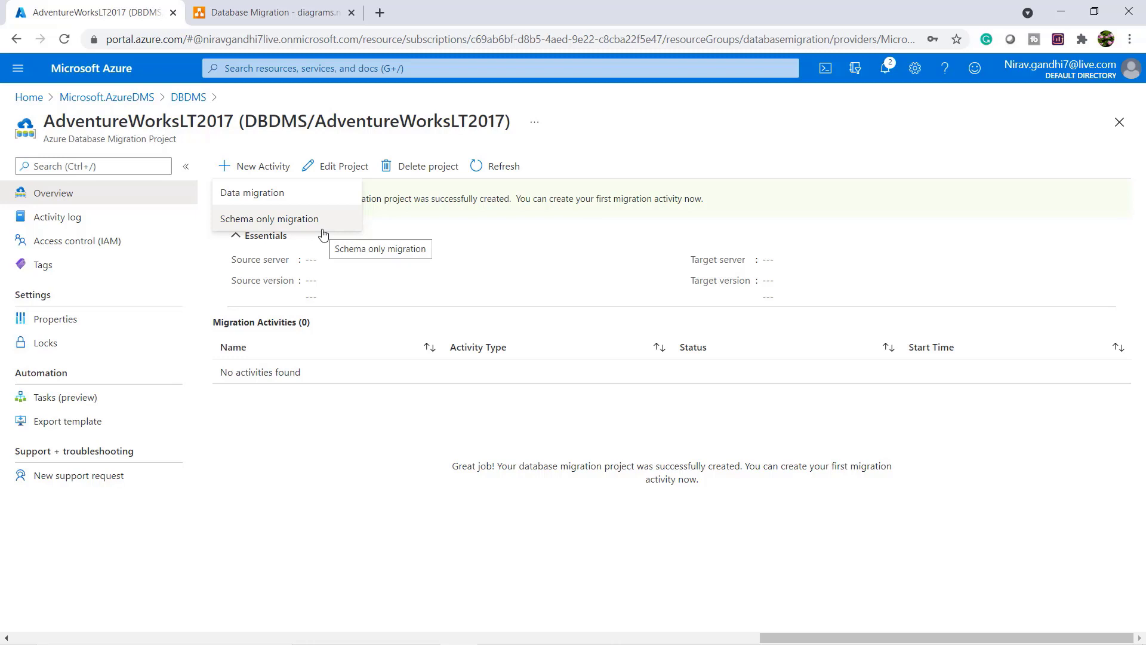
mouse_move(268, 218)
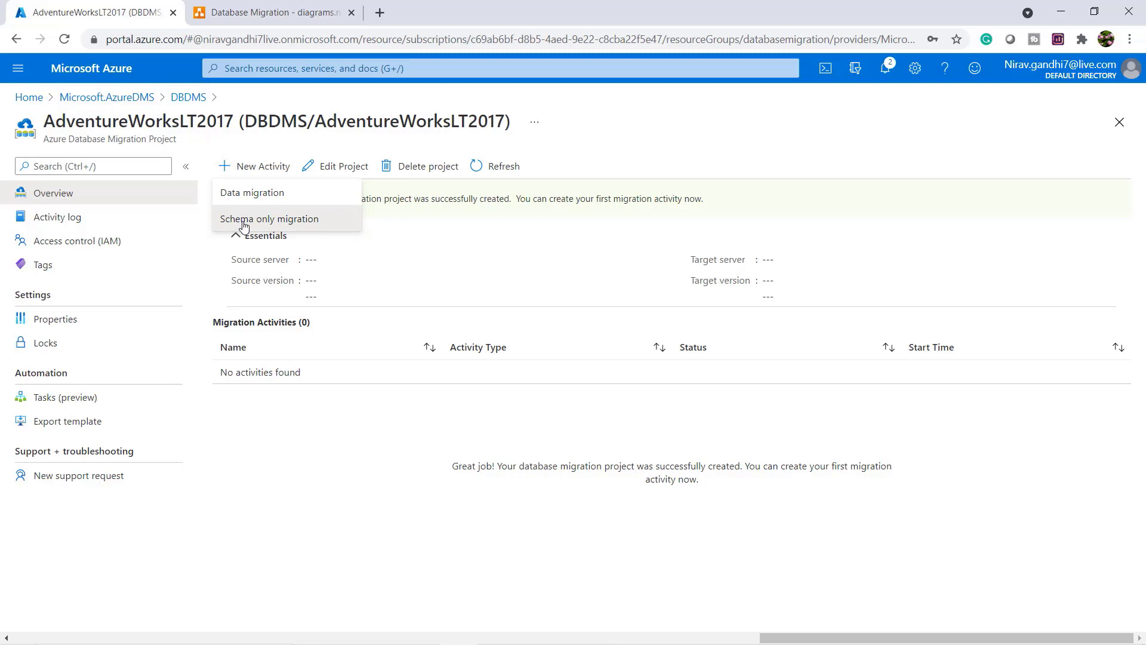
click(269, 218)
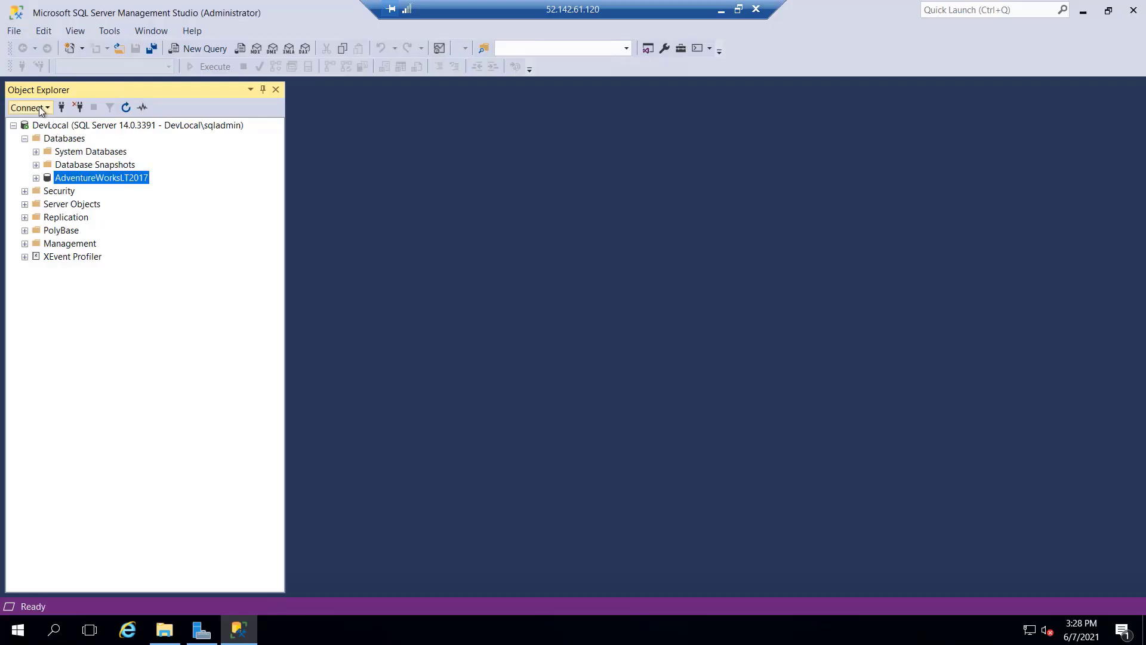
click(29, 108)
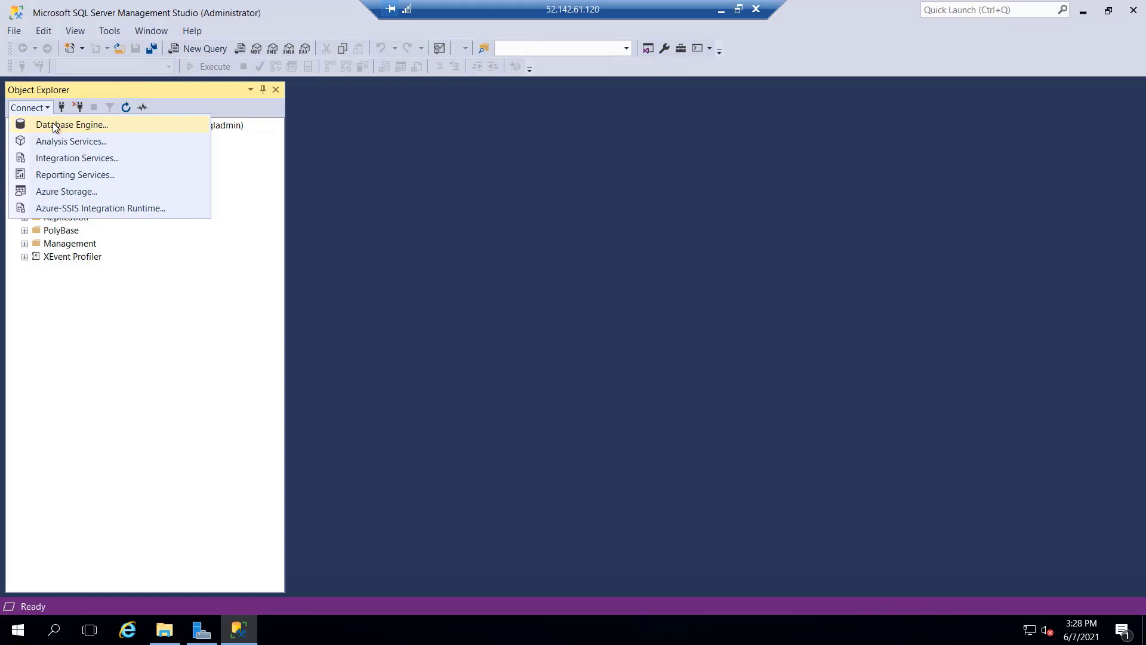
click(72, 124)
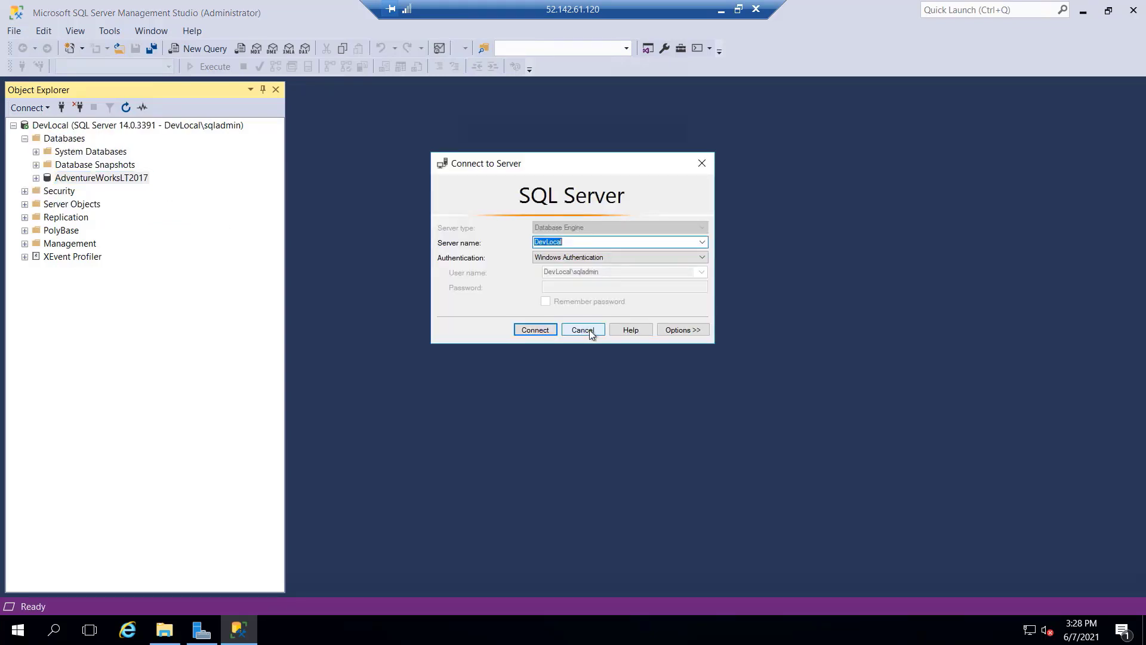
click(582, 329)
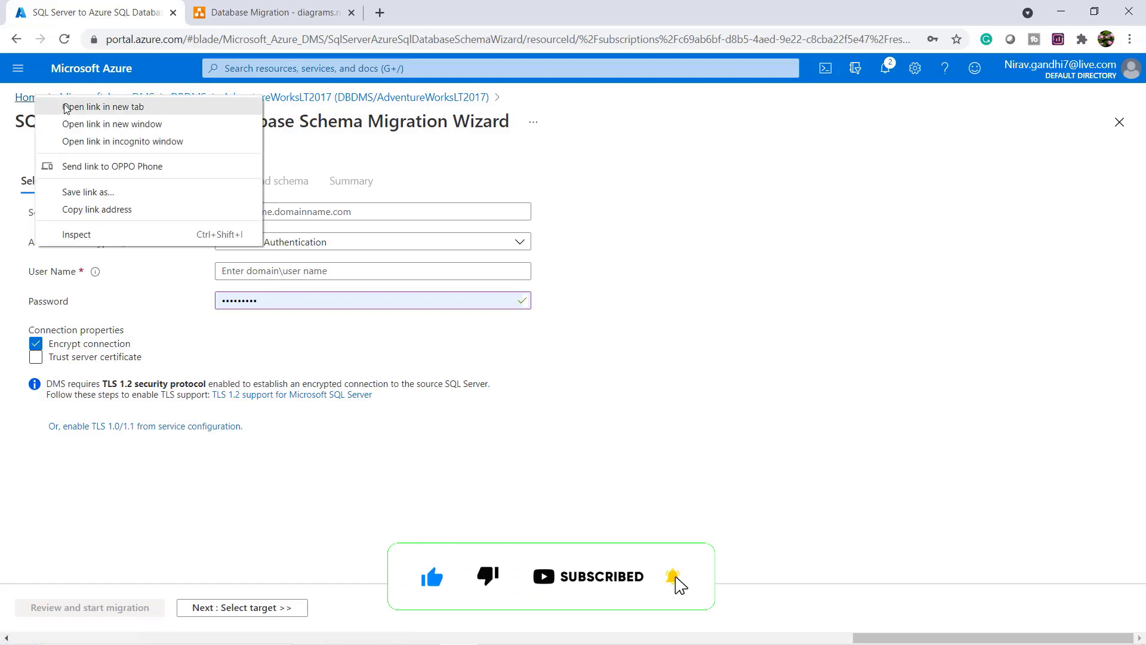
- Copy the DevLocal VM's private IP 10.0.0.4 for the source server field
click(103, 106)
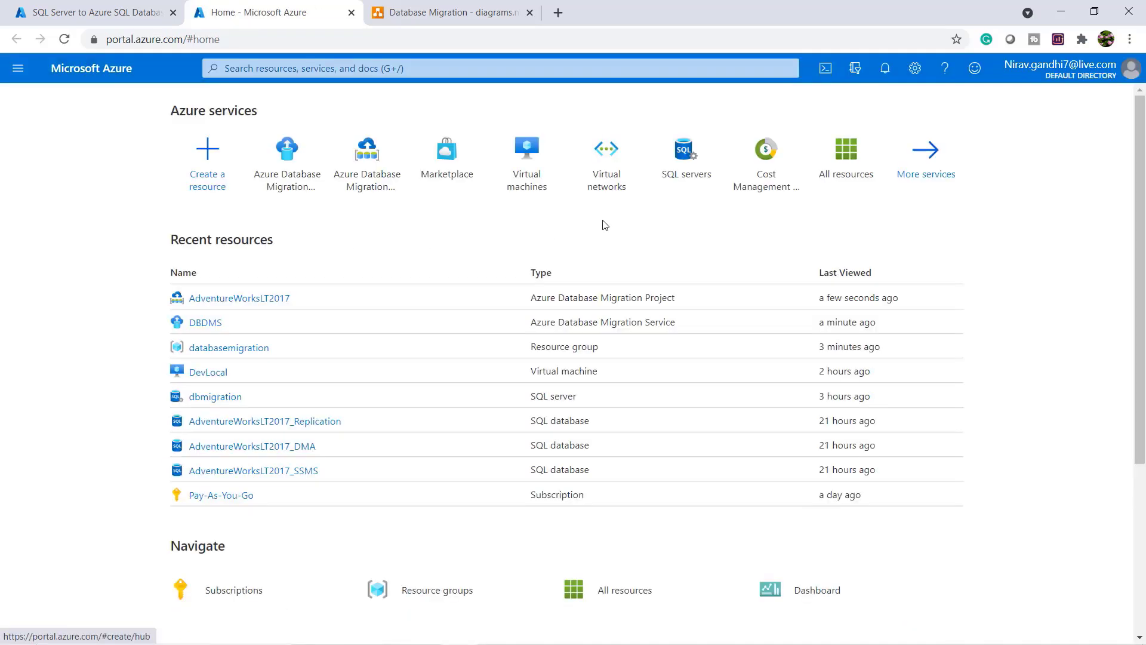
click(525, 148)
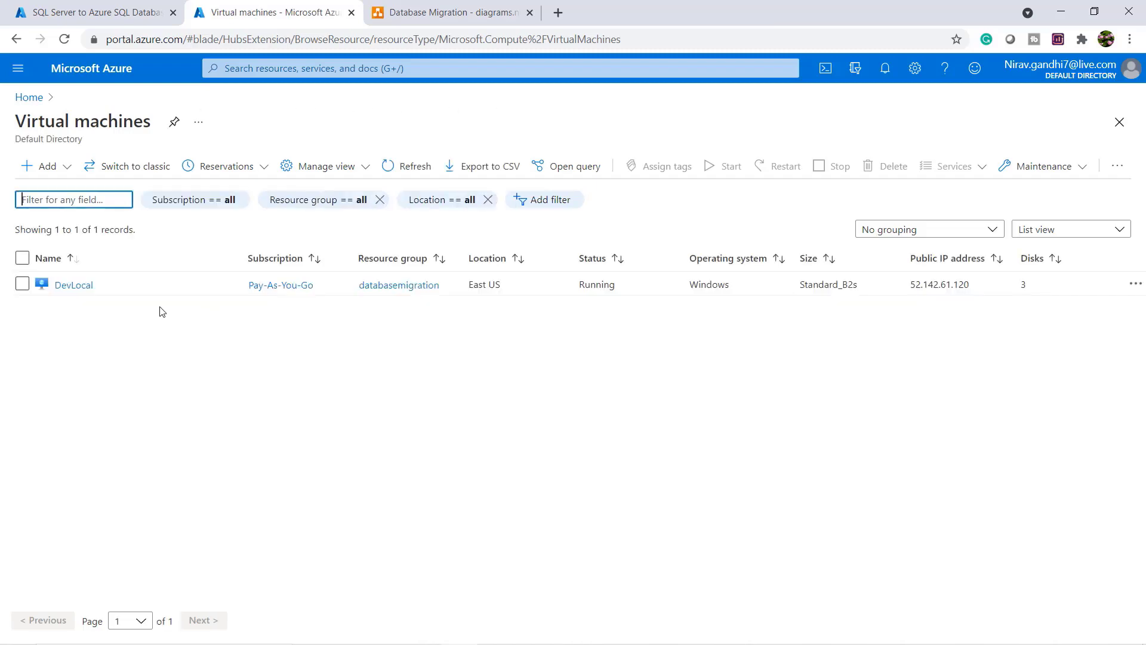
click(73, 284)
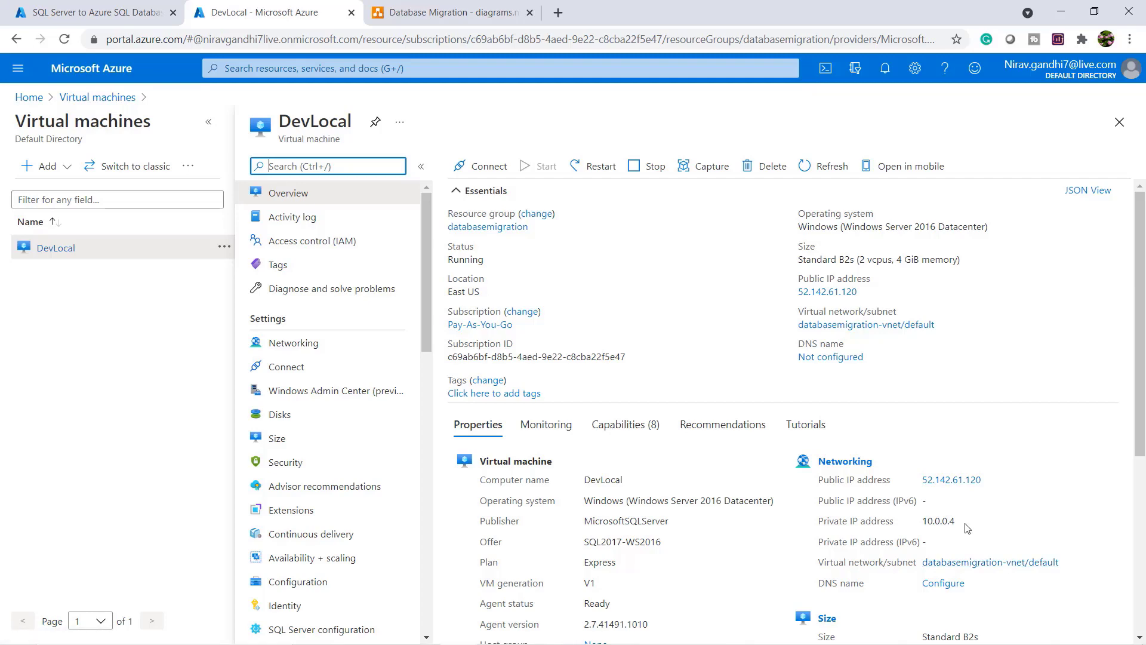
double_click(938, 520)
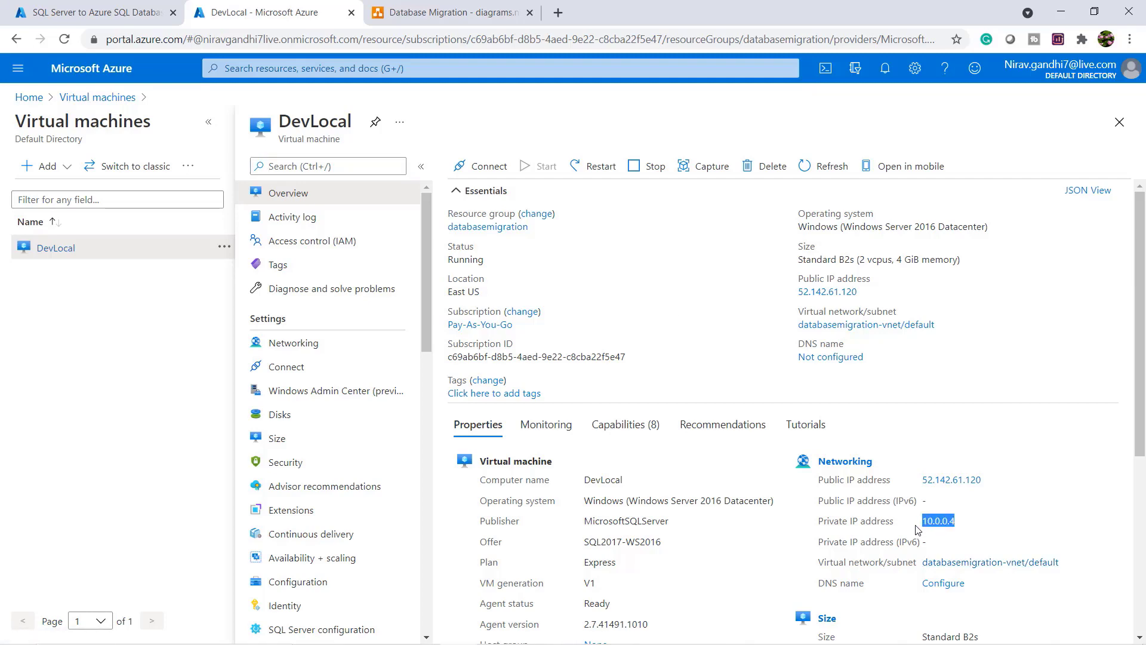
click(94, 13)
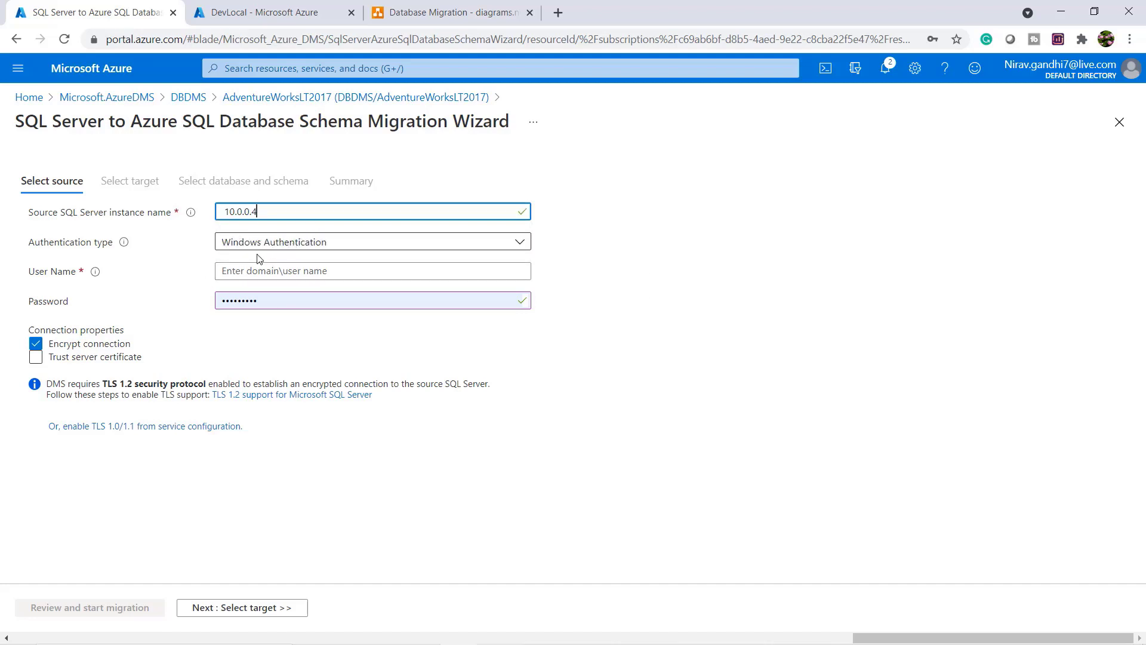
- Enter user DevLocal\sqladmin with Windows authentication, retype the password, and uncheck Encrypt connection
click(371, 270)
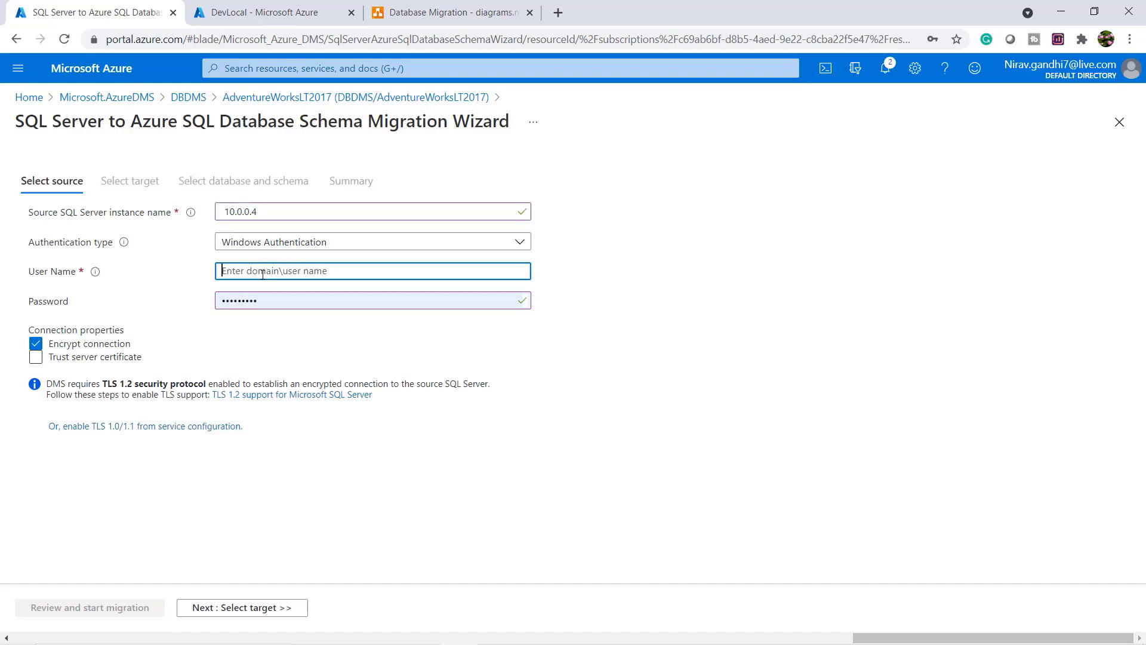
click(35, 356)
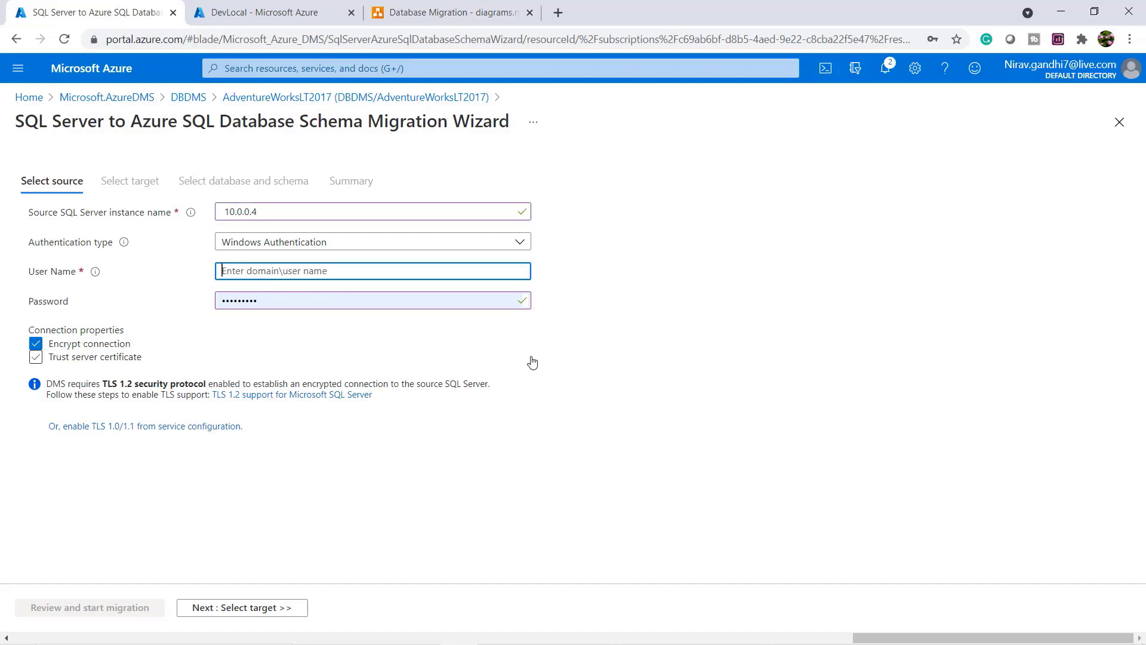
click(263, 13)
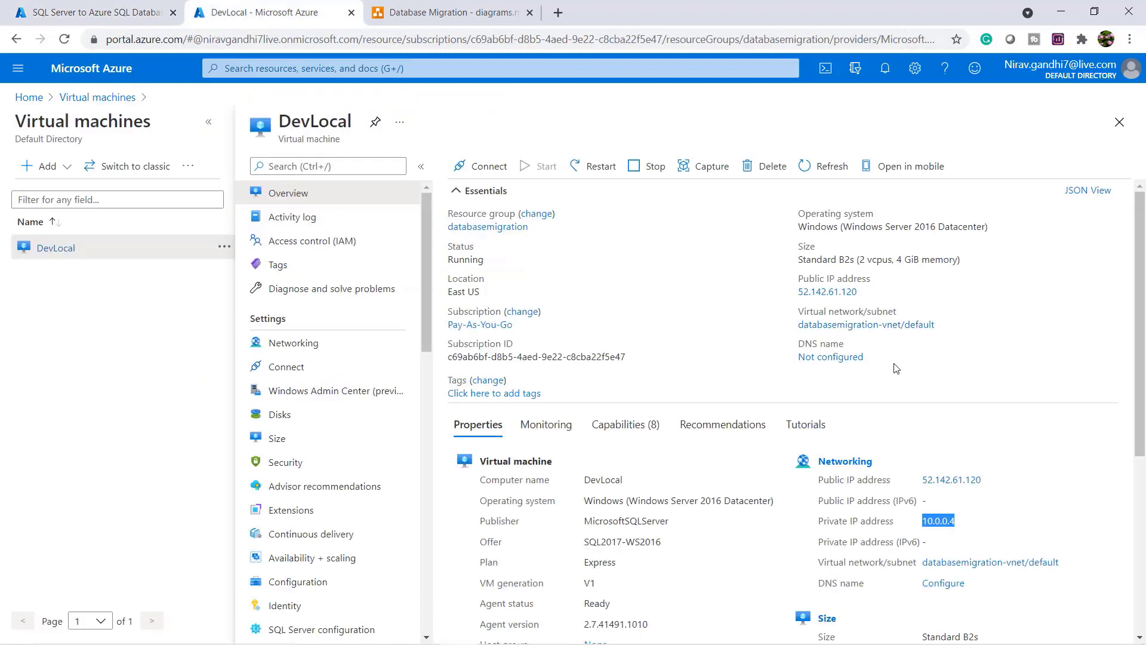
mouse_move(968, 400)
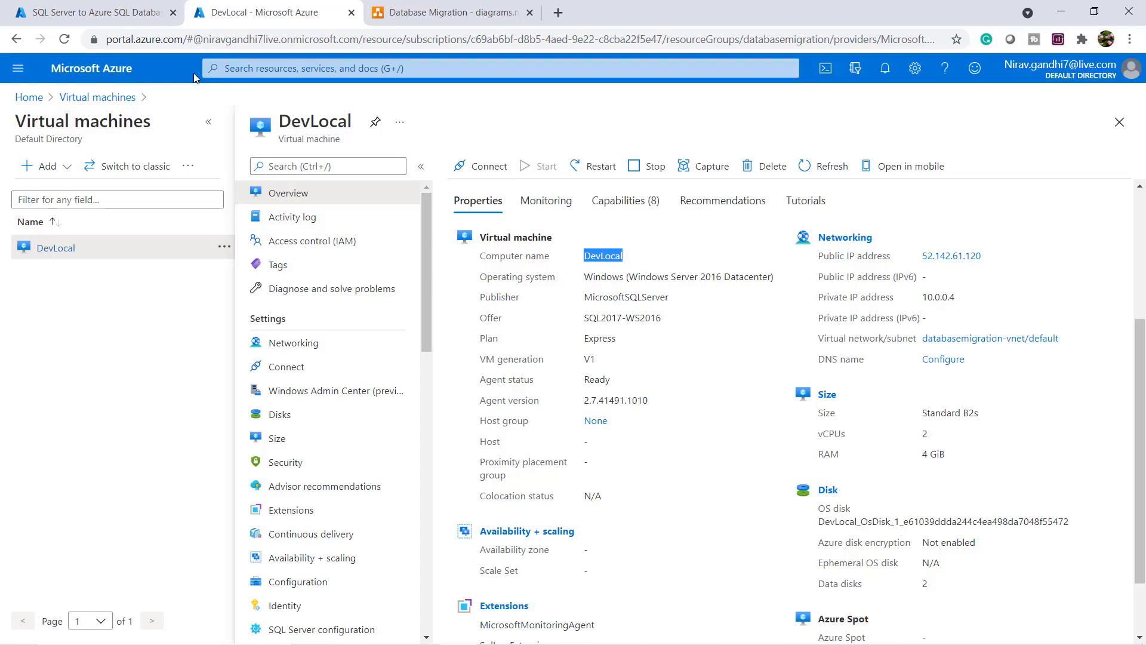
click(87, 12)
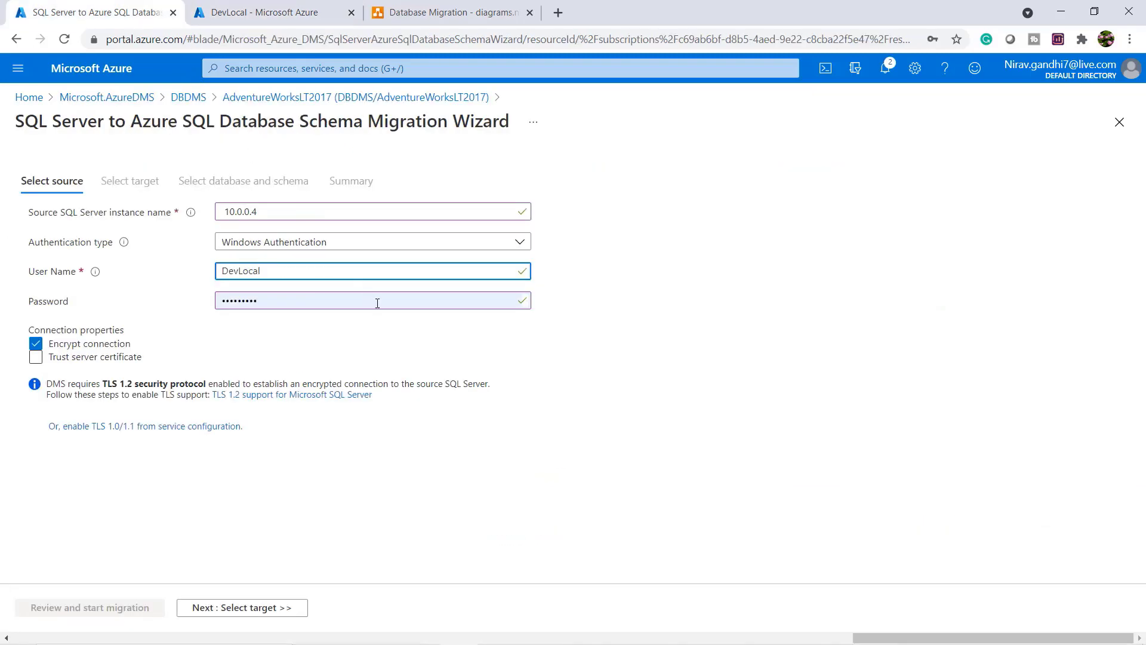
text(\sqladmin)
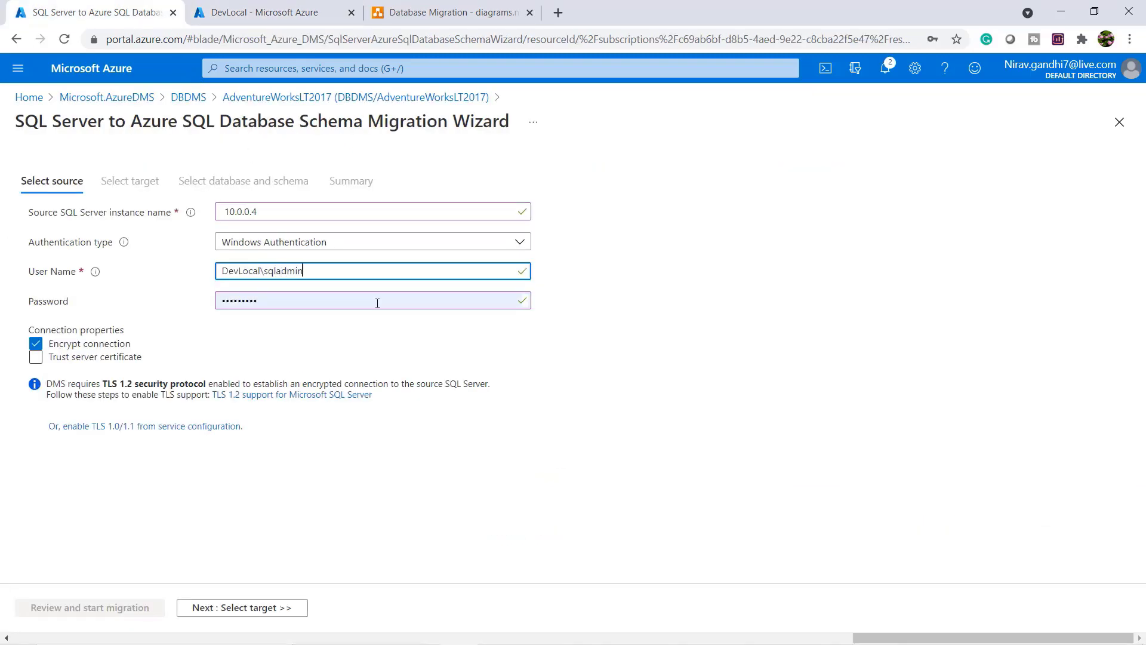
click(372, 300)
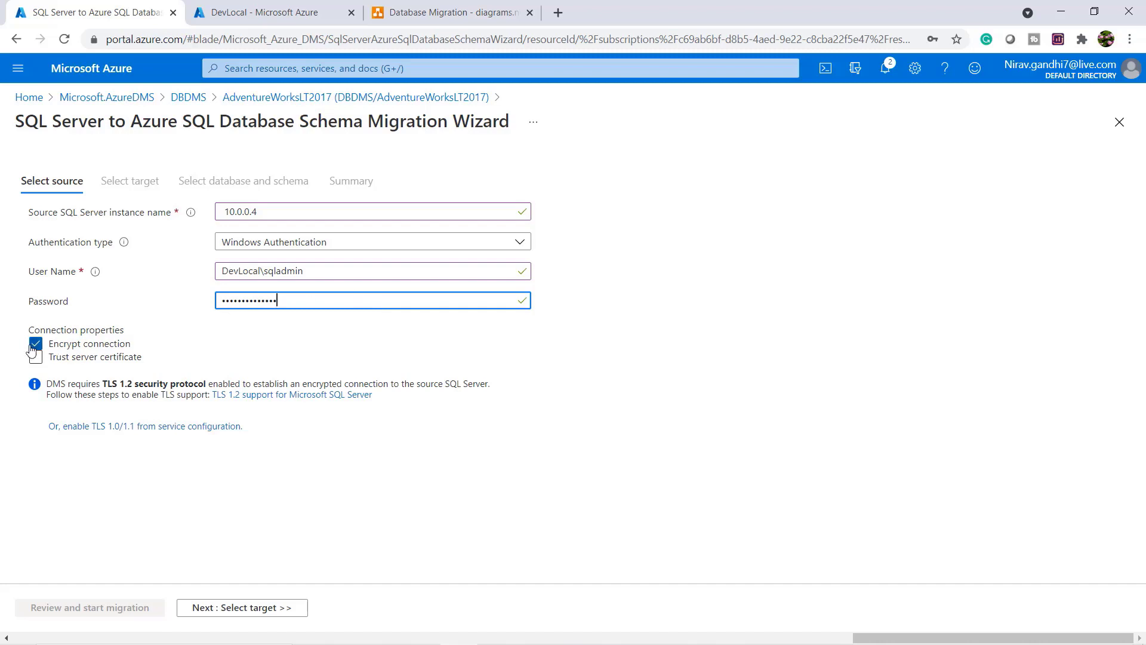
click(35, 344)
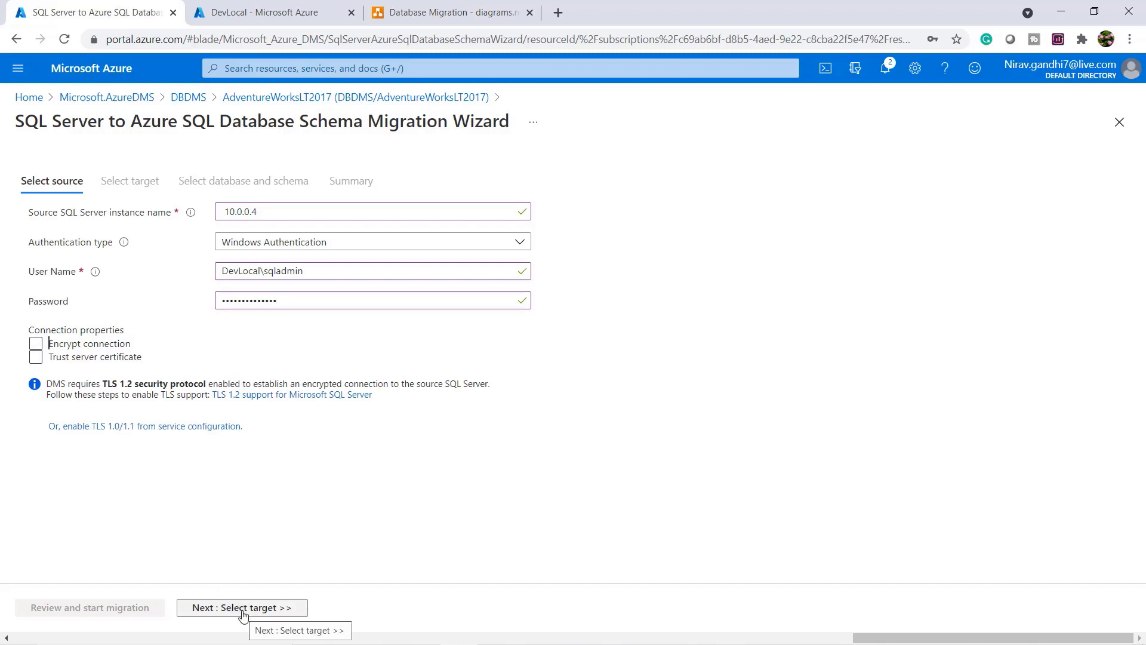
- Enter target dbmigration.database.windows.net with SQL login sqladmin; proceeding hits a firewall error
click(242, 608)
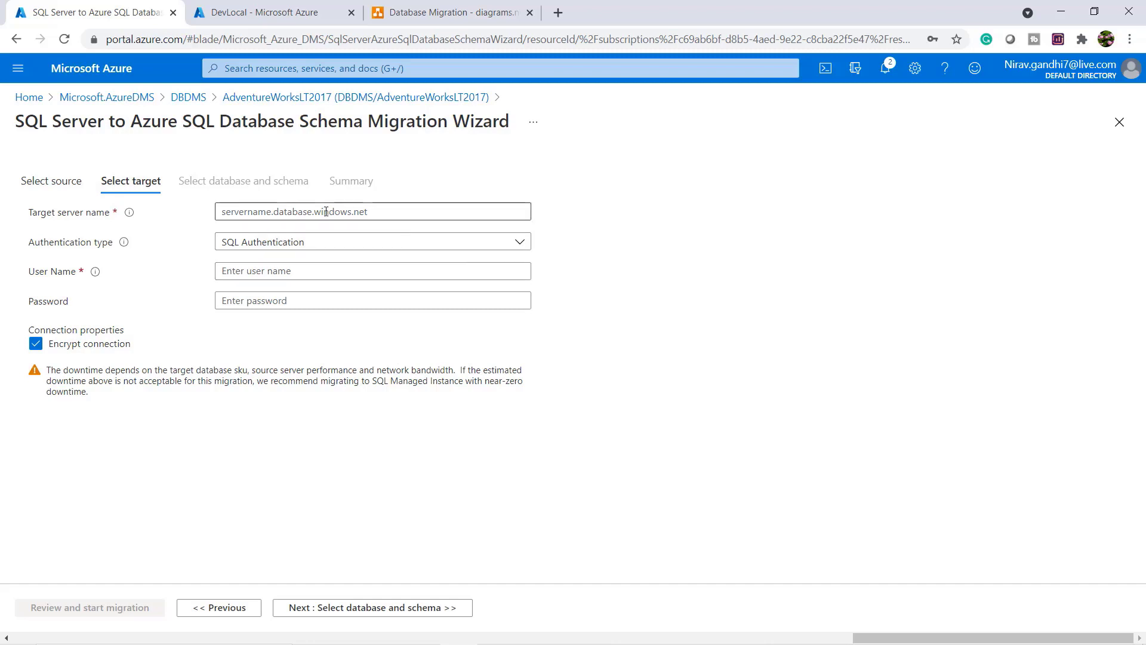
click(270, 13)
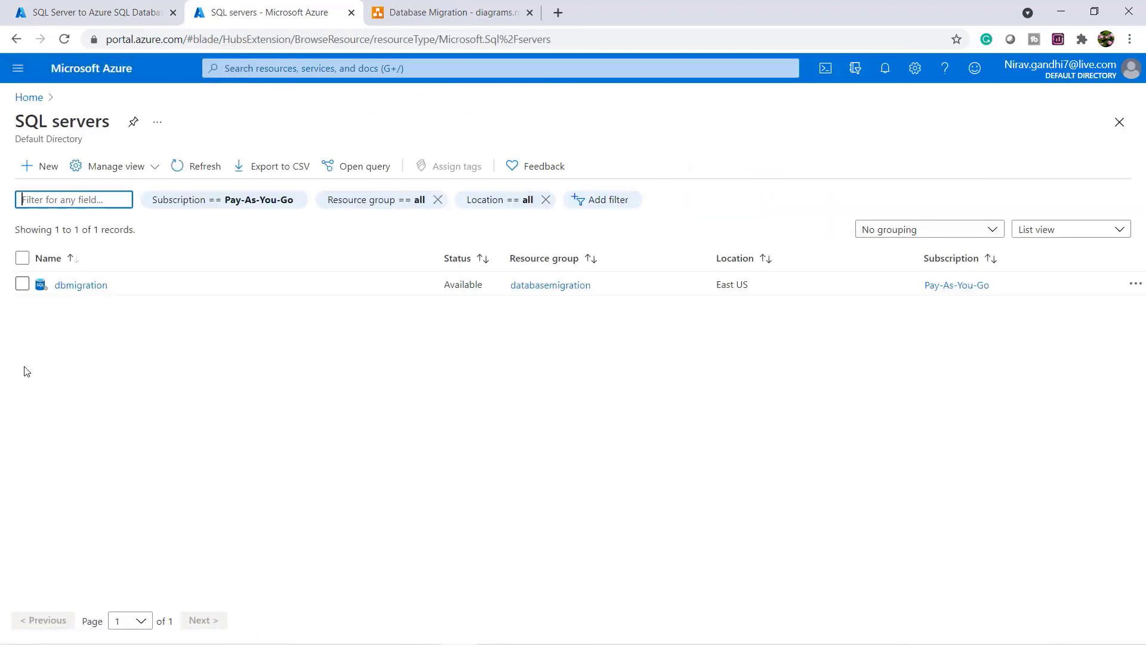
click(80, 284)
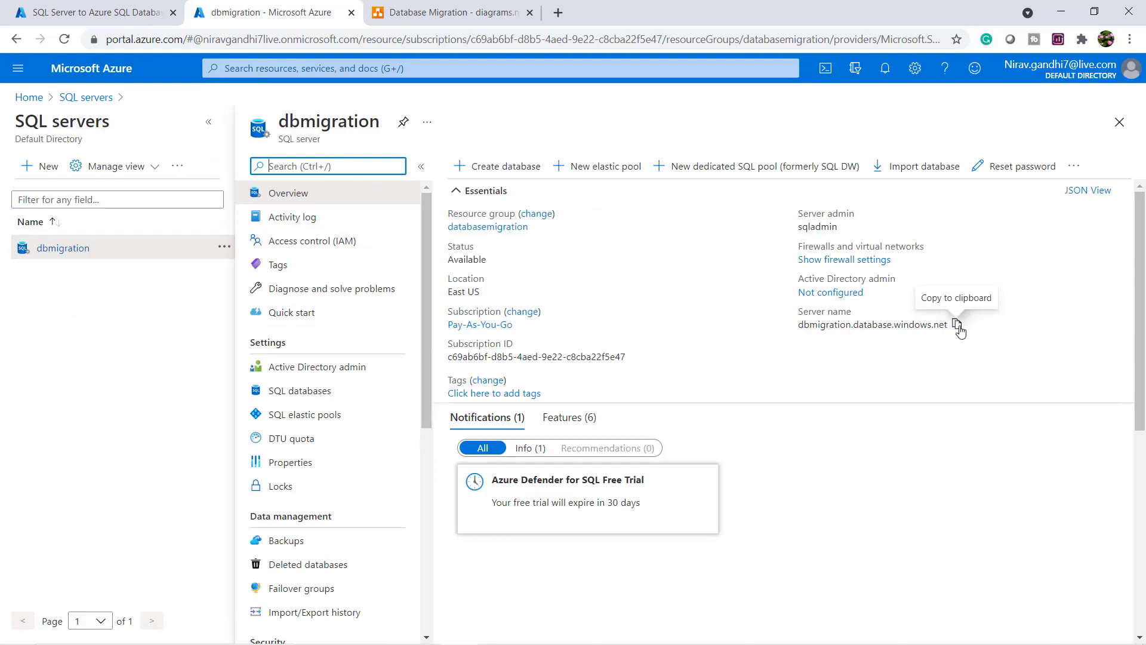
click(95, 12)
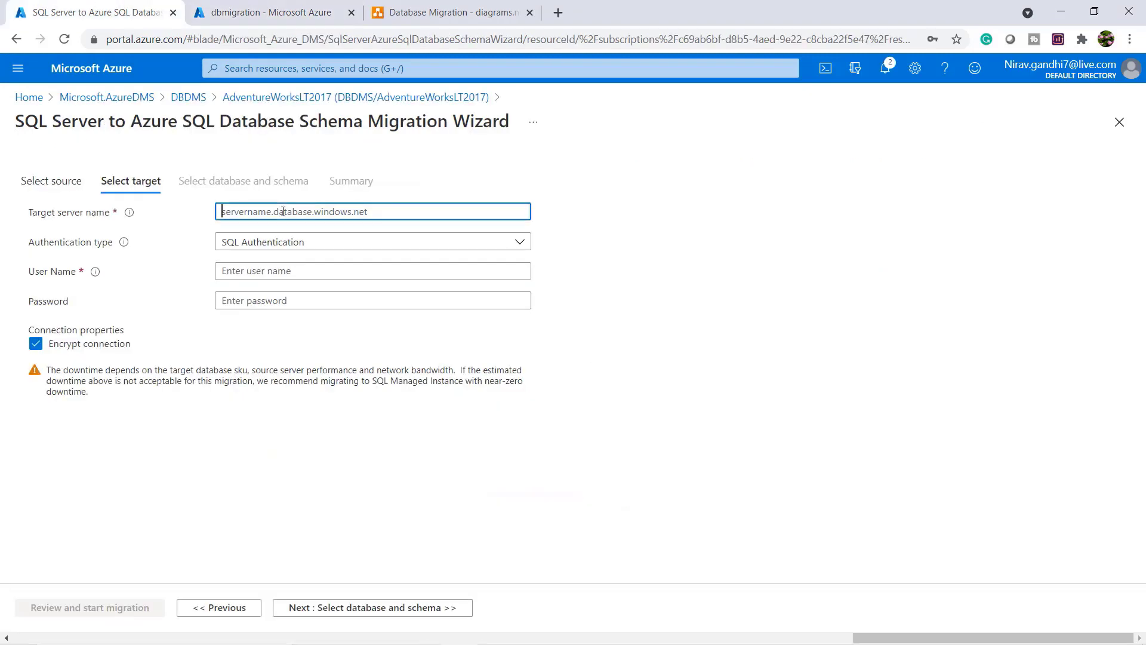
text(sqladmin)
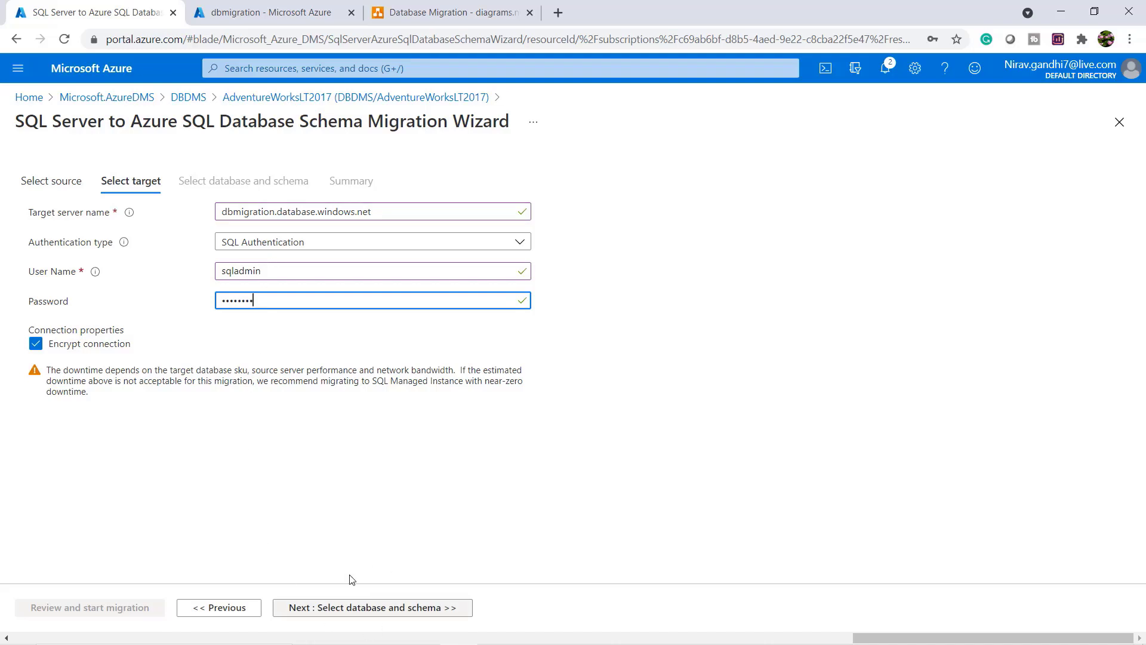
click(372, 606)
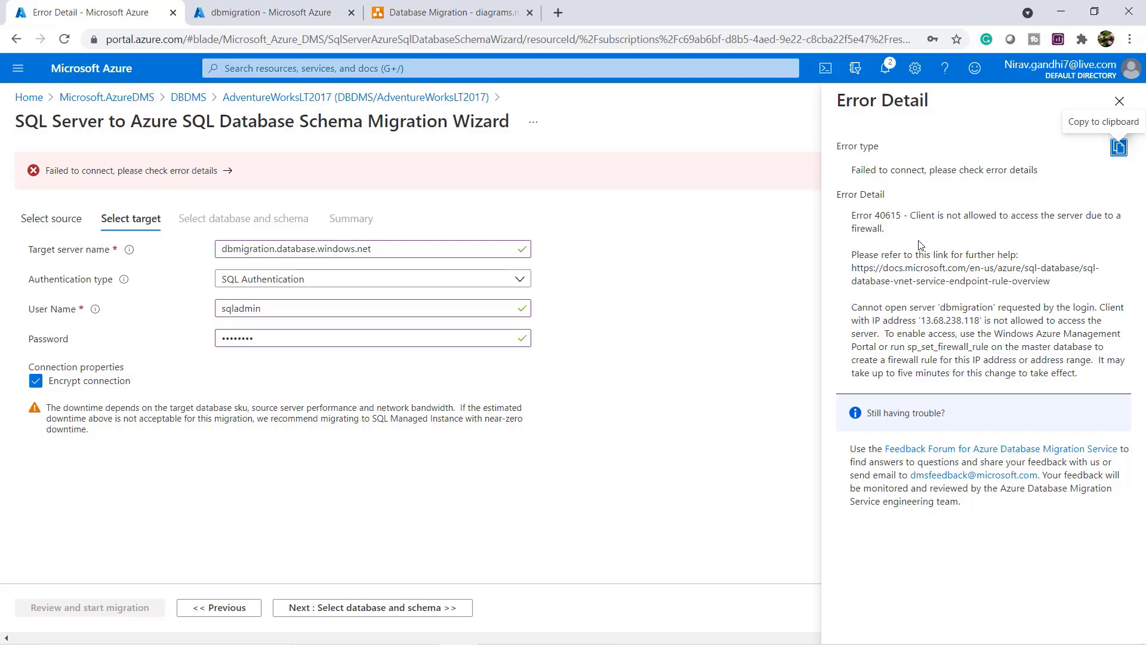
- Set 'Allow Azure services' to Yes in dbmigration's firewall, save, and retry the wizard
click(267, 12)
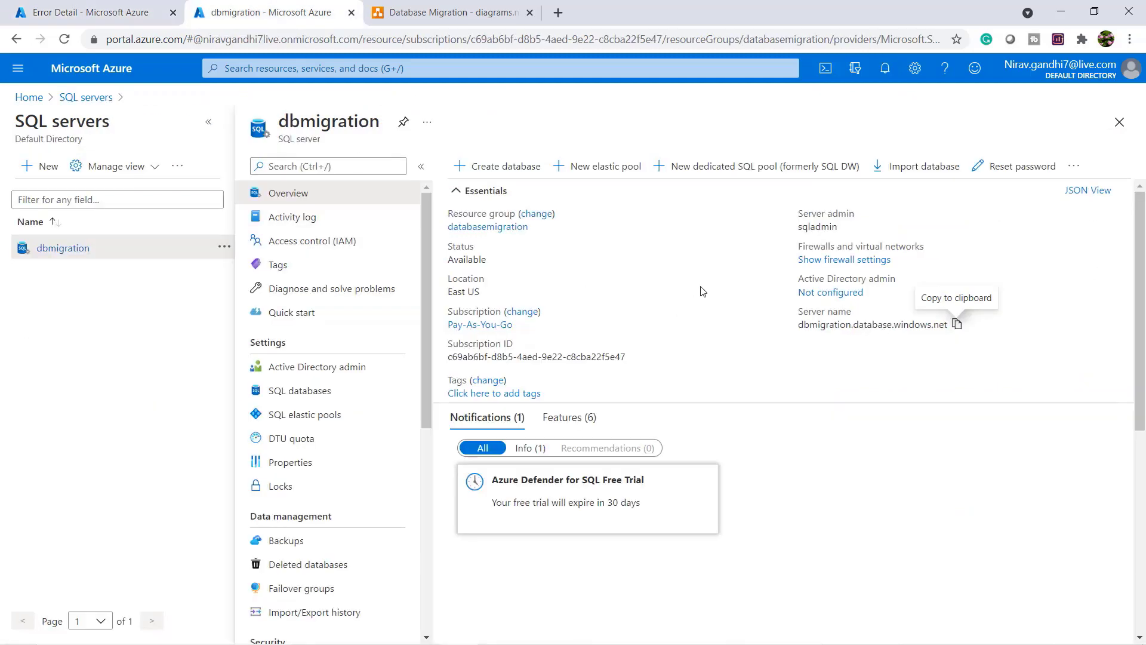
mouse_move(299, 390)
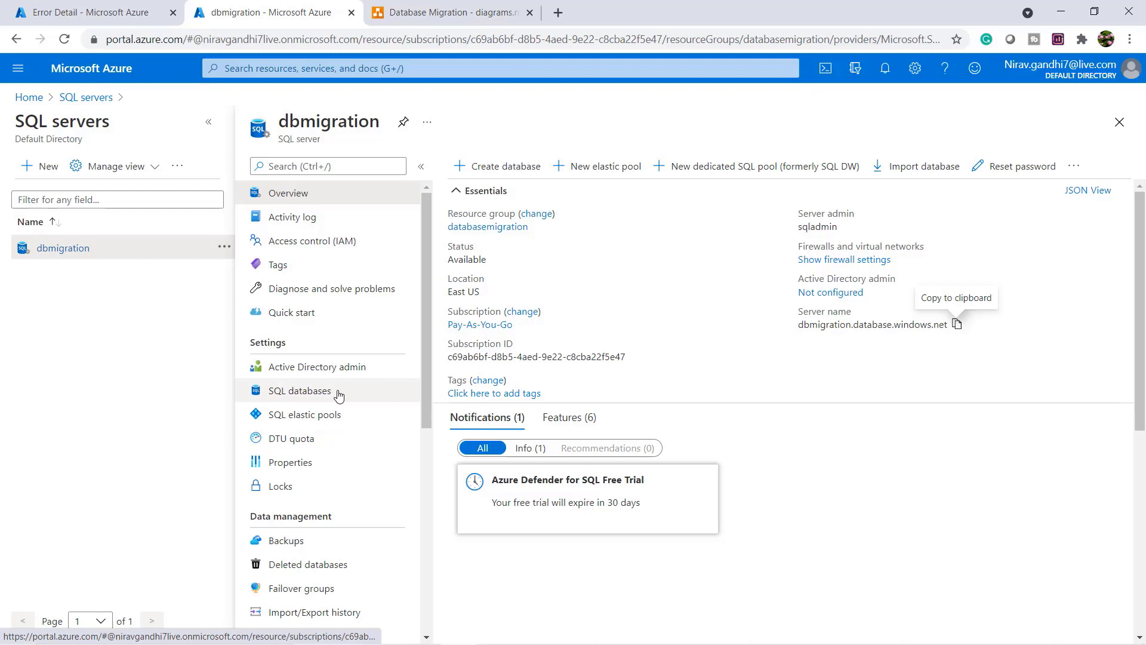
click(843, 259)
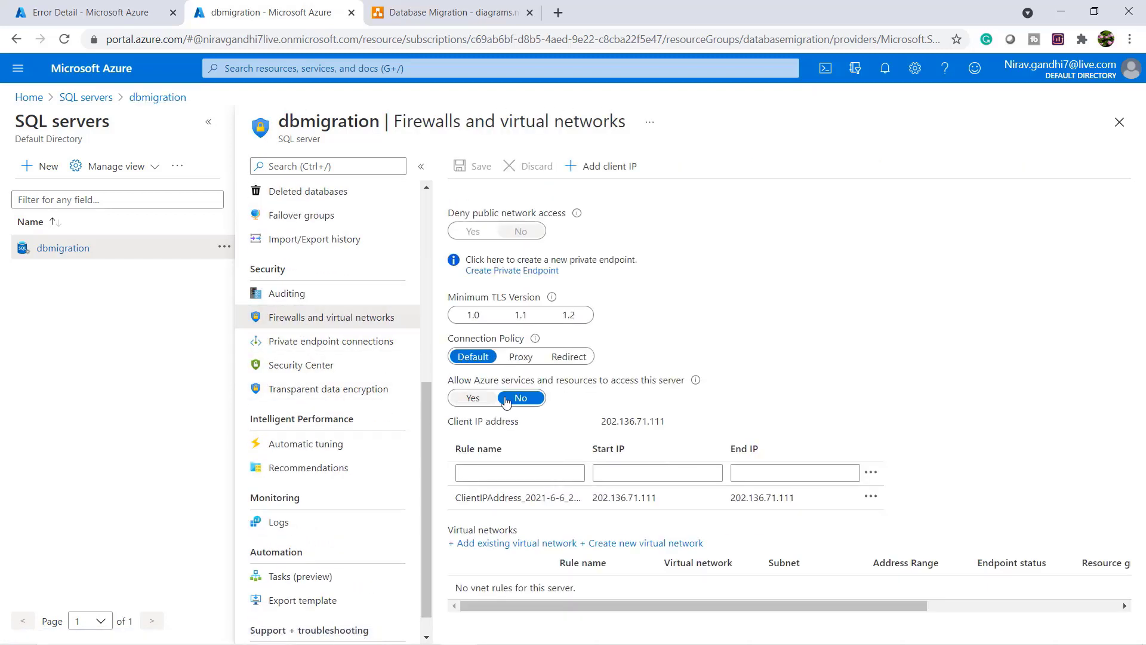
click(472, 166)
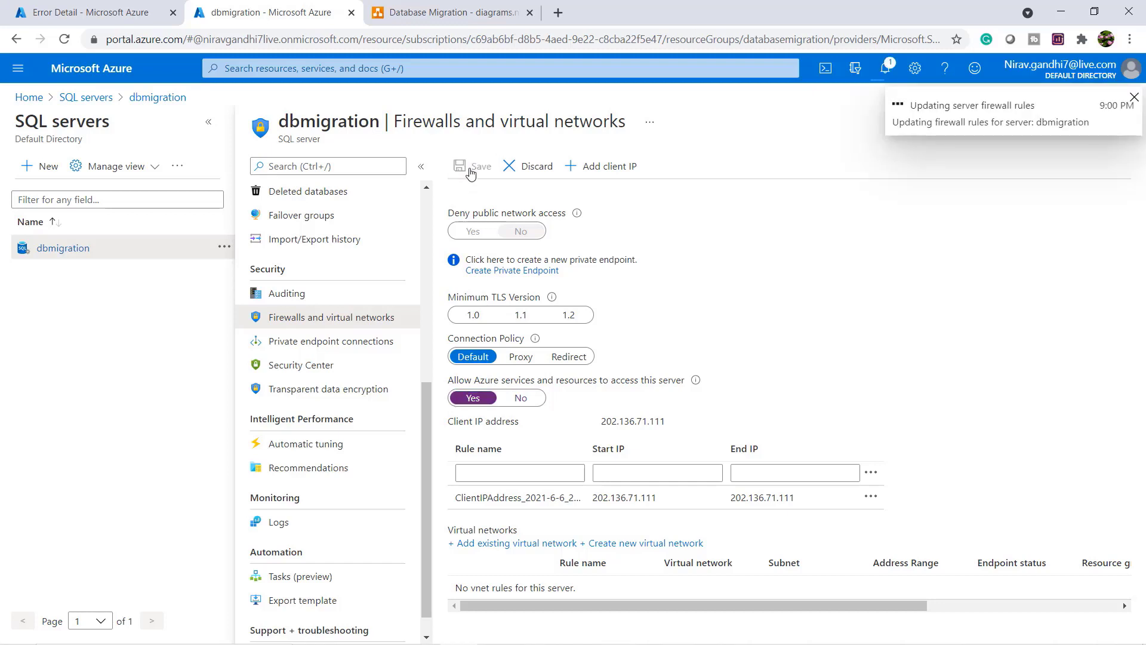
click(472, 165)
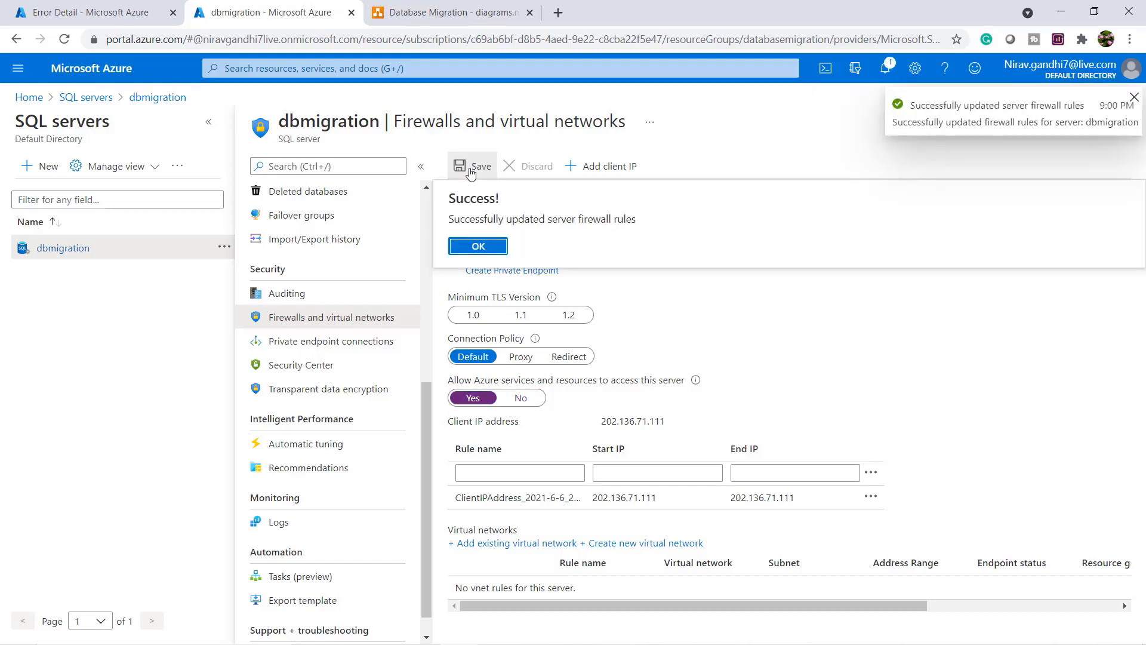
click(477, 245)
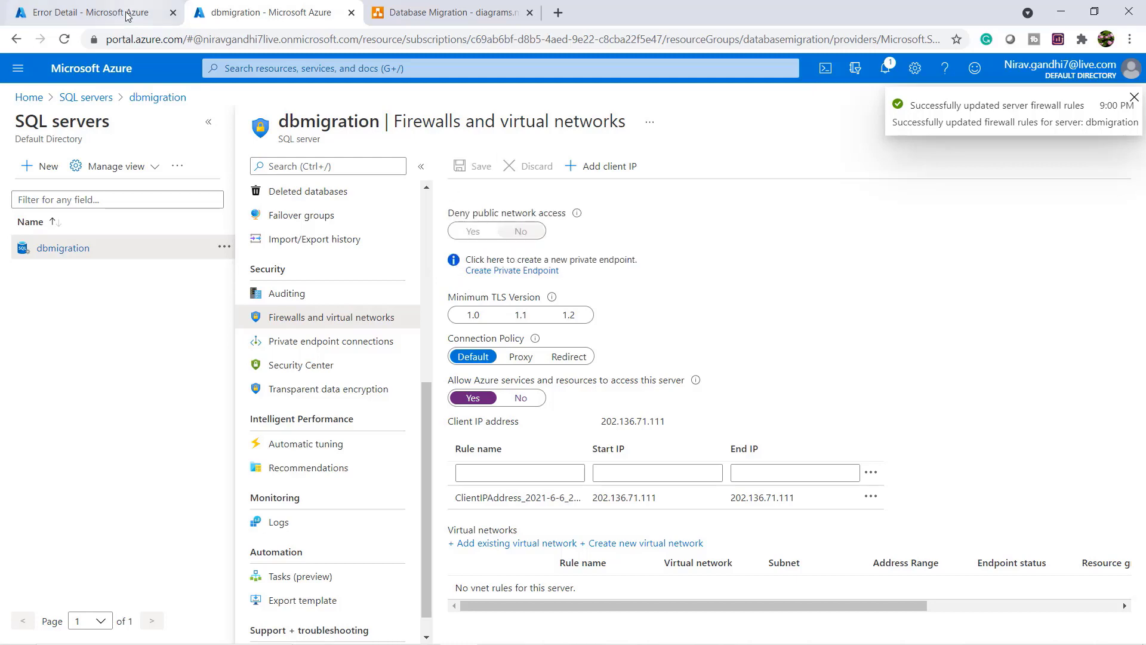
click(84, 12)
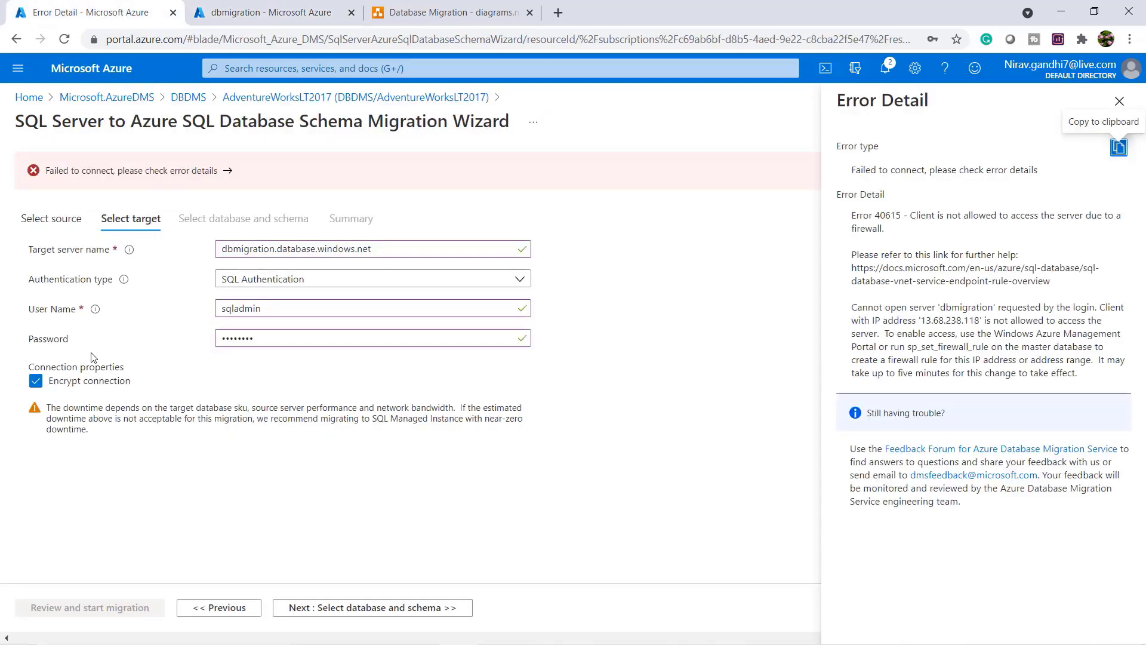
click(372, 606)
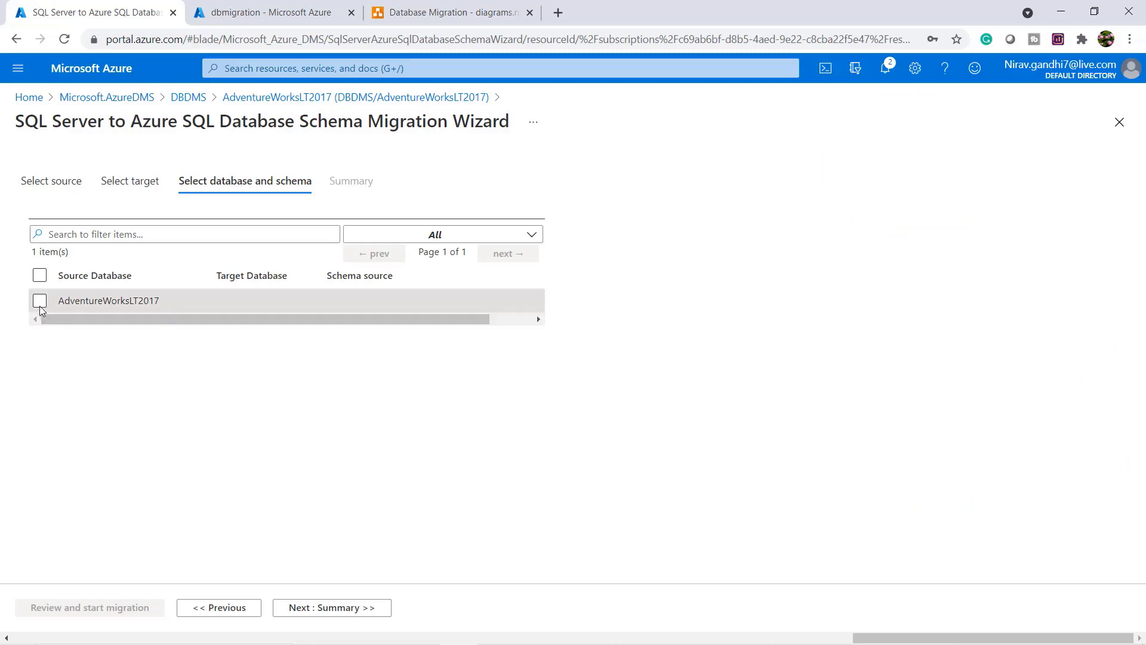
- Tick AdventureWorksLT2017 as the source database, then view dbmigration's databases and overview
click(39, 300)
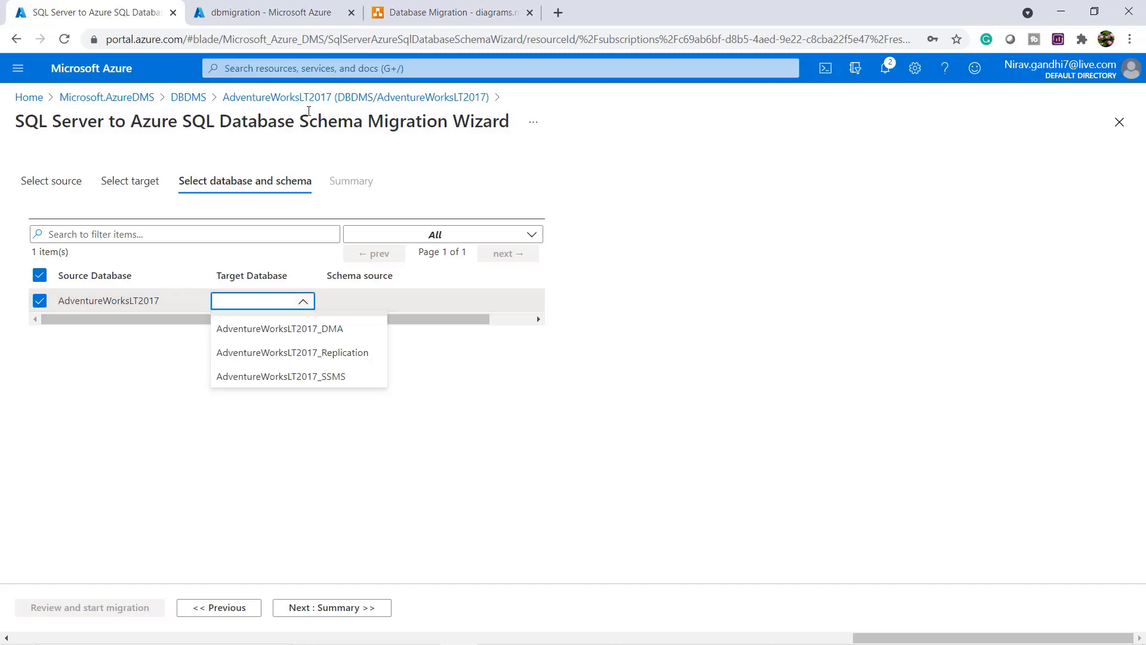
click(267, 12)
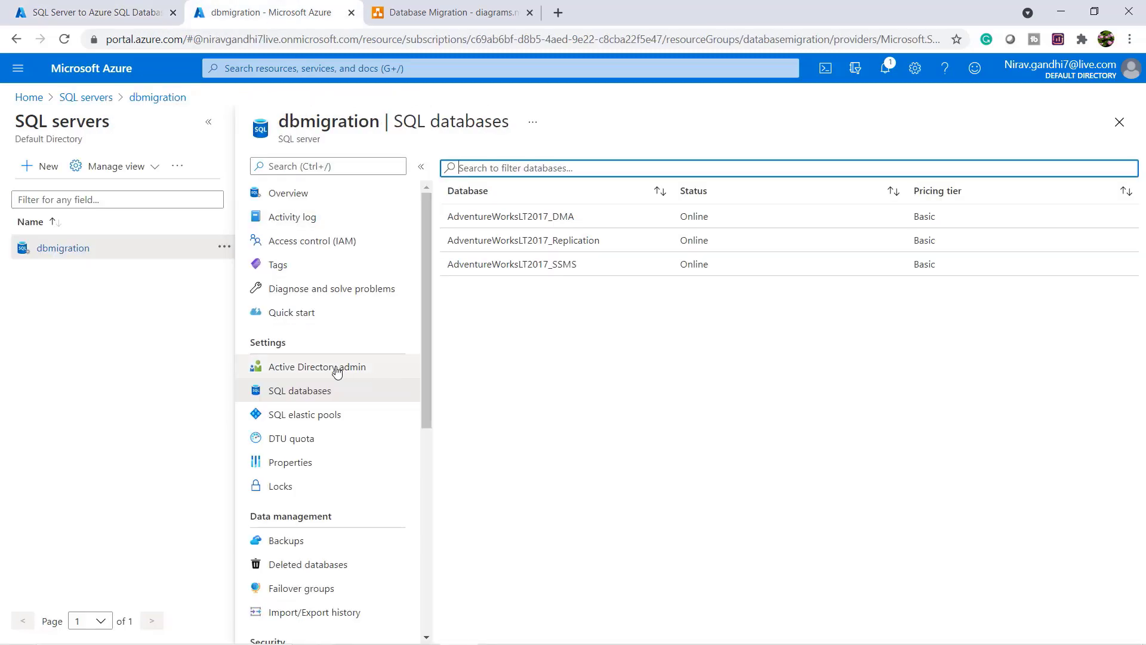
click(288, 193)
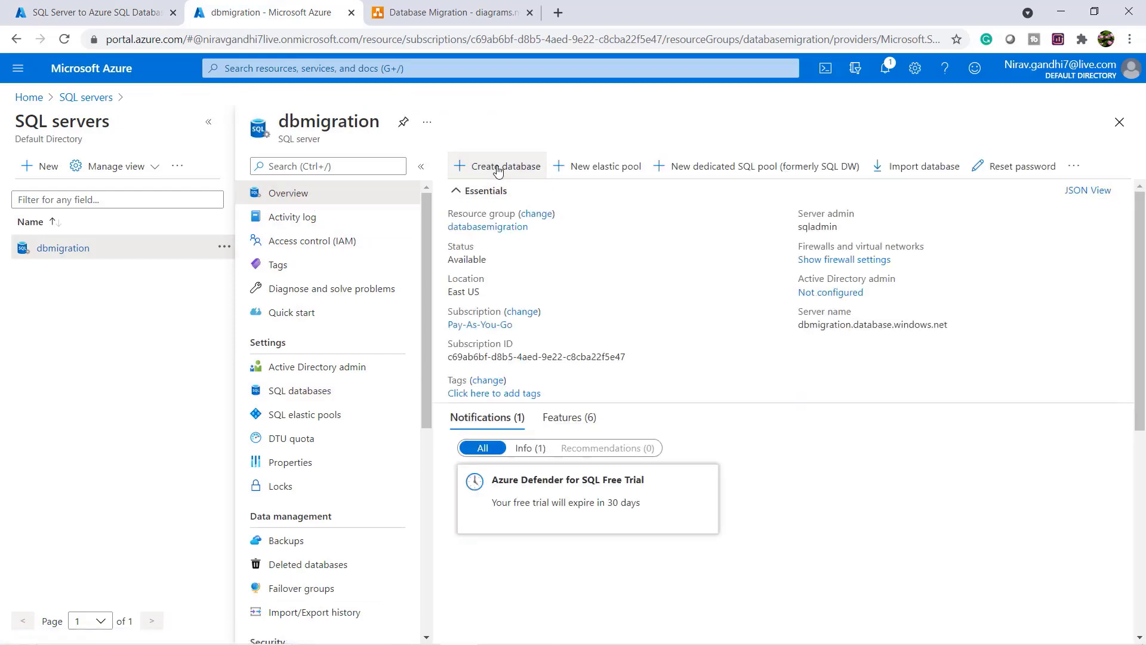
- Create the AdventureWorksLT2017_DMS database, view its overview, and return to the migration wizard
click(497, 166)
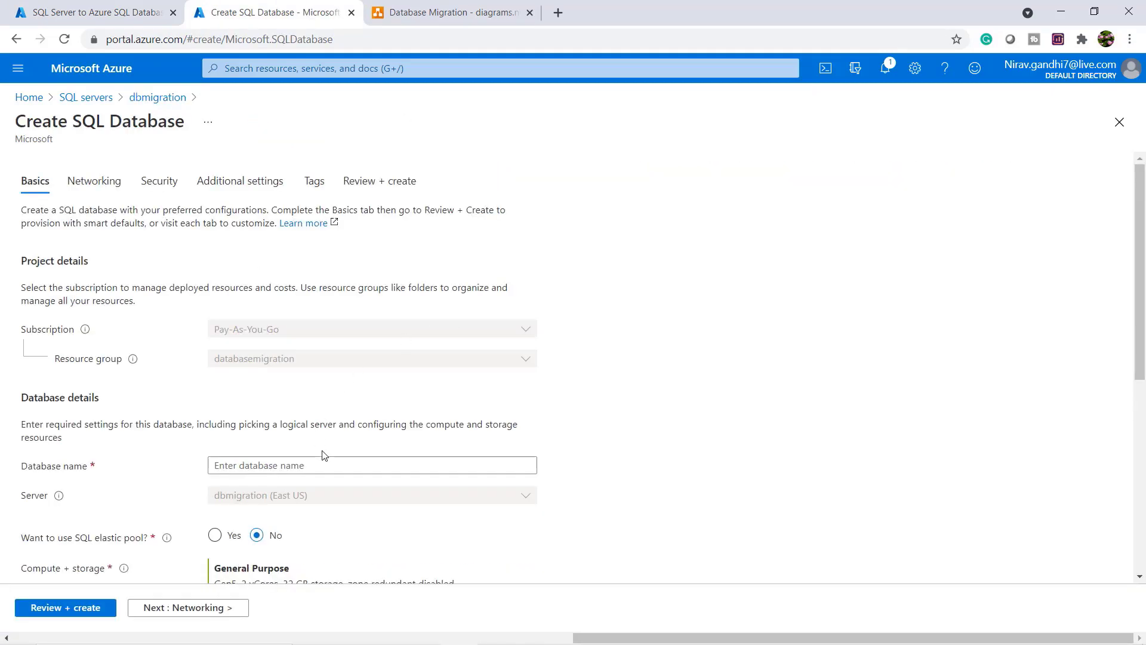
click(371, 465)
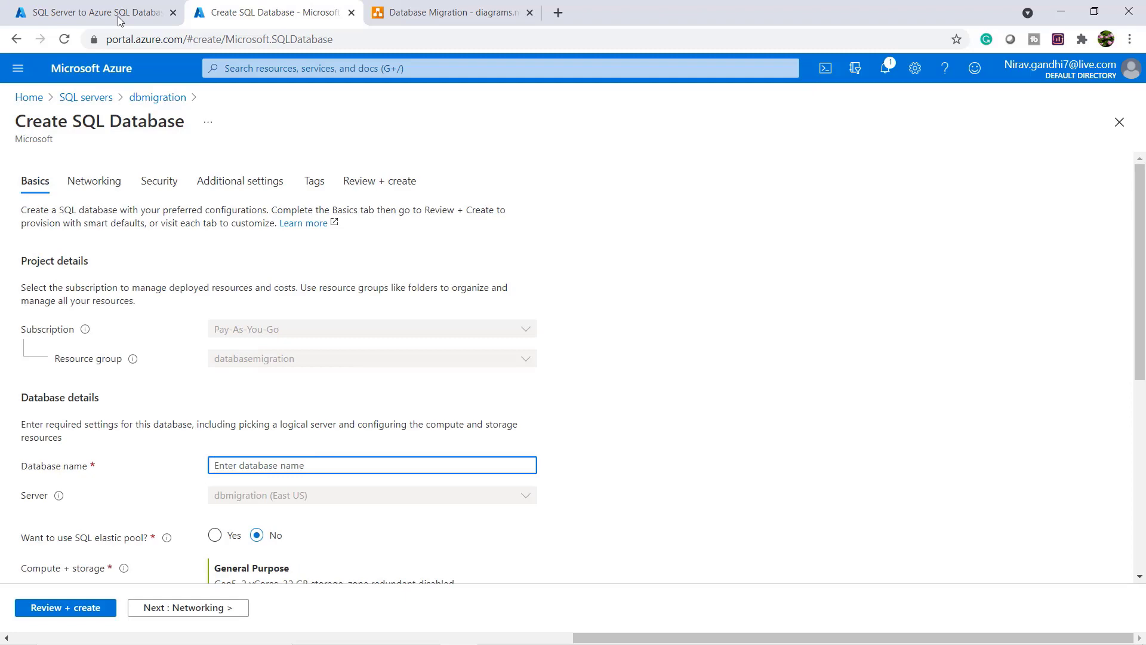
text(AdventureWorksLT2017_DMS)
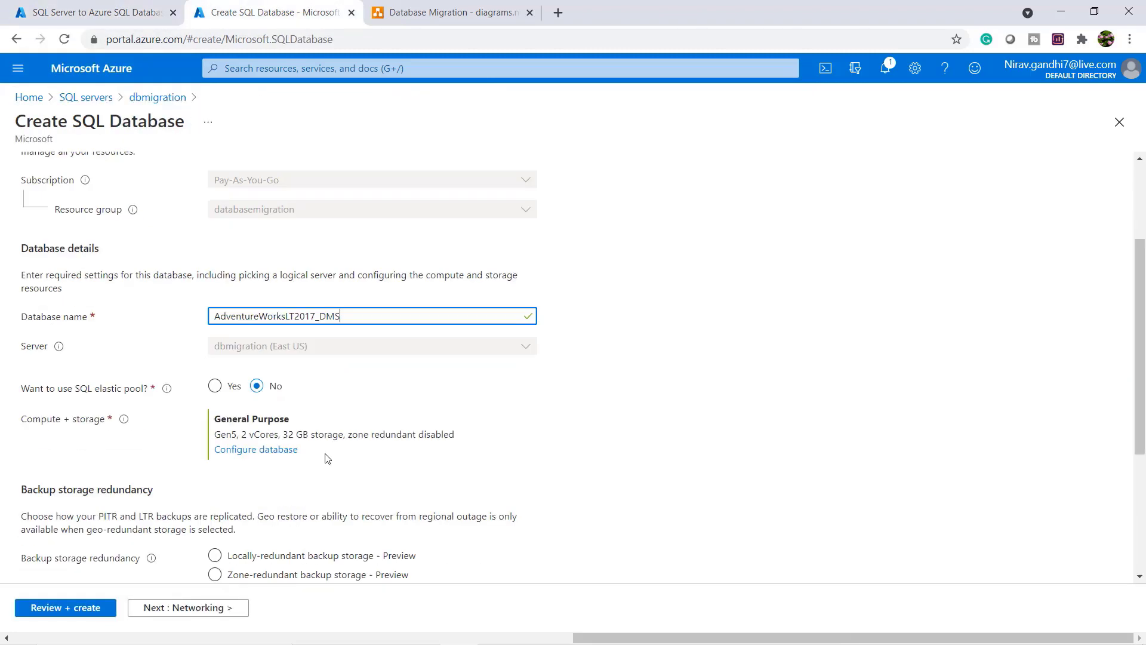
click(65, 607)
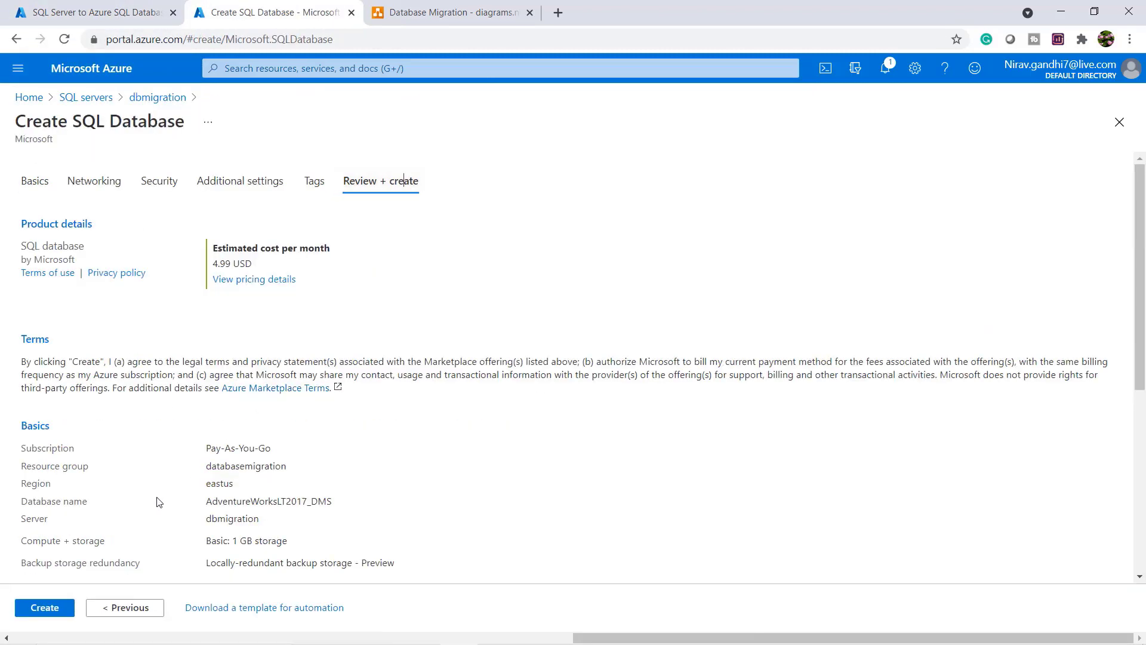
click(44, 608)
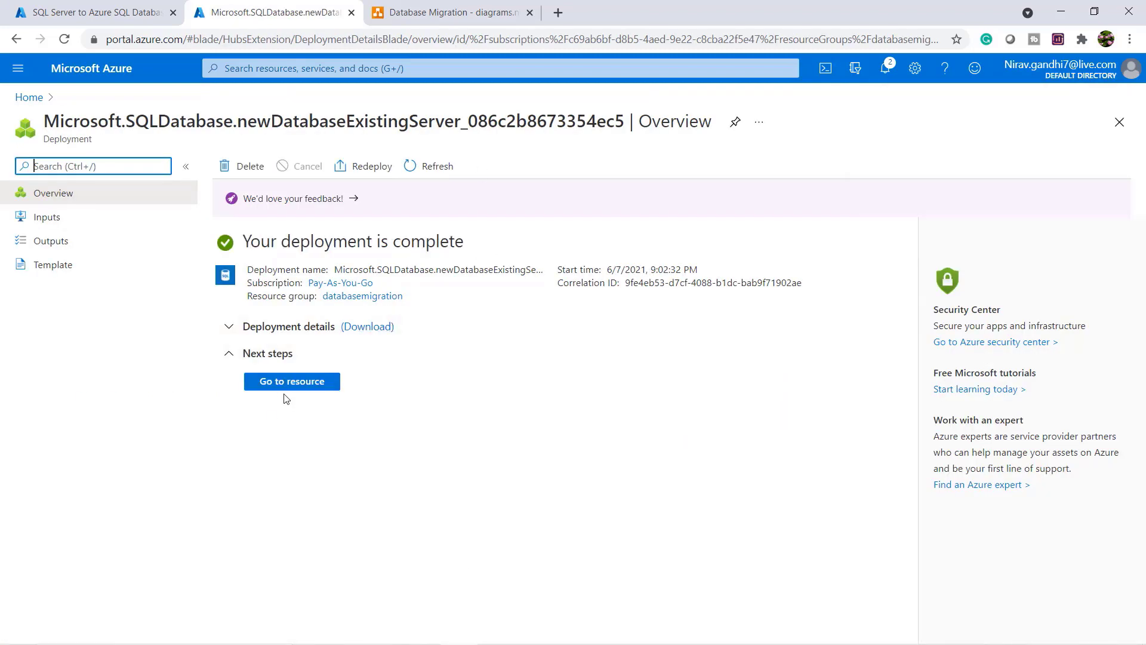
click(291, 381)
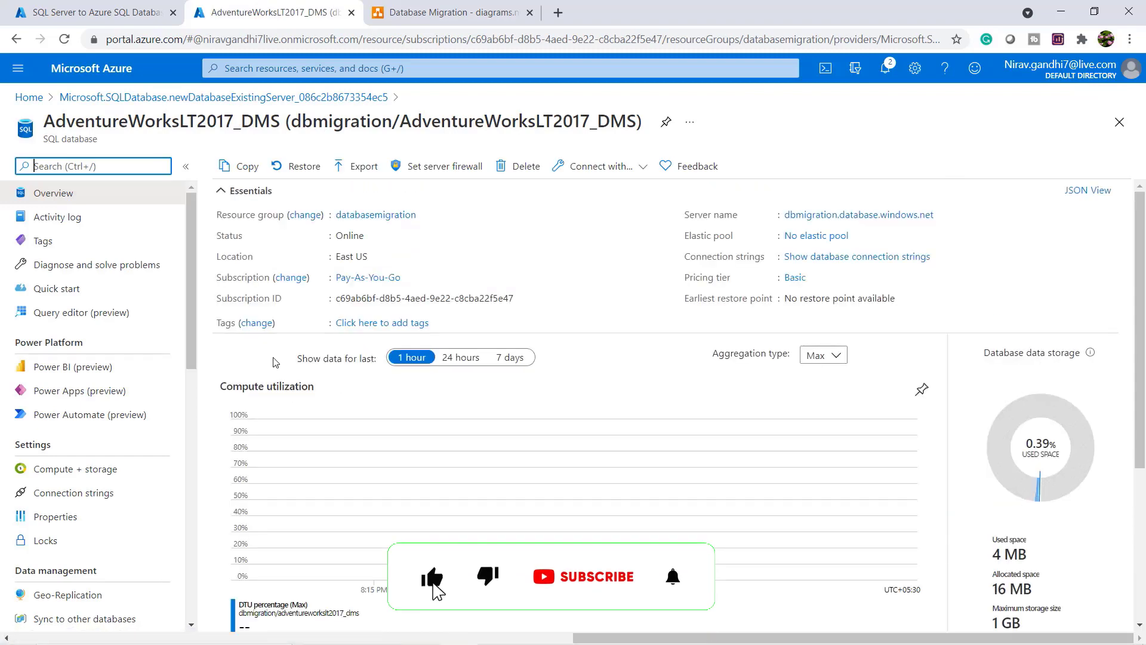
click(91, 12)
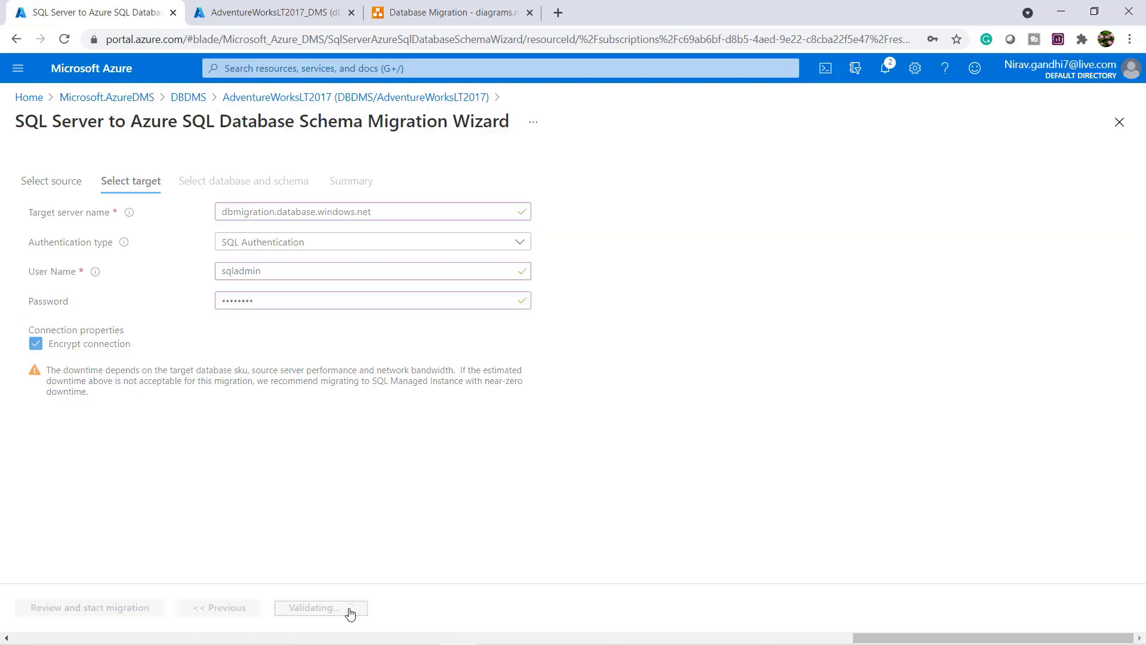
- Map source database AdventureWorksLT2017 to target AdventureWorksLT2017_DMS in the schema migration wizard
click(320, 608)
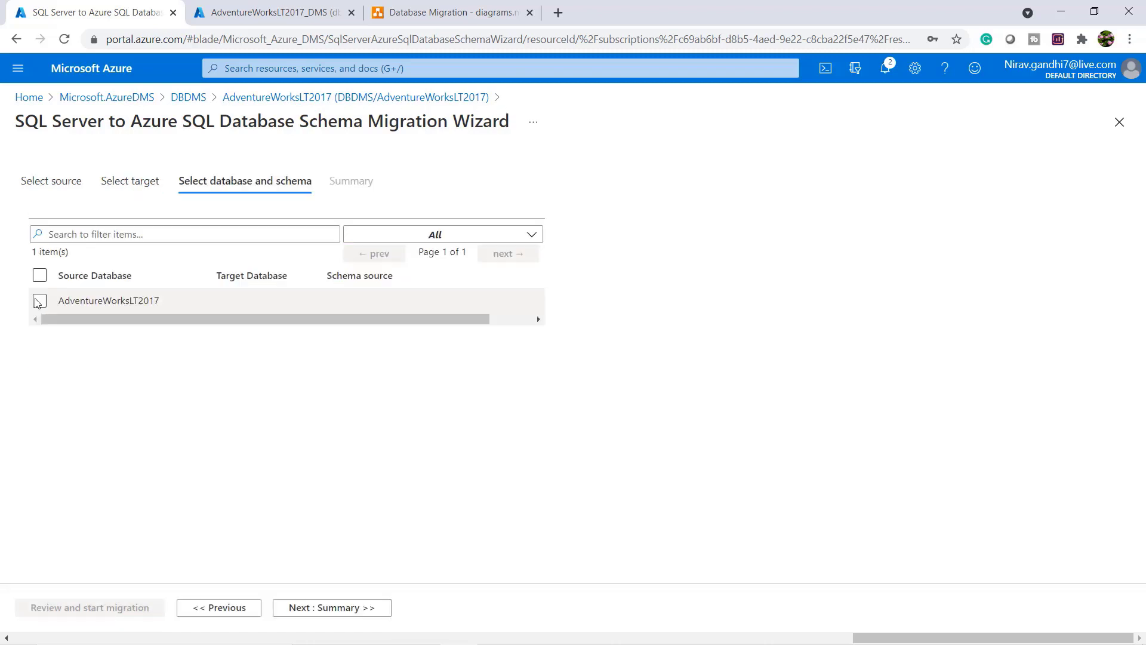
click(40, 300)
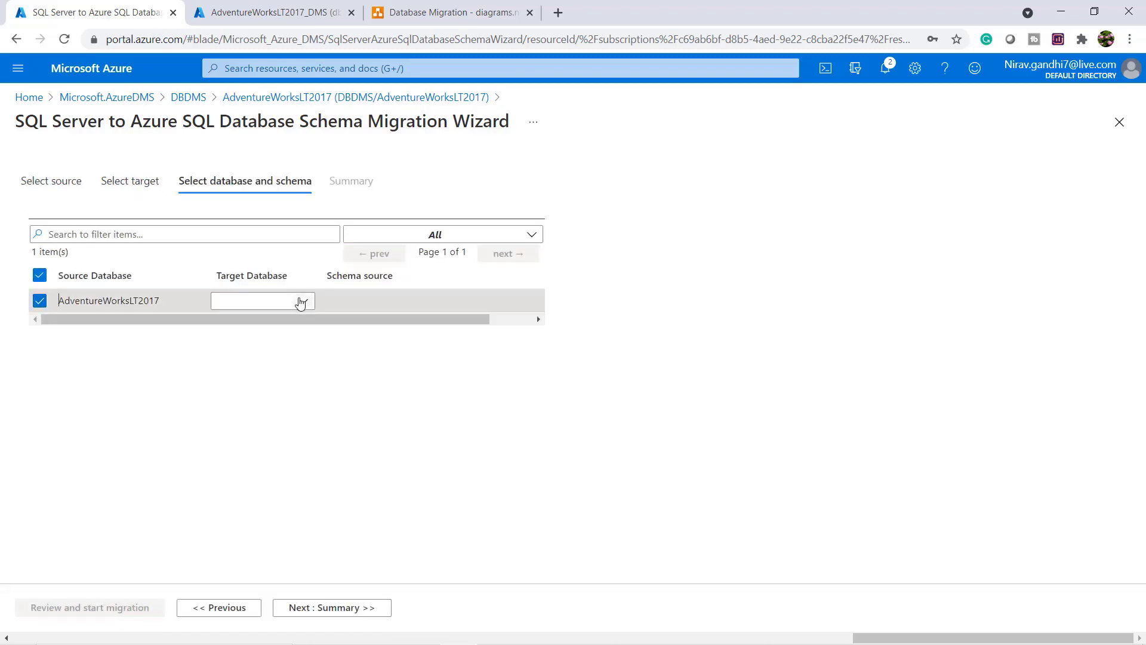
click(262, 300)
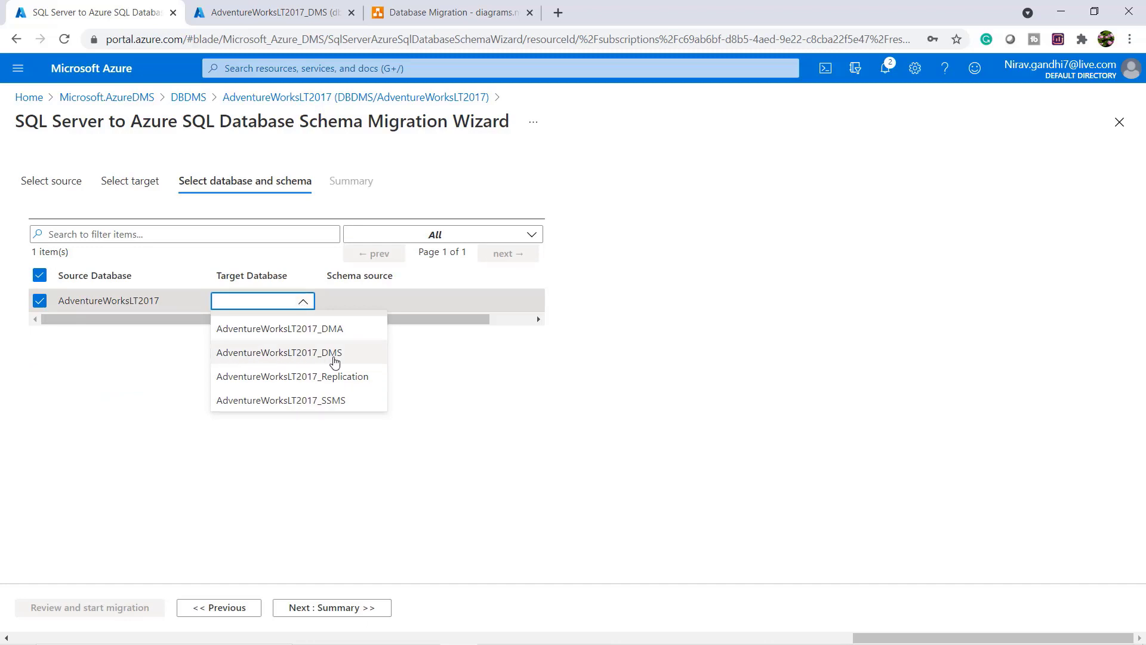
click(279, 352)
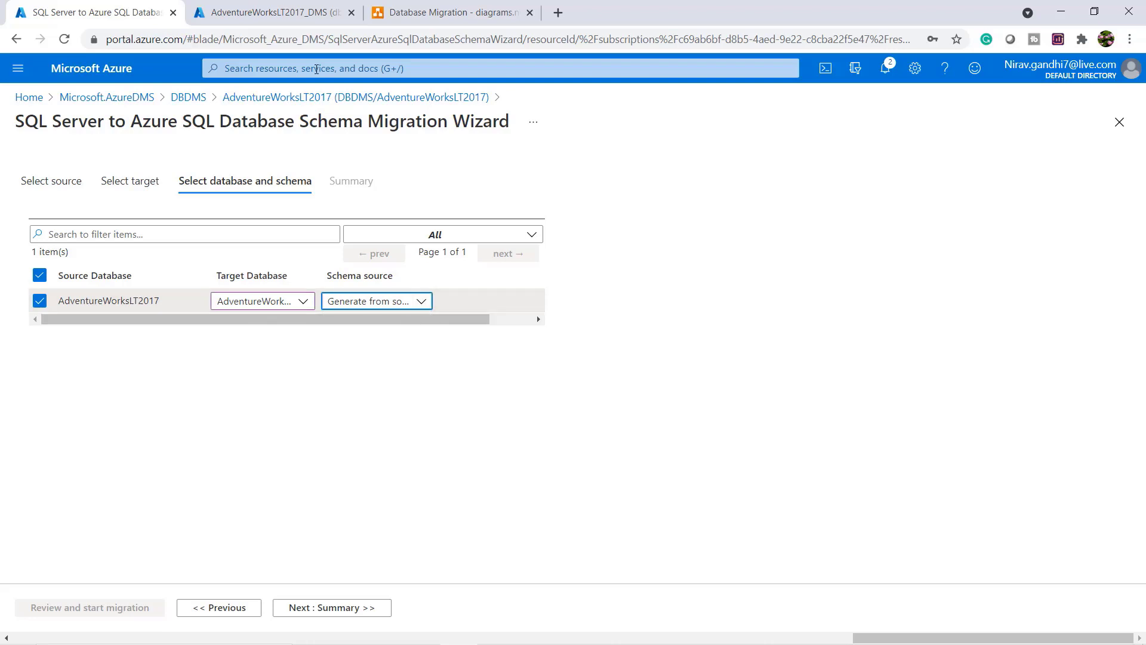
click(271, 12)
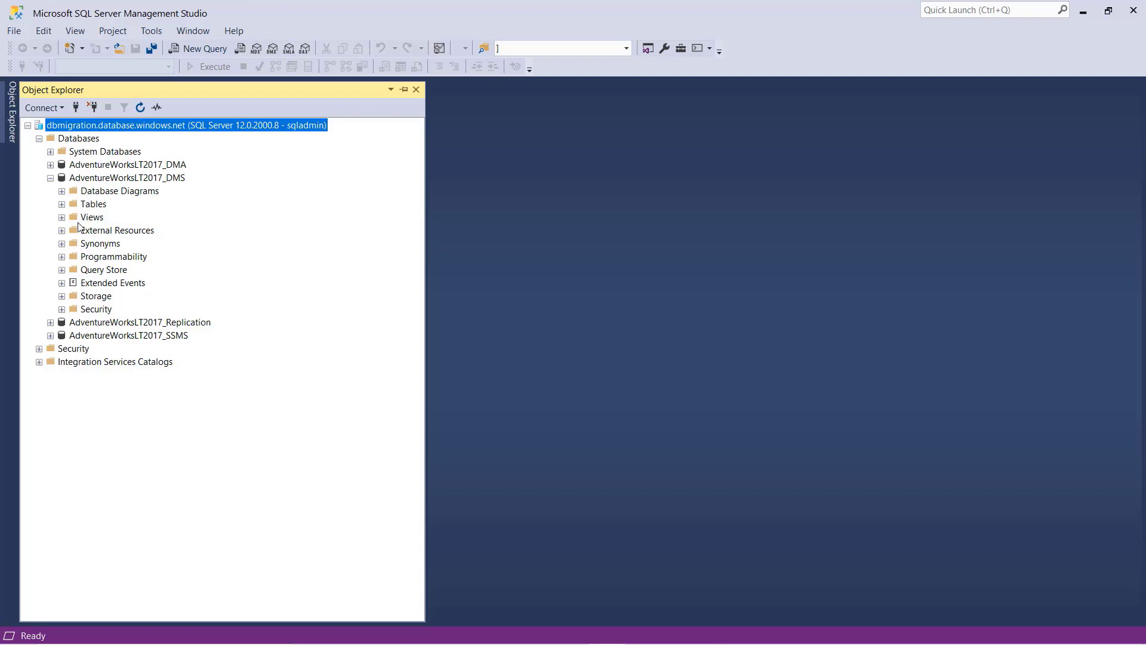
- Expand AdventureWorksLT2017_DMS's Tables folder, showing only System, External and Graph tables subfolders
click(62, 203)
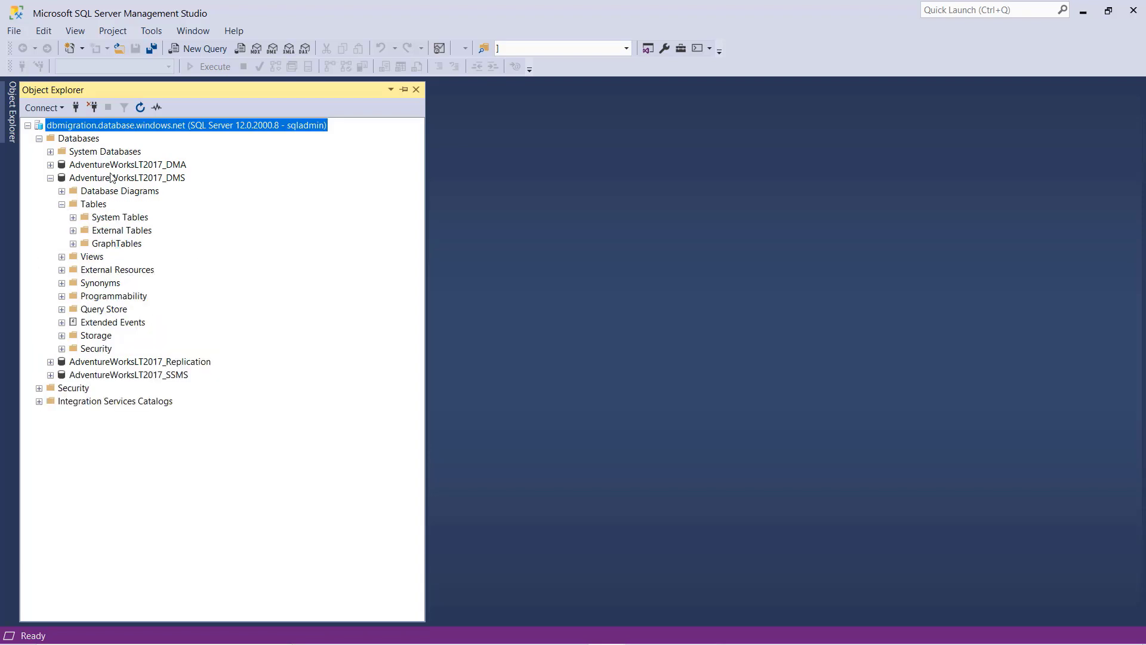
mouse_move(179, 218)
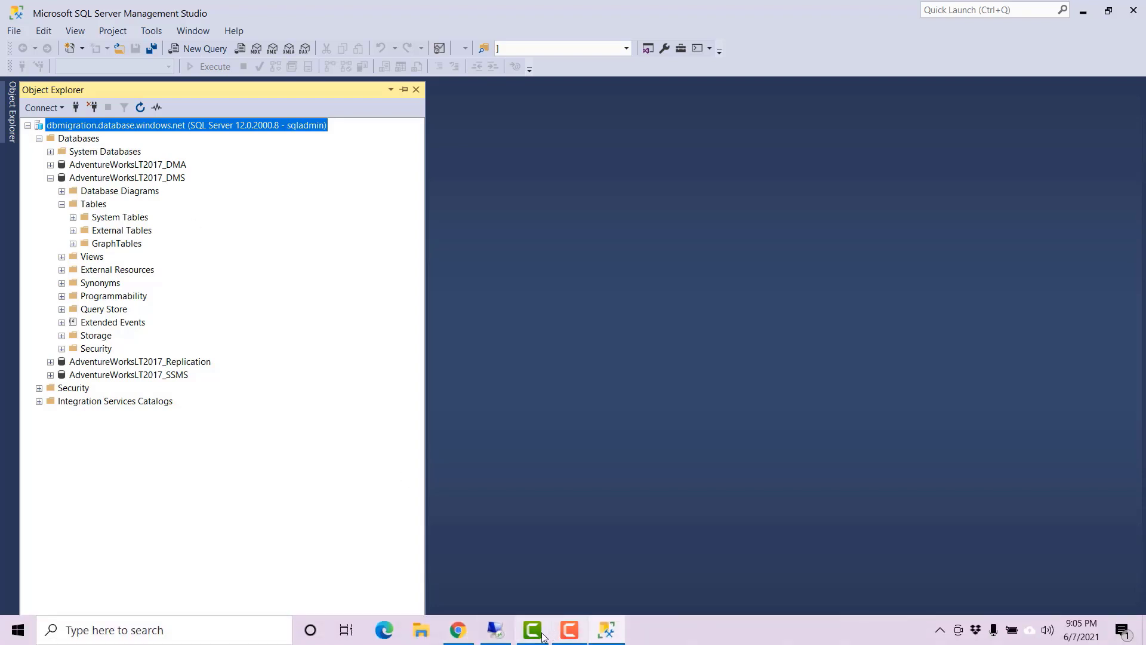
- Start the schema-only migration activity 'dbmigration' and refresh to confirm it's generating the script
click(533, 629)
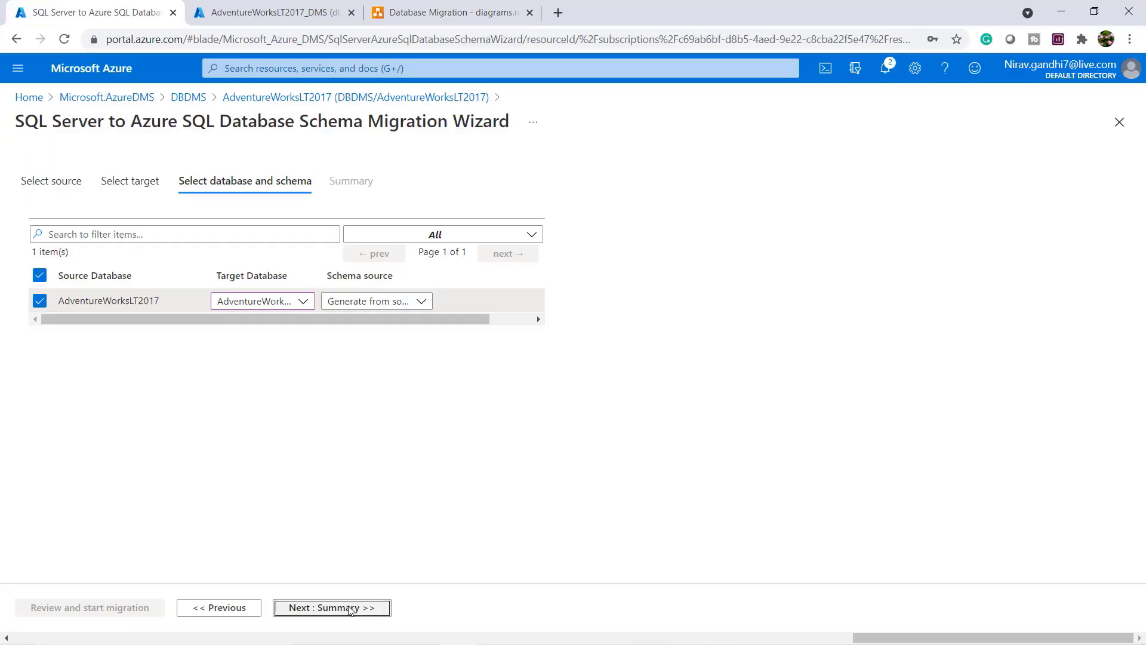
click(331, 608)
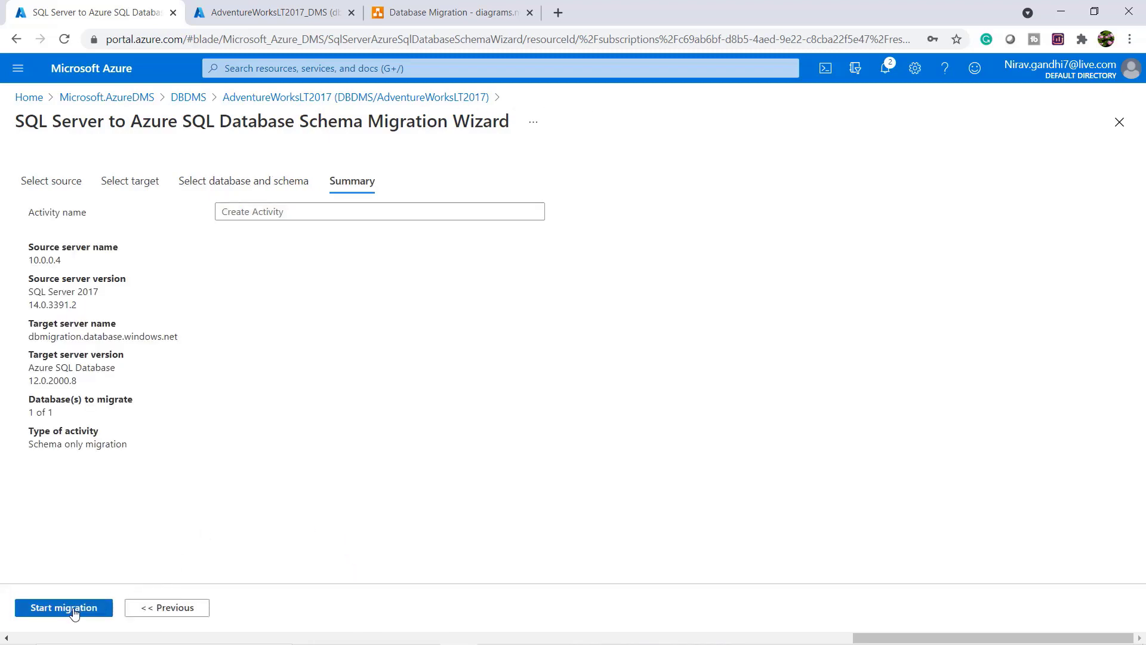
click(63, 608)
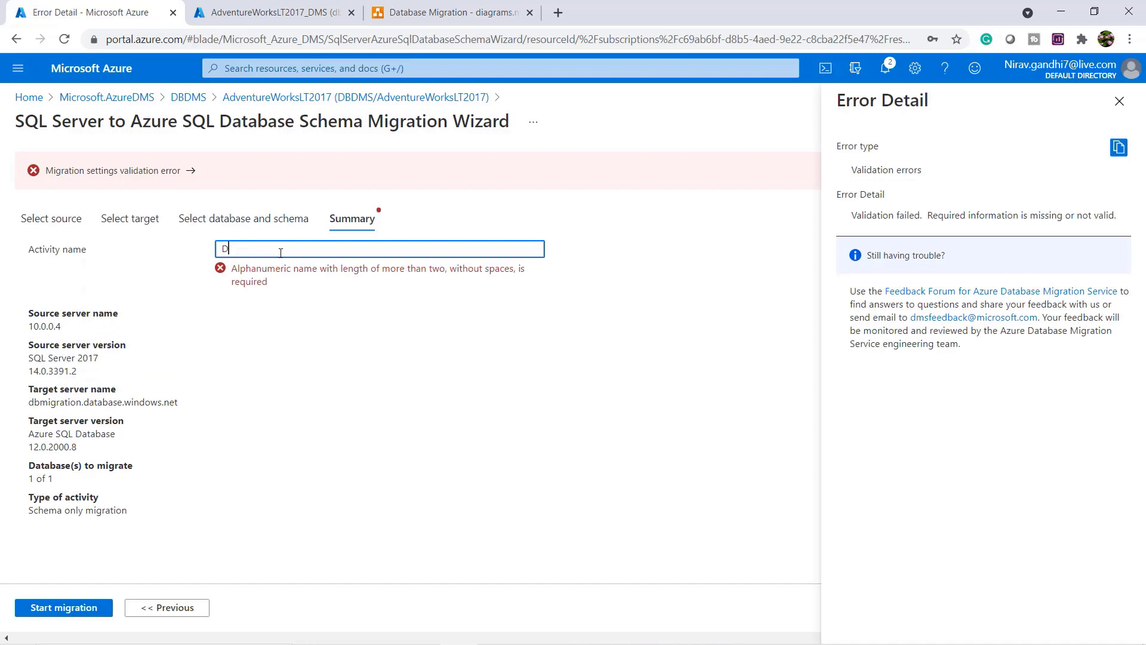
text(bmigration)
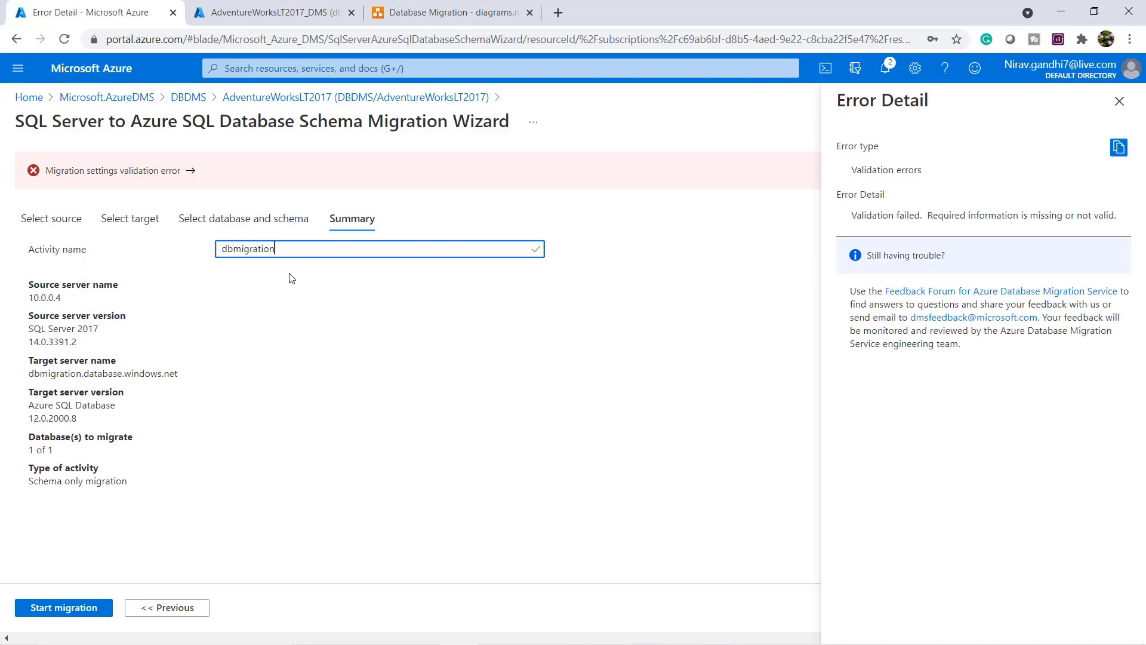
click(64, 606)
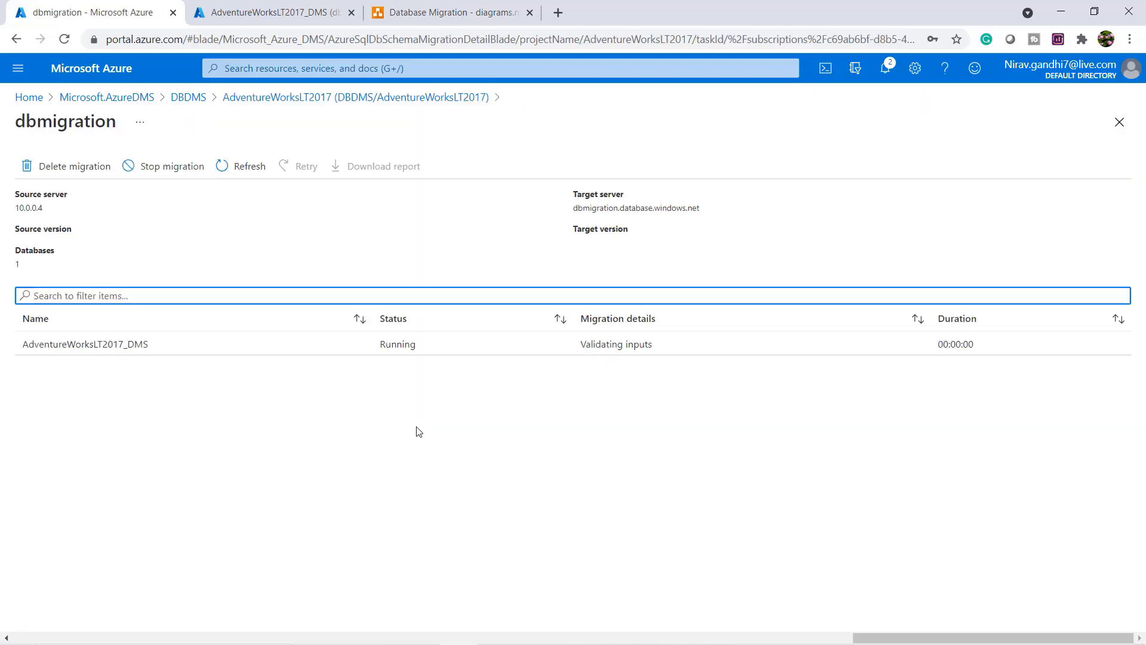
mouse_move(490, 387)
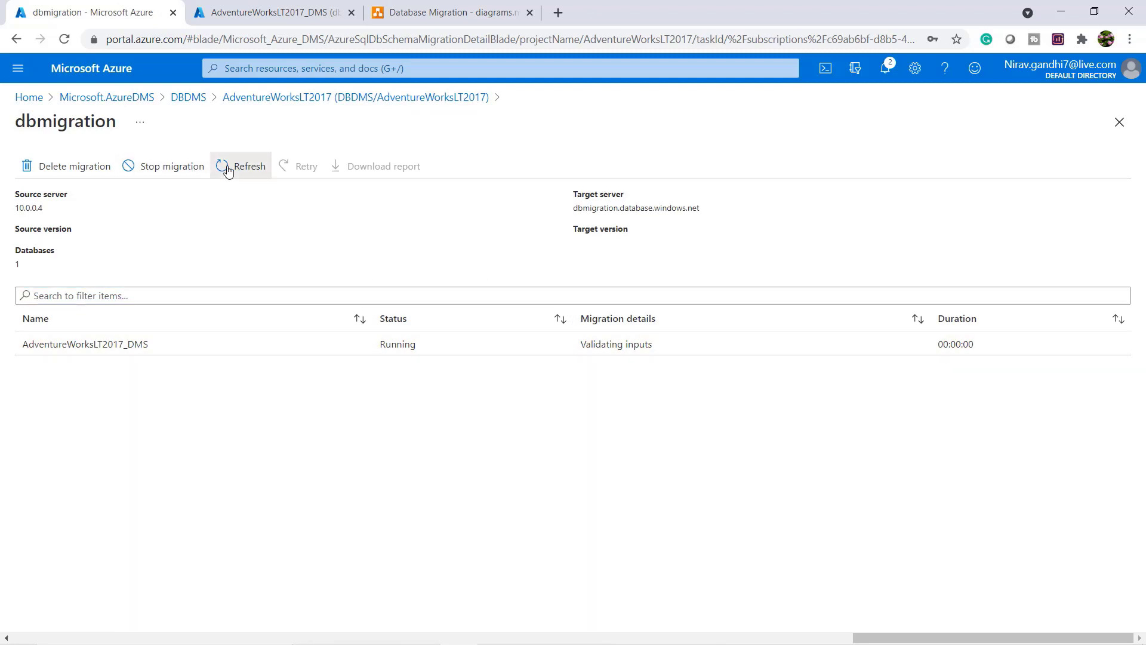
click(241, 166)
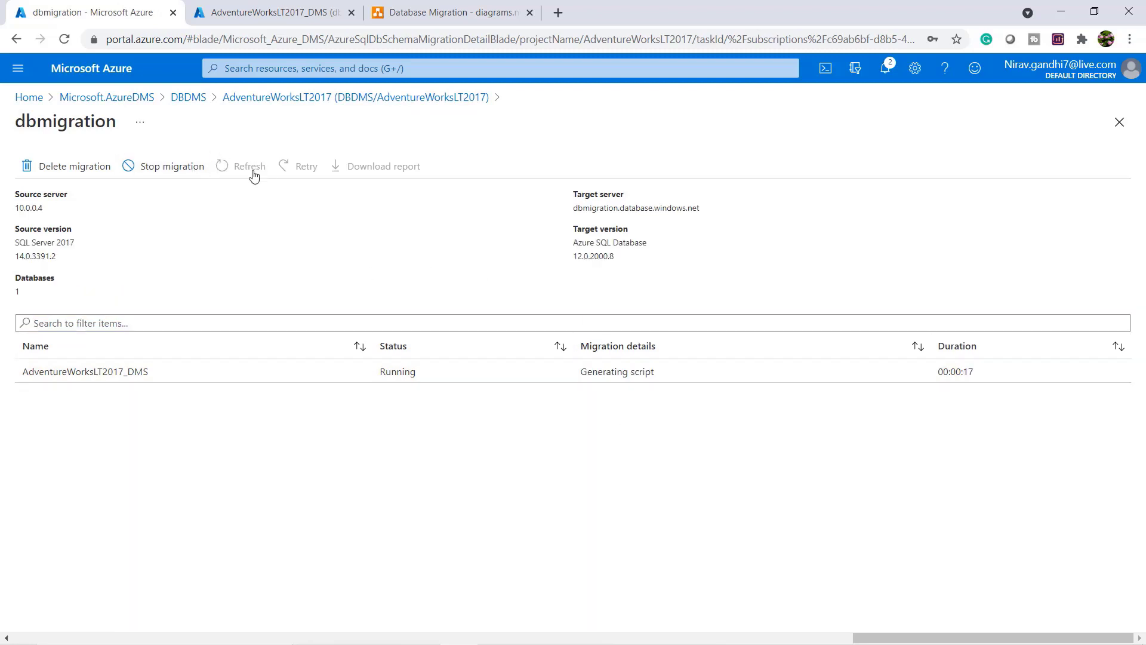
click(248, 166)
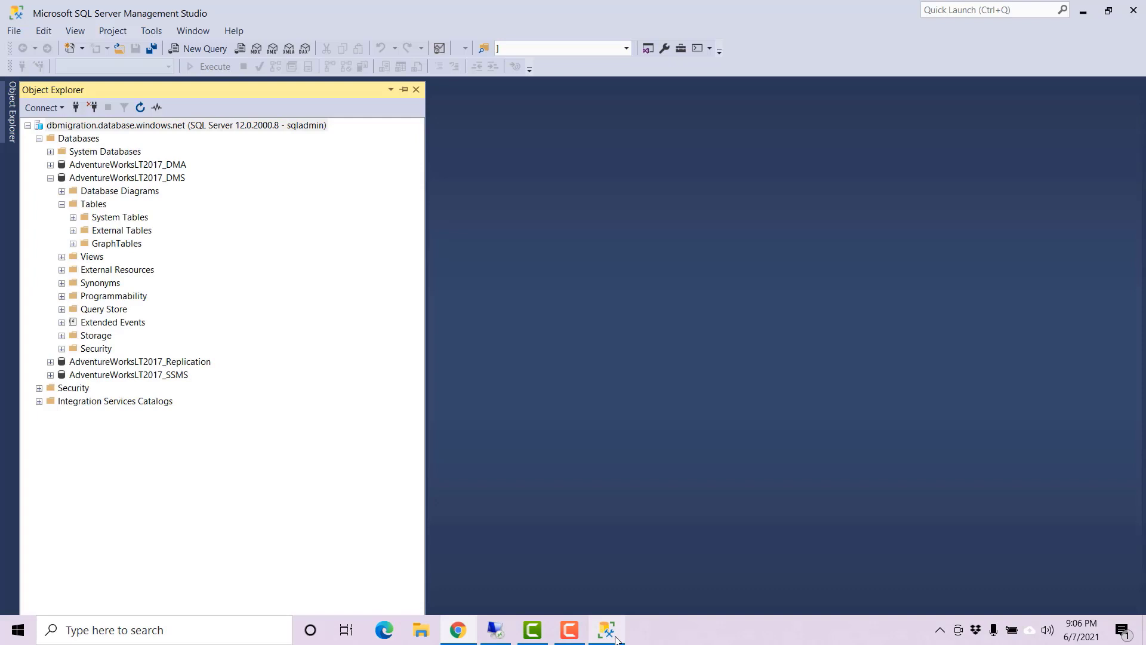
- Refresh the Tables list to show SalesLT tables and open a SELECT * query on SalesLT.Address
right_click(93, 203)
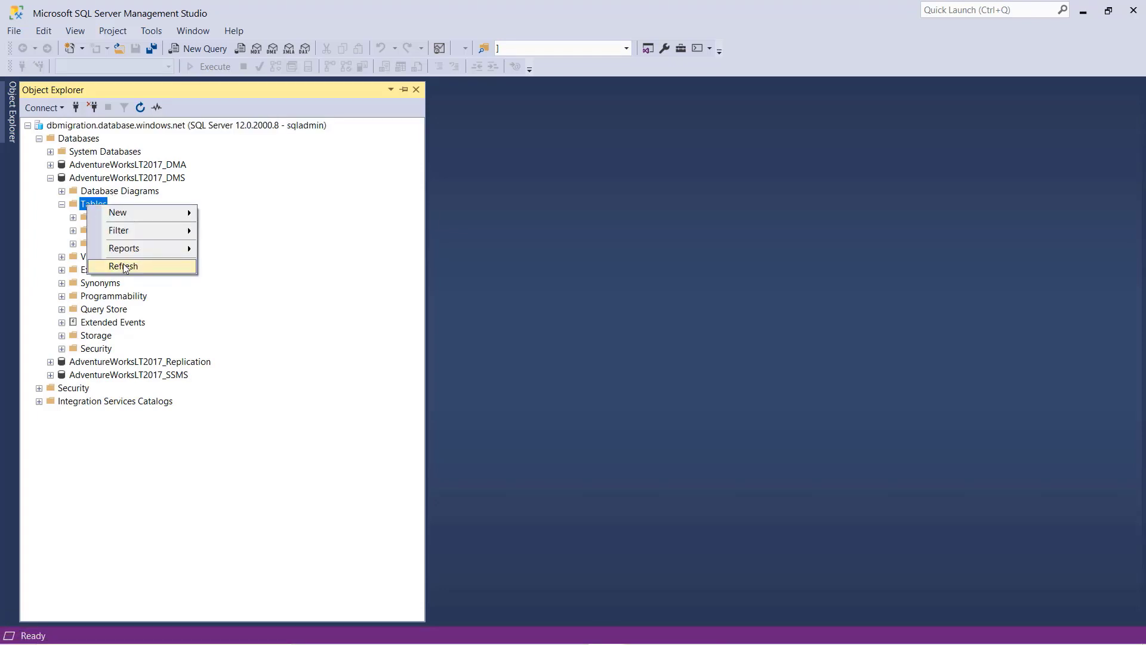
click(122, 265)
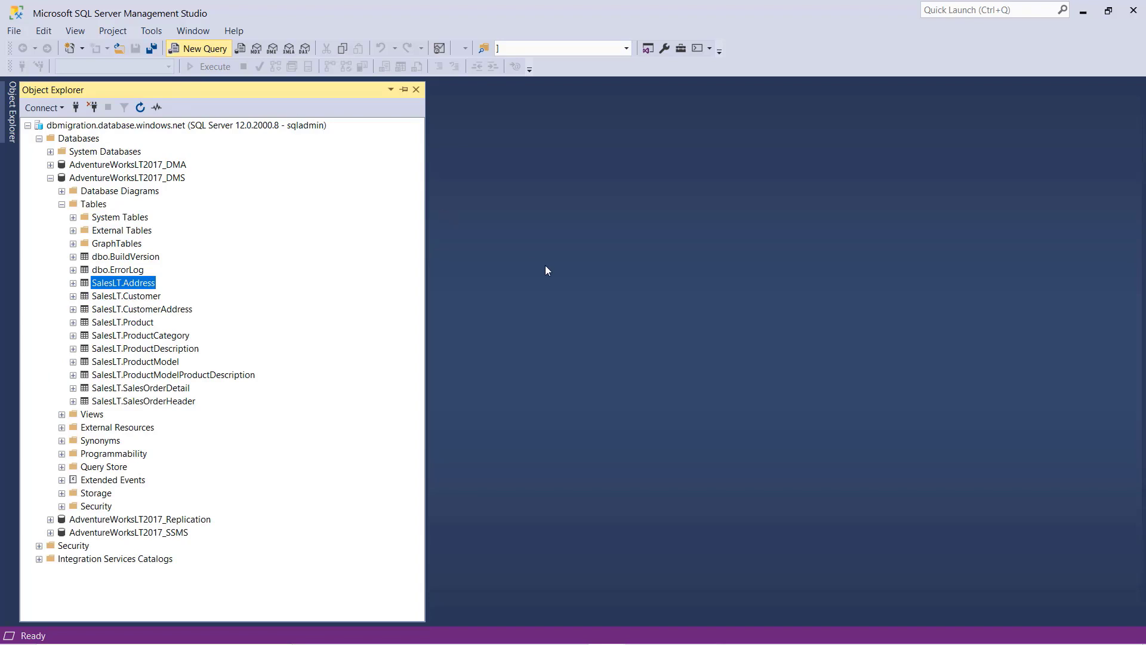
click(198, 48)
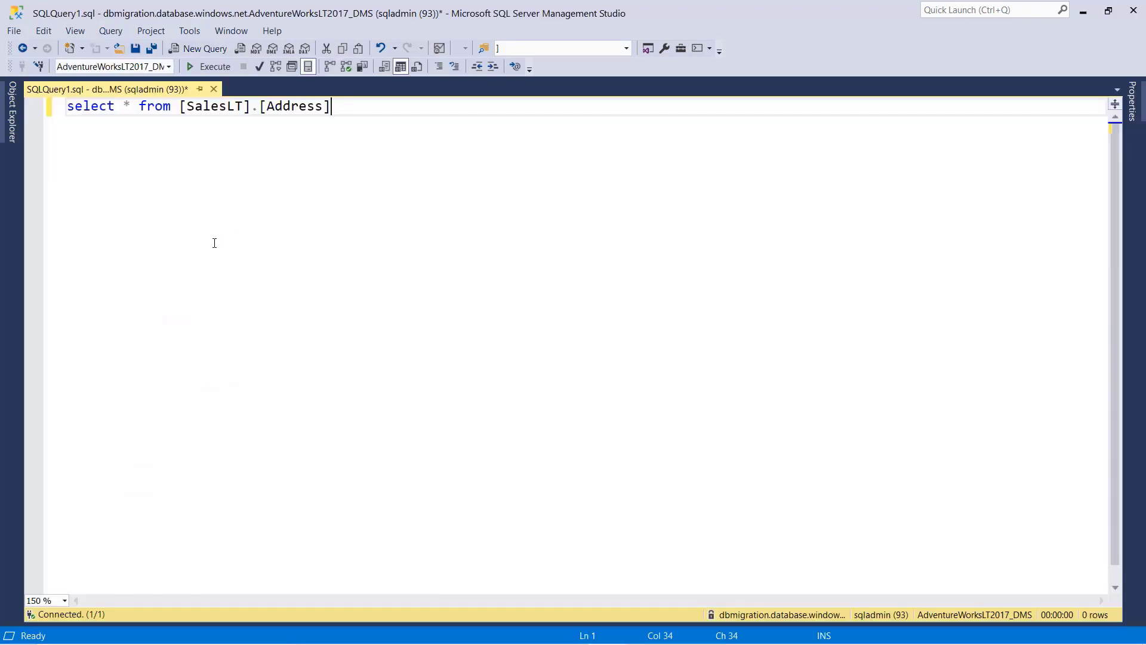
click(209, 66)
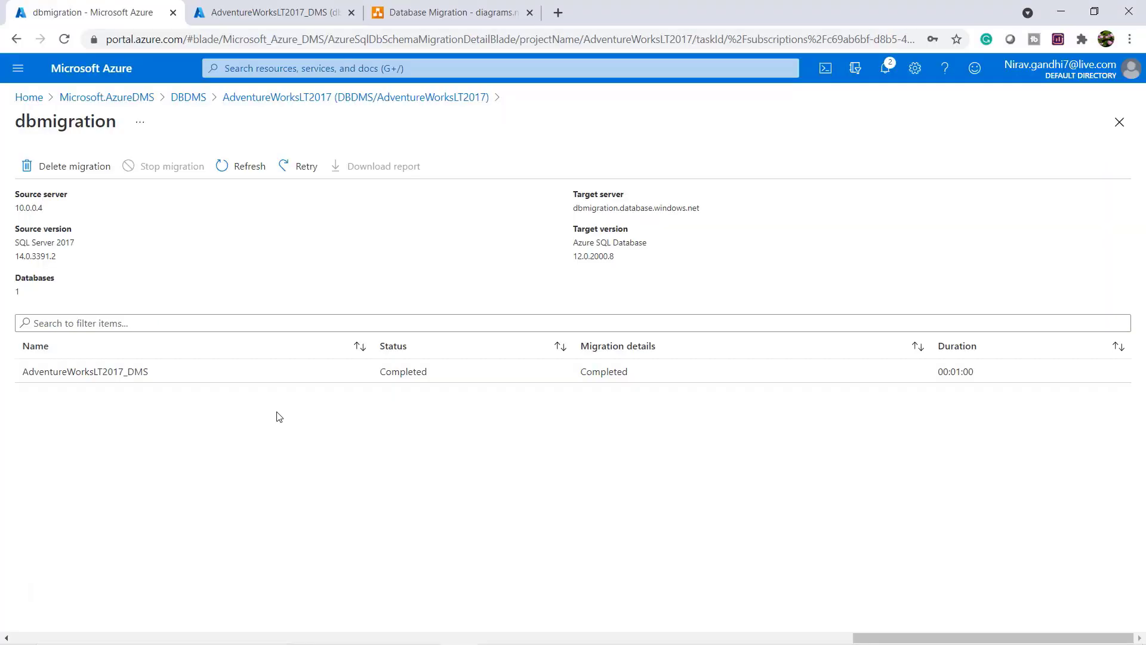
- From the DBDMS service, start a new data migration activity in the AdventureWorksLT2017 project
click(188, 97)
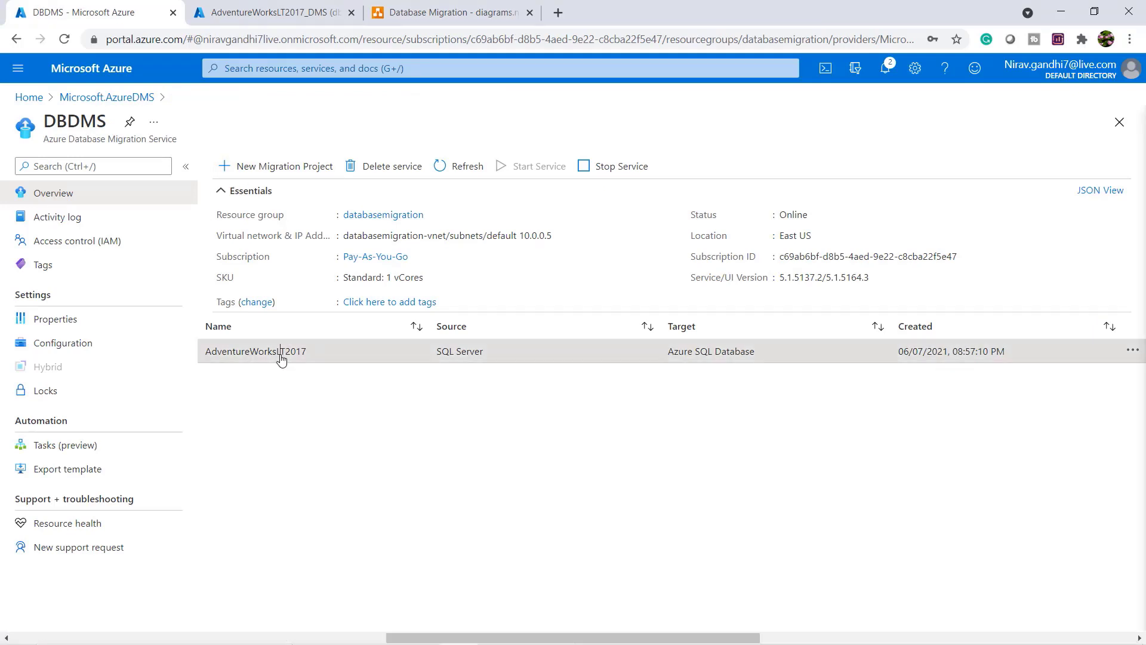
click(256, 351)
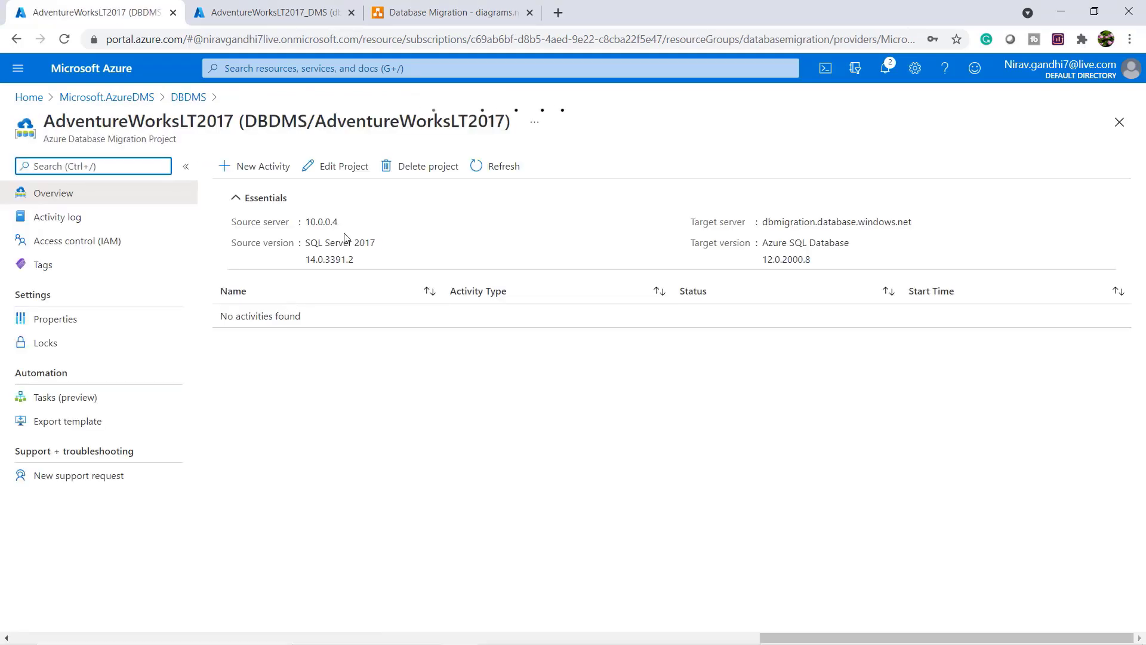
click(261, 166)
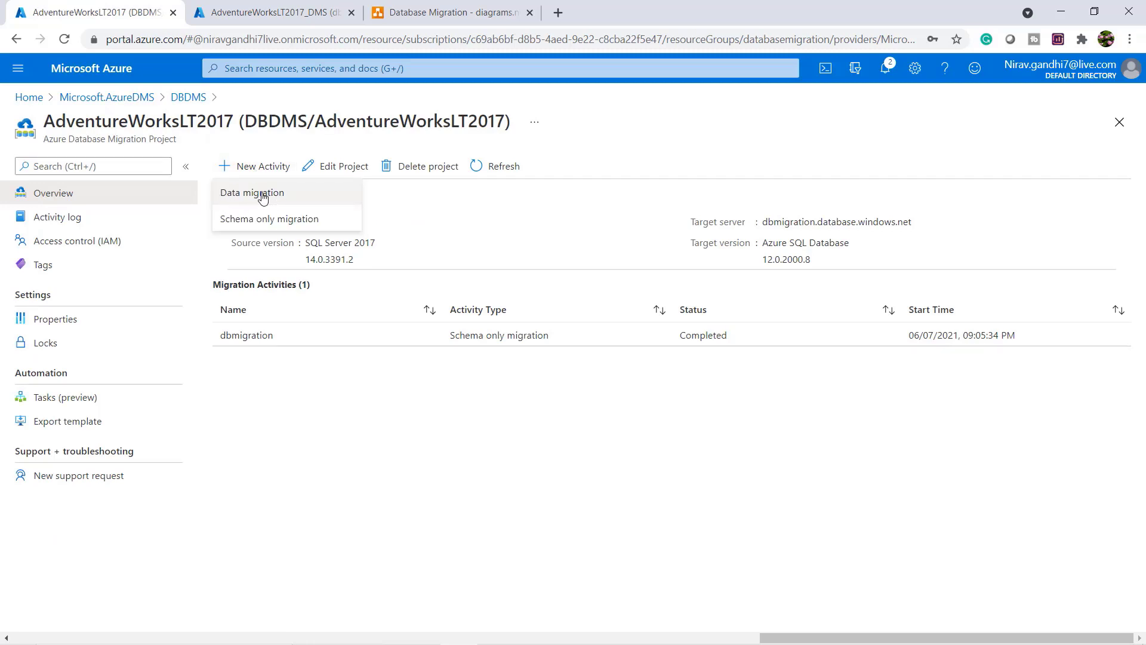
click(252, 192)
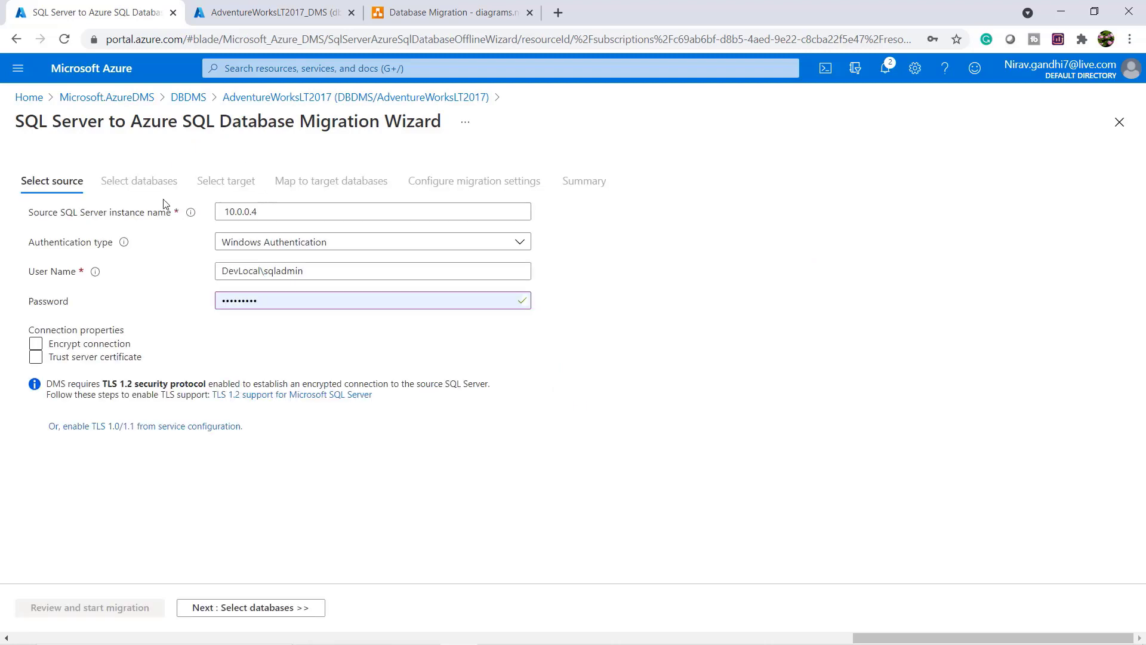
mouse_move(139, 299)
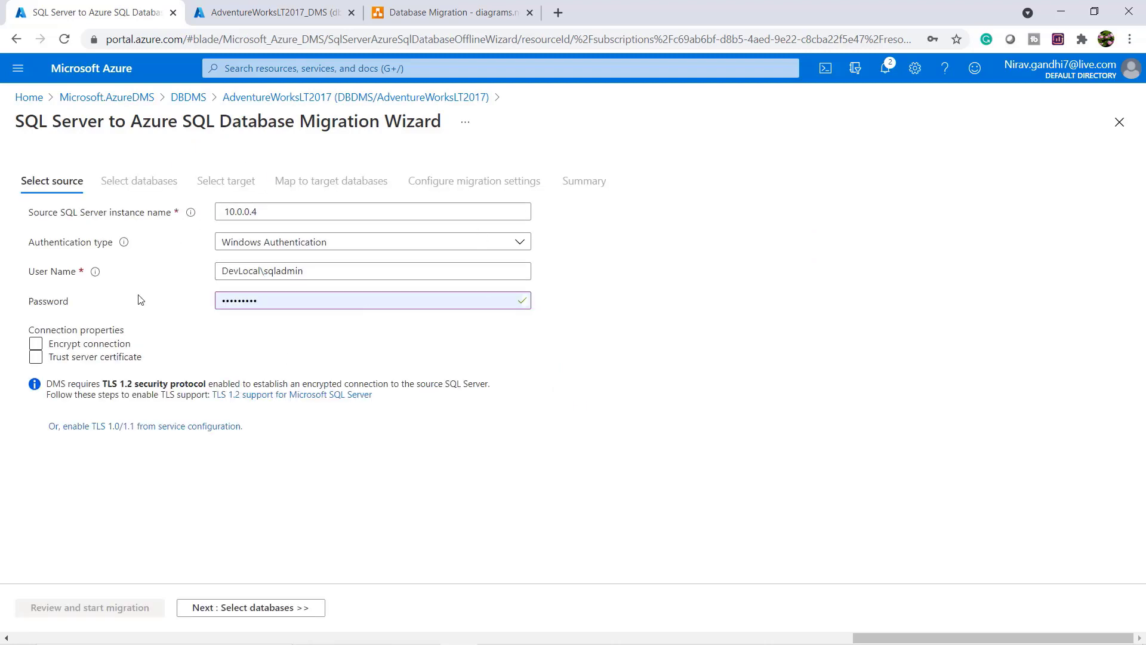
- Proceed through source and target server, mapping AdventureWorksLT2017 to AdventureWorksLT2017_DMS
click(250, 607)
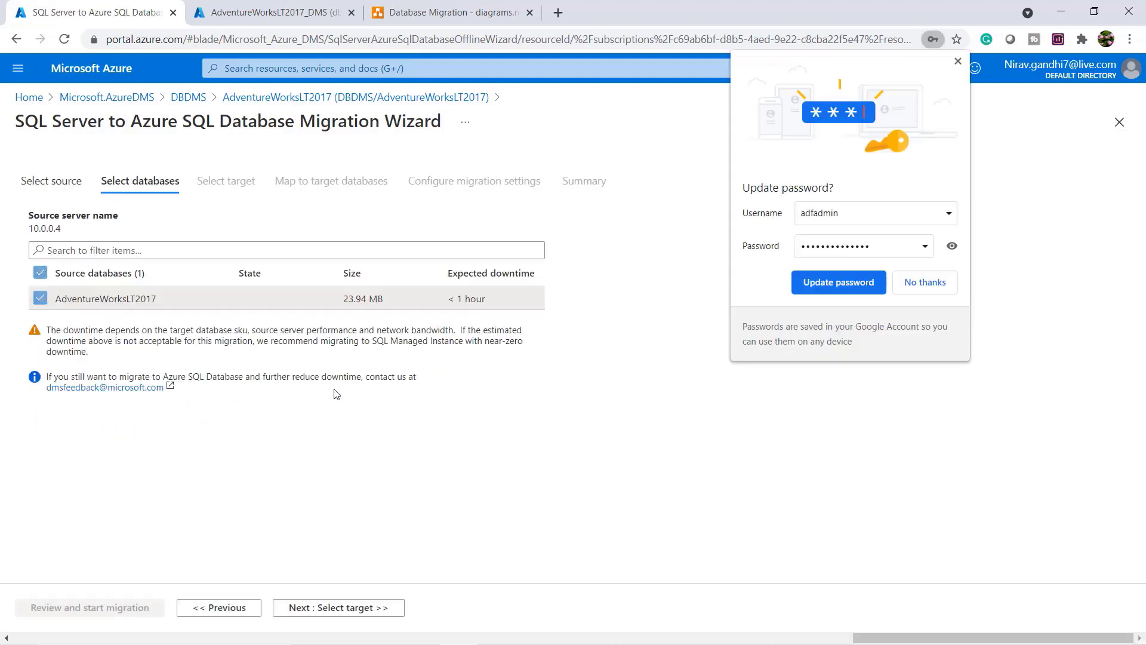
click(924, 282)
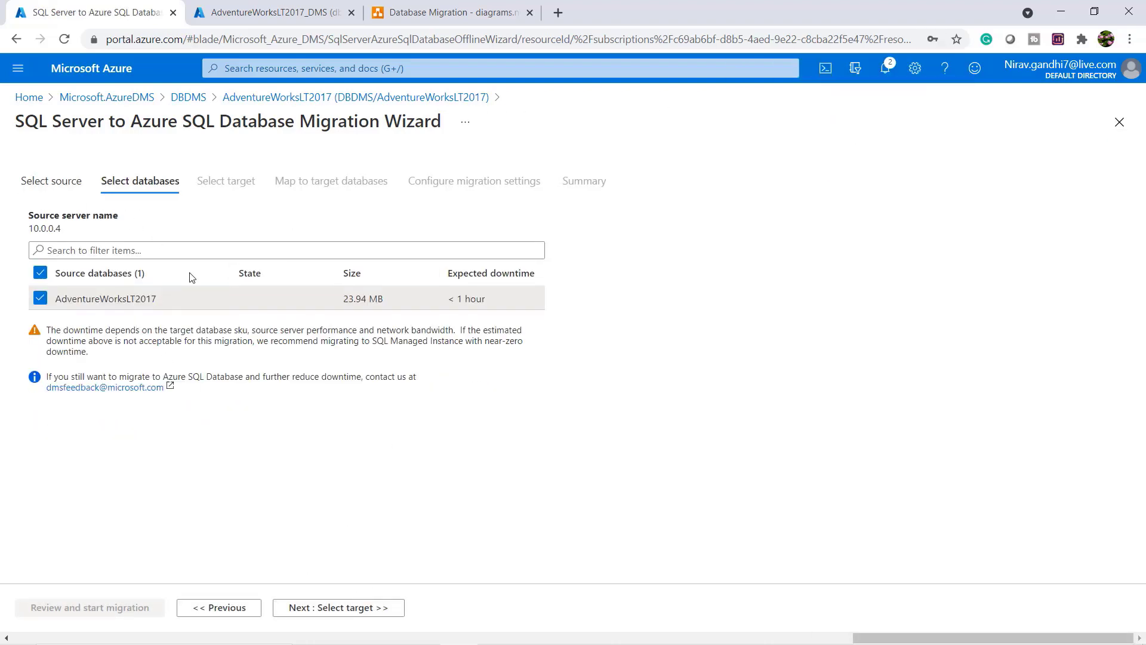
click(338, 607)
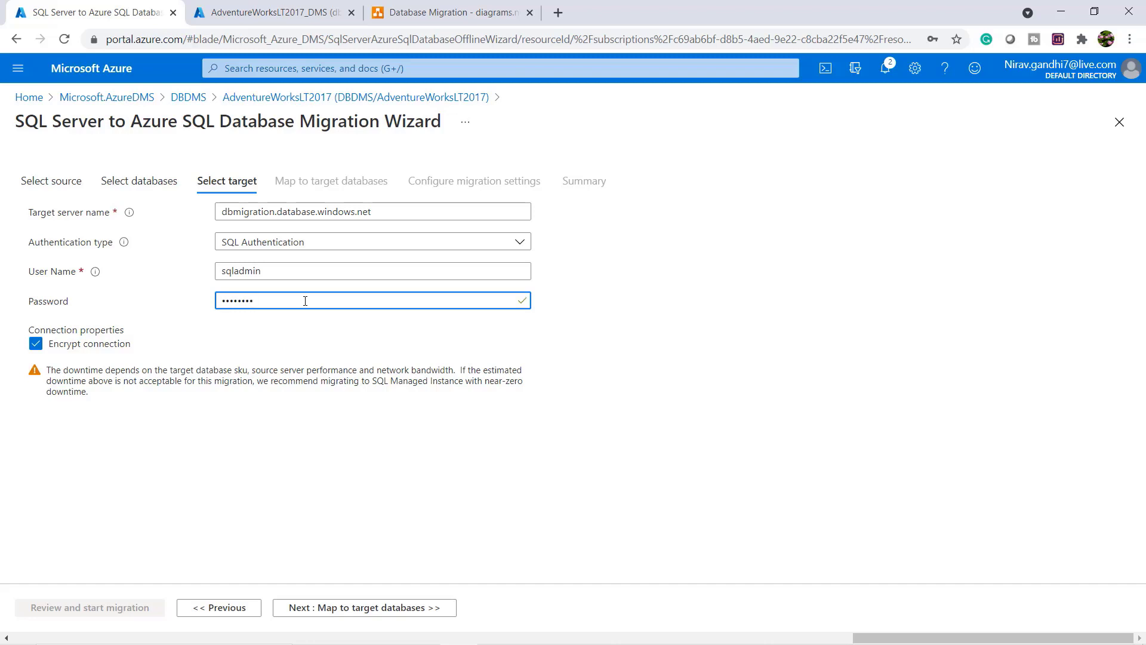
click(363, 606)
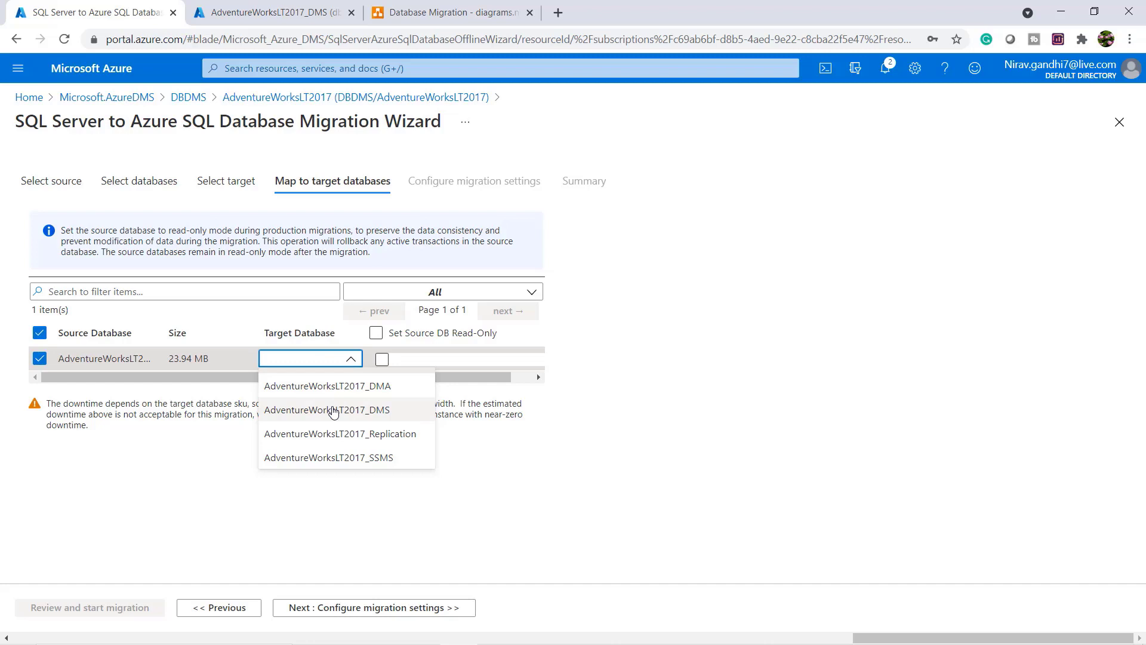
click(325, 409)
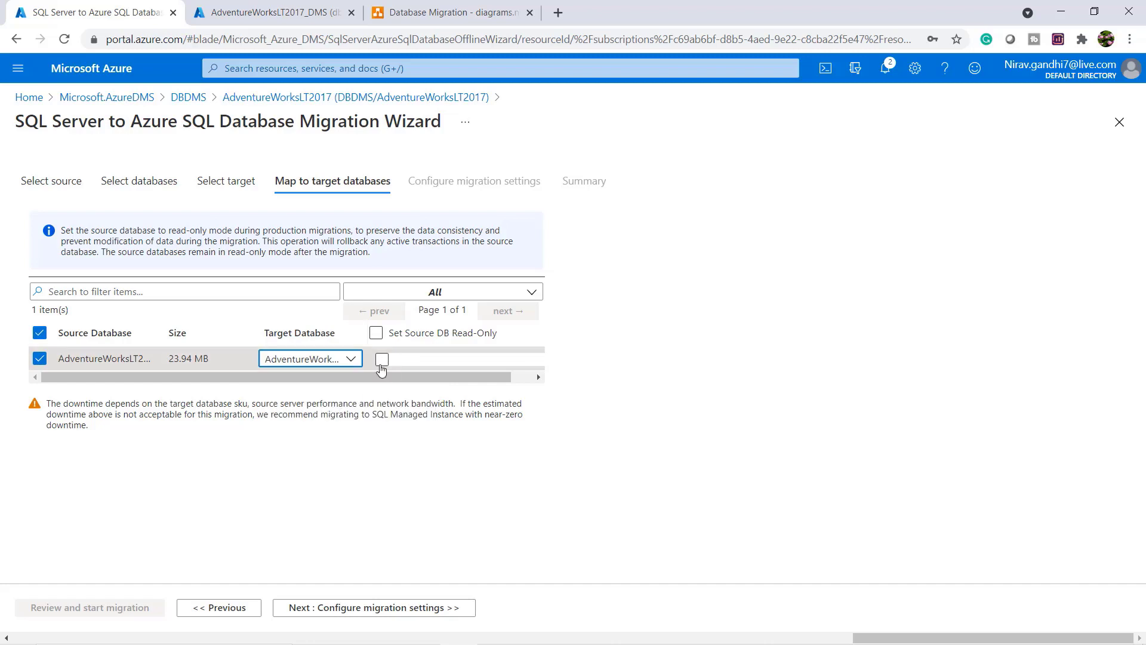
click(374, 608)
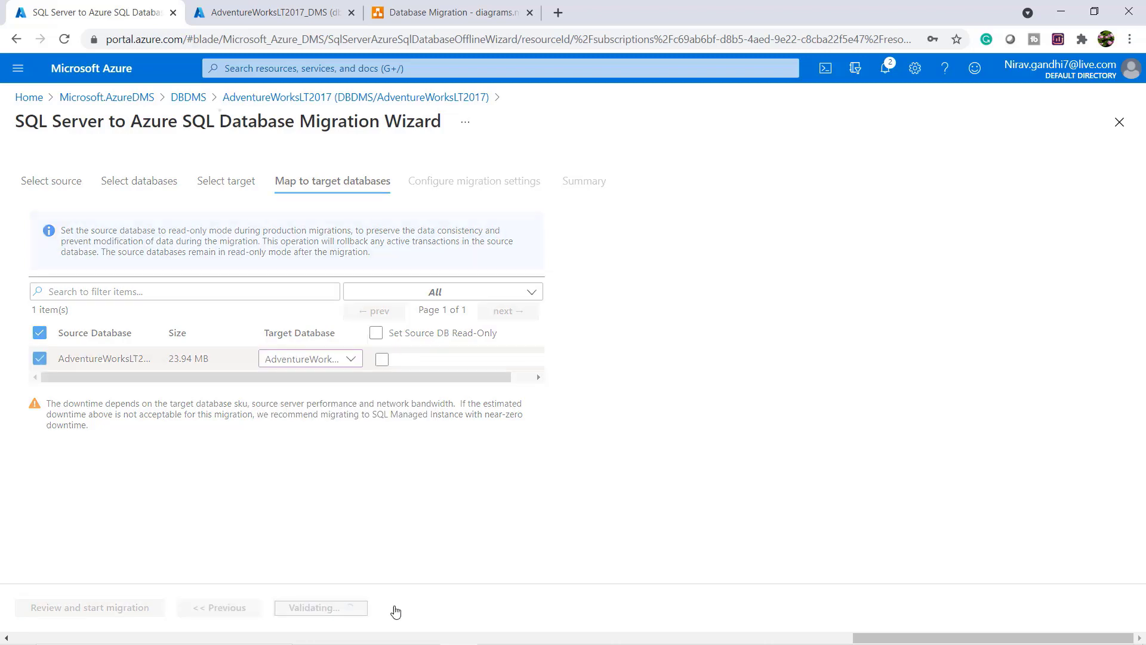
- Start offline data migration 'datamigration' for all 12 tables, dismissing the password prompt
click(320, 607)
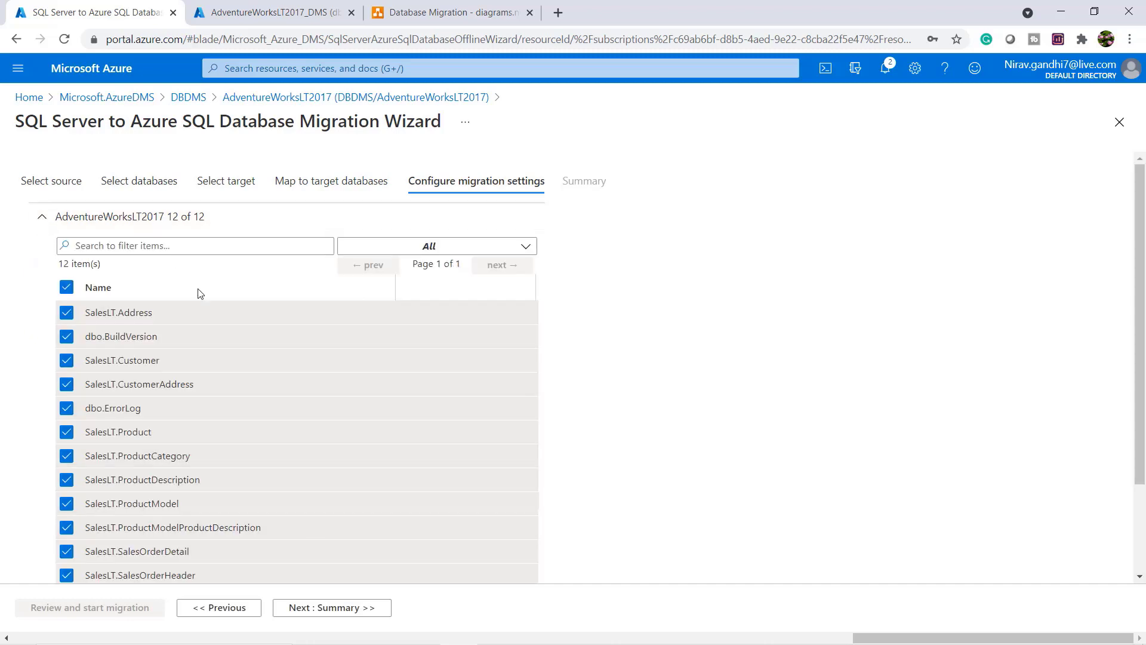
click(331, 608)
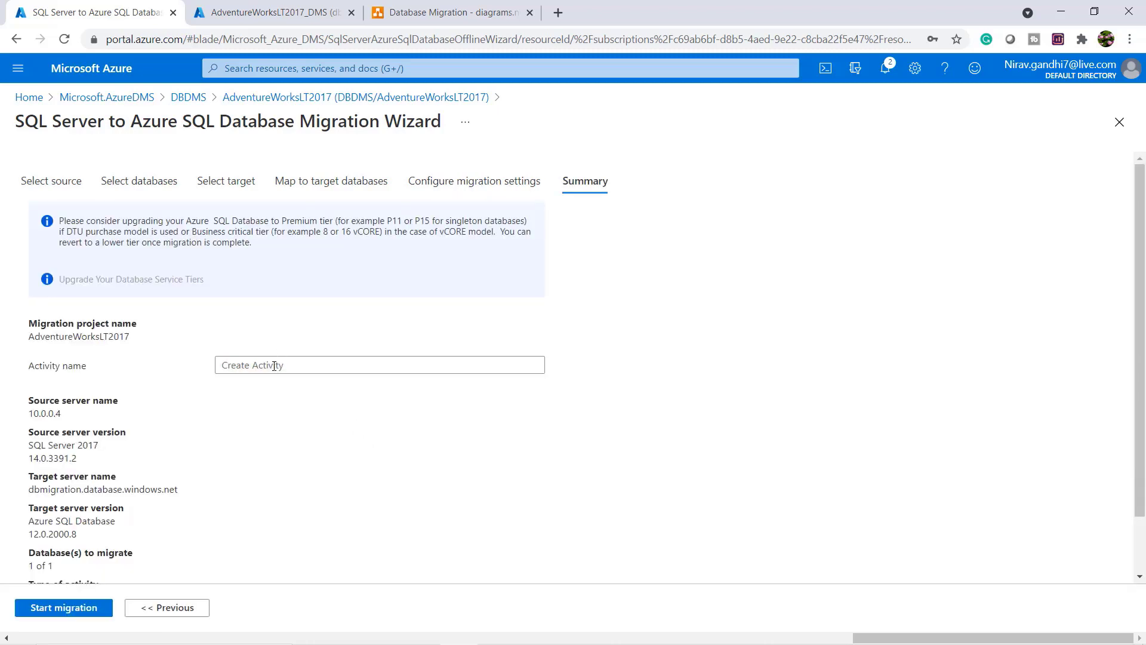
text(datamigration)
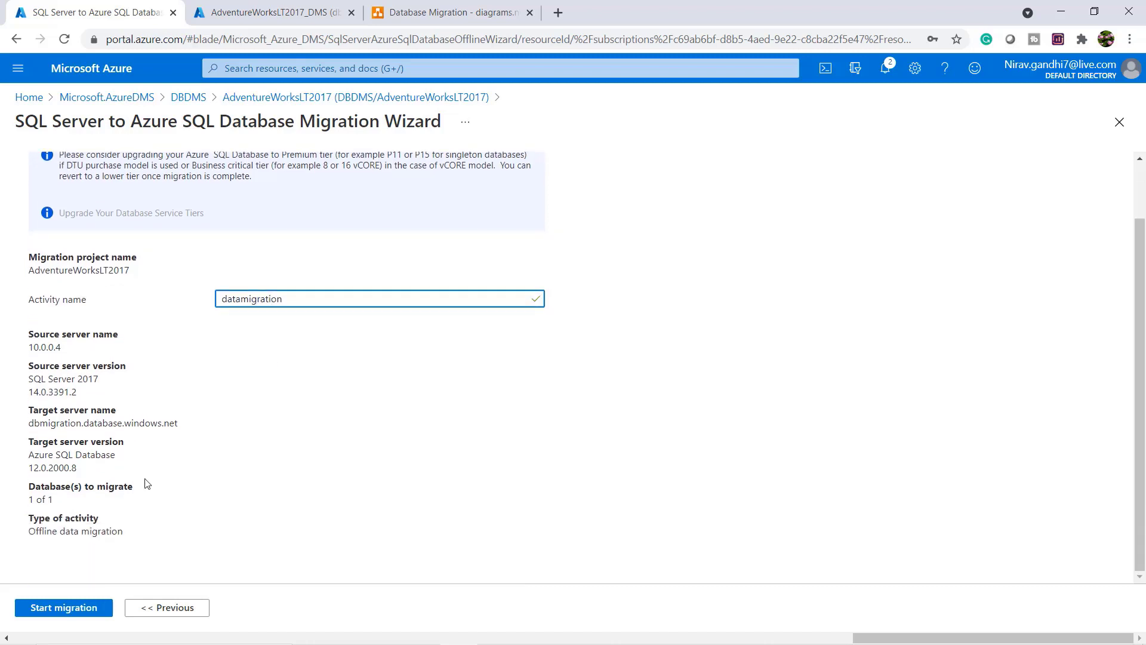
mouse_move(64, 607)
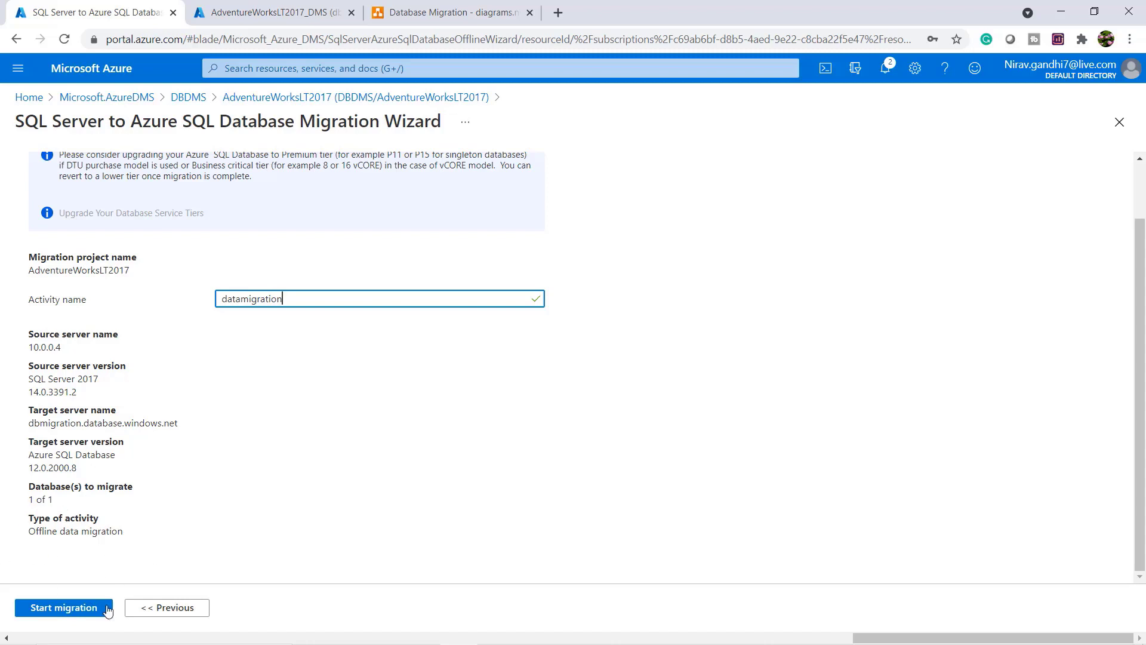
click(64, 607)
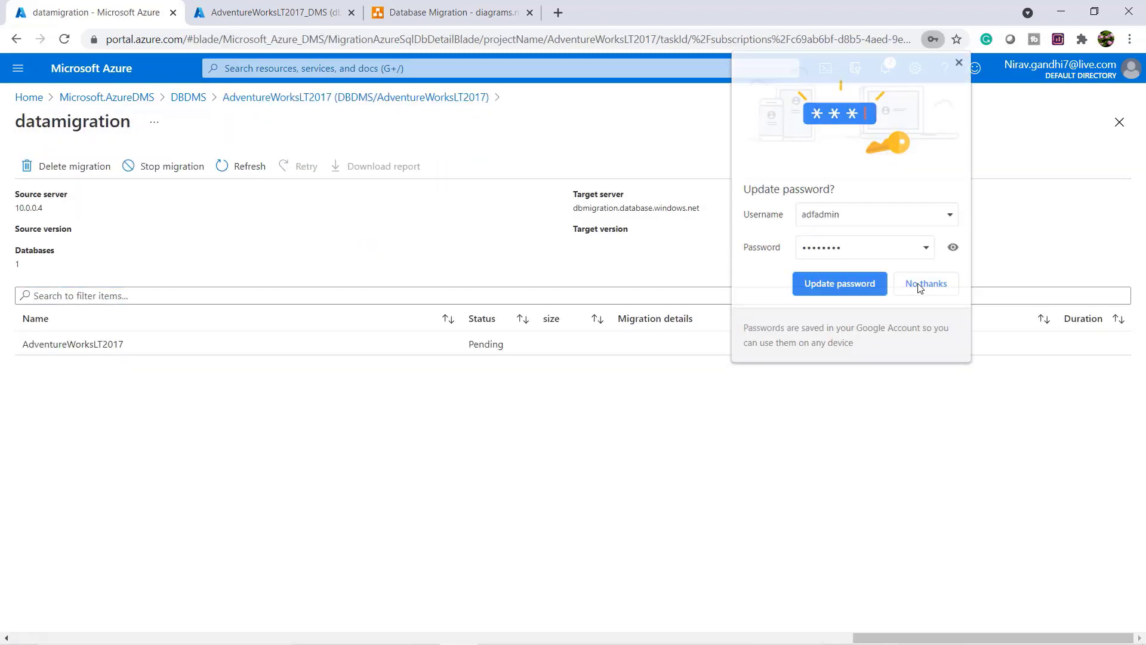
click(925, 284)
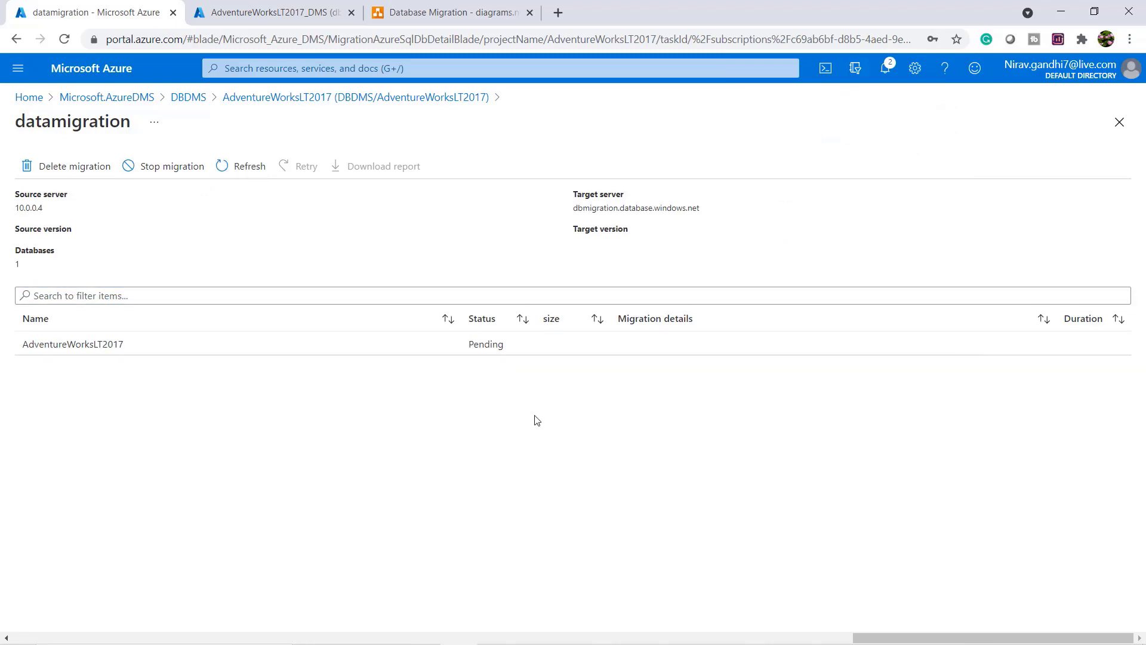
- View AdventureWorksLT2017's per-table statuses and refresh until ten of 12 tables are Completed
click(72, 343)
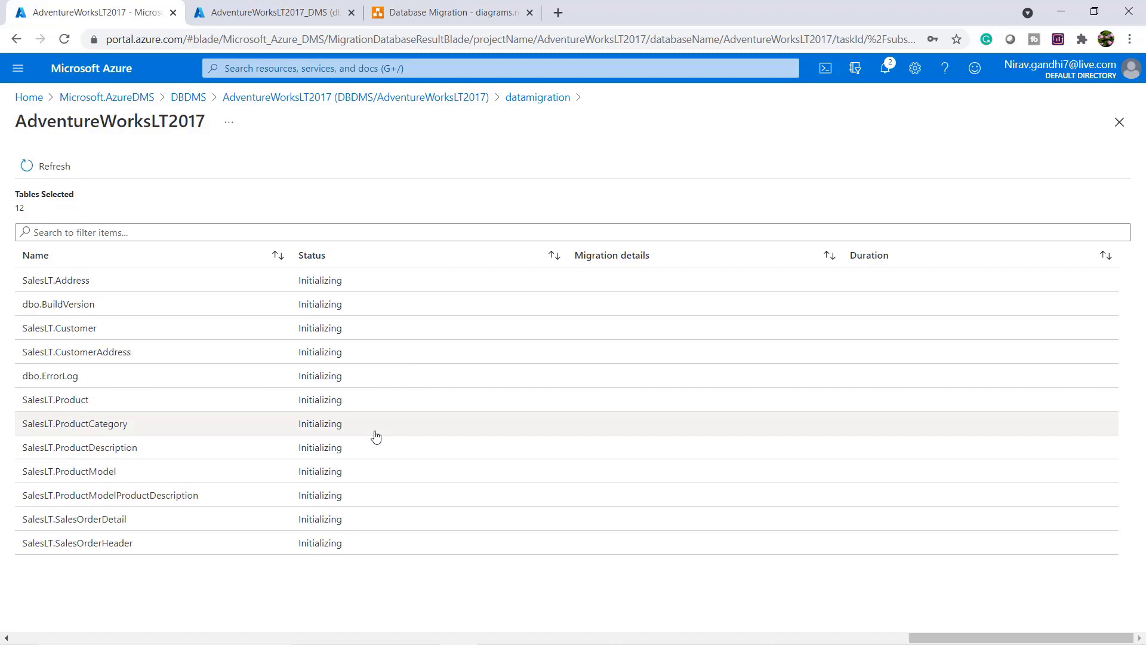
click(52, 166)
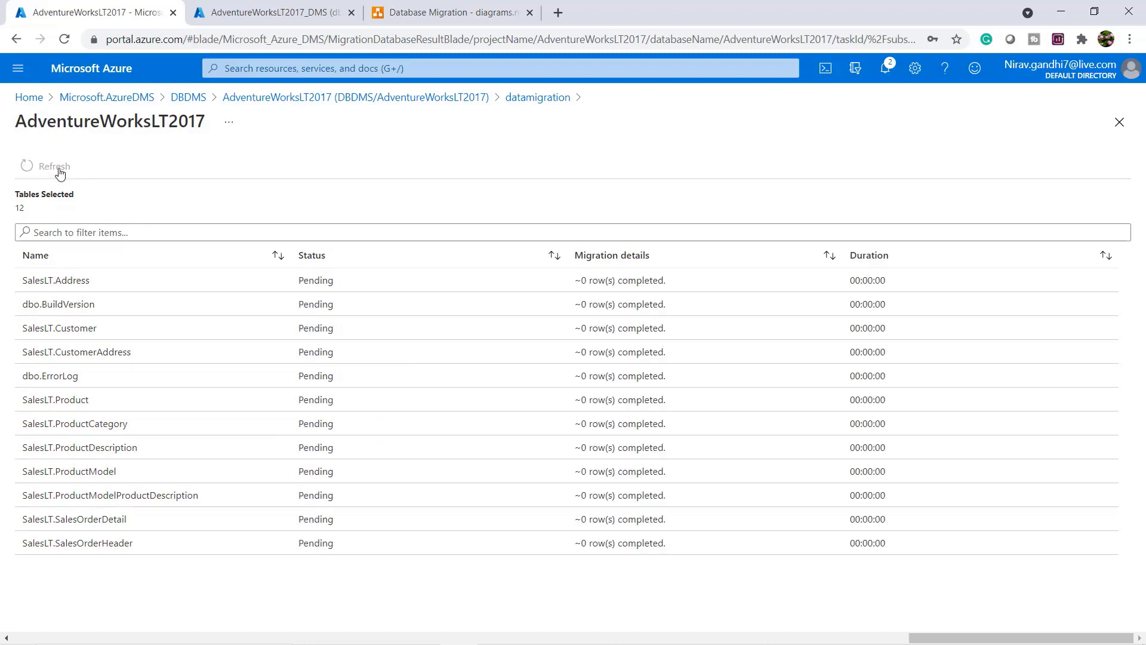
click(53, 166)
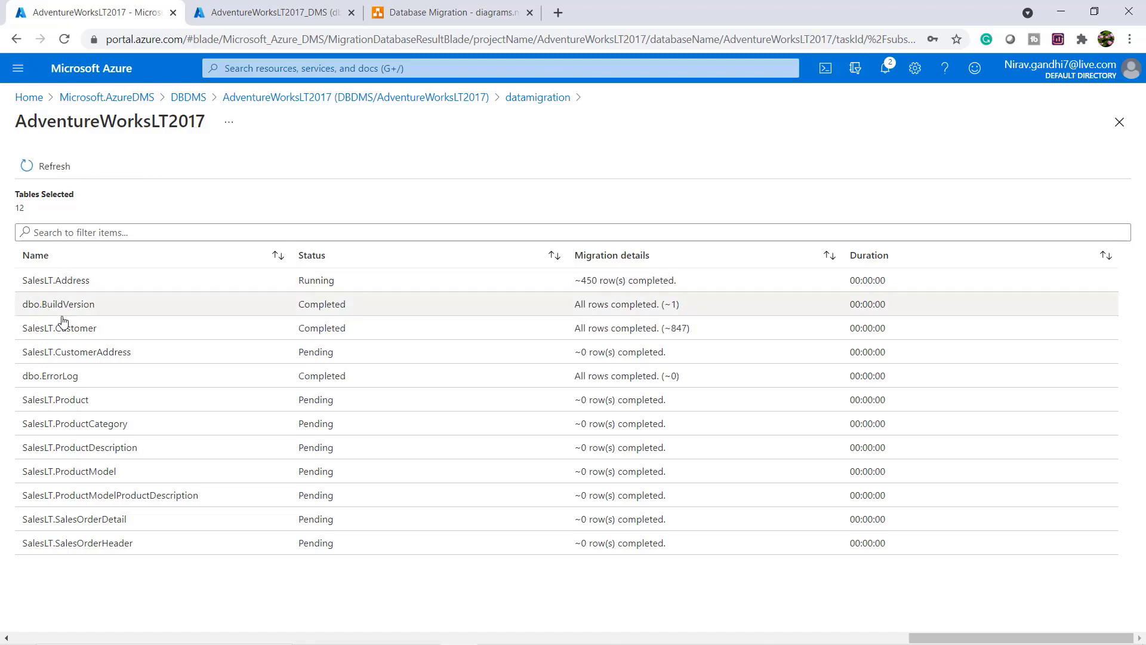
mouse_move(279, 345)
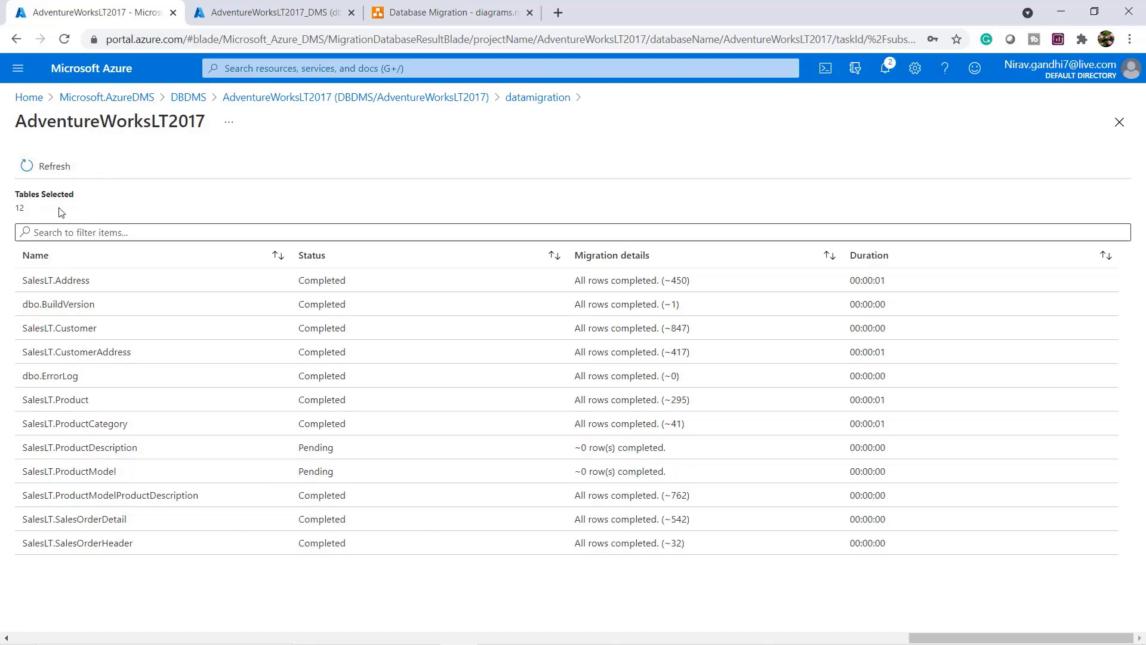
click(54, 165)
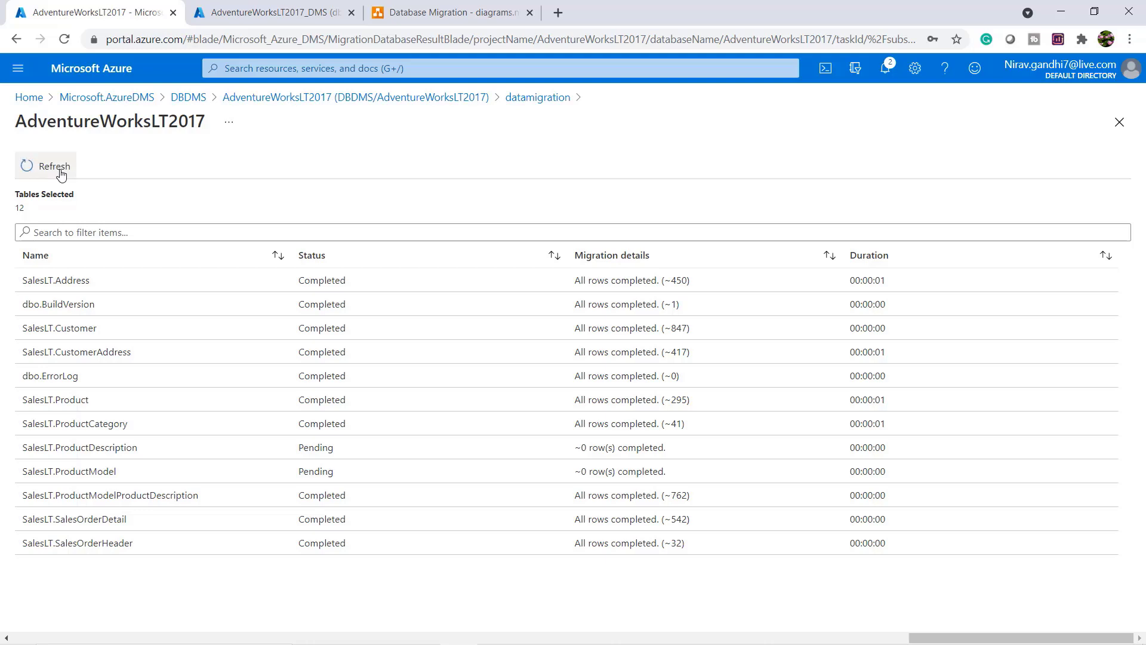
click(46, 165)
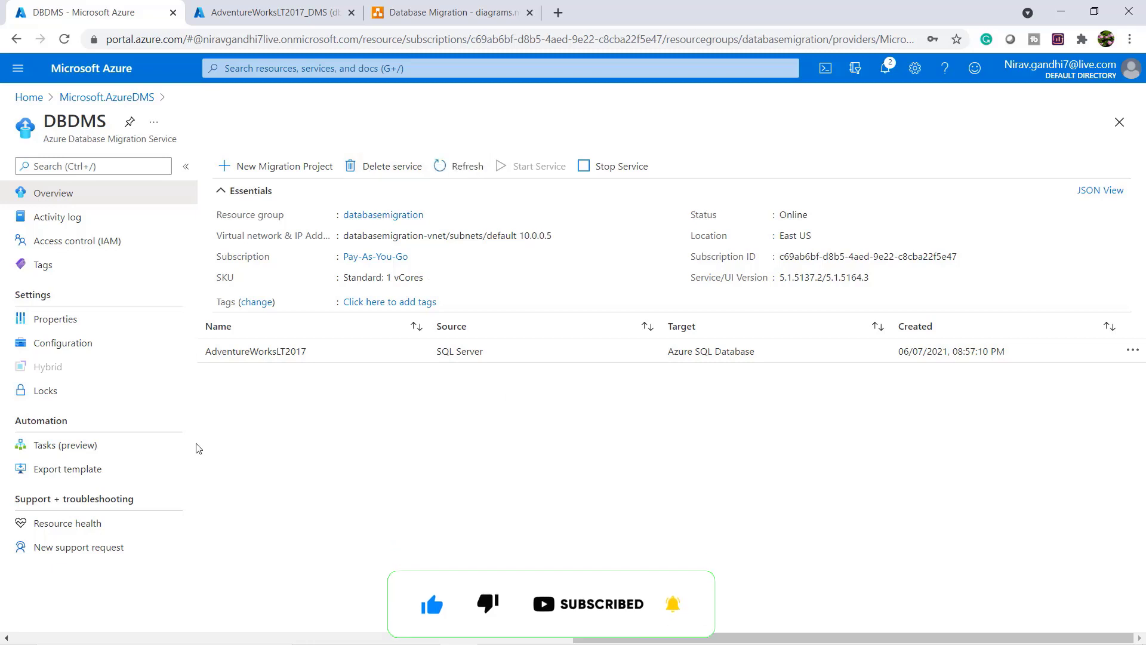
- Refresh the project to see datamigration and dbmigration Completed, then execute the SalesLT.Address query
click(255, 351)
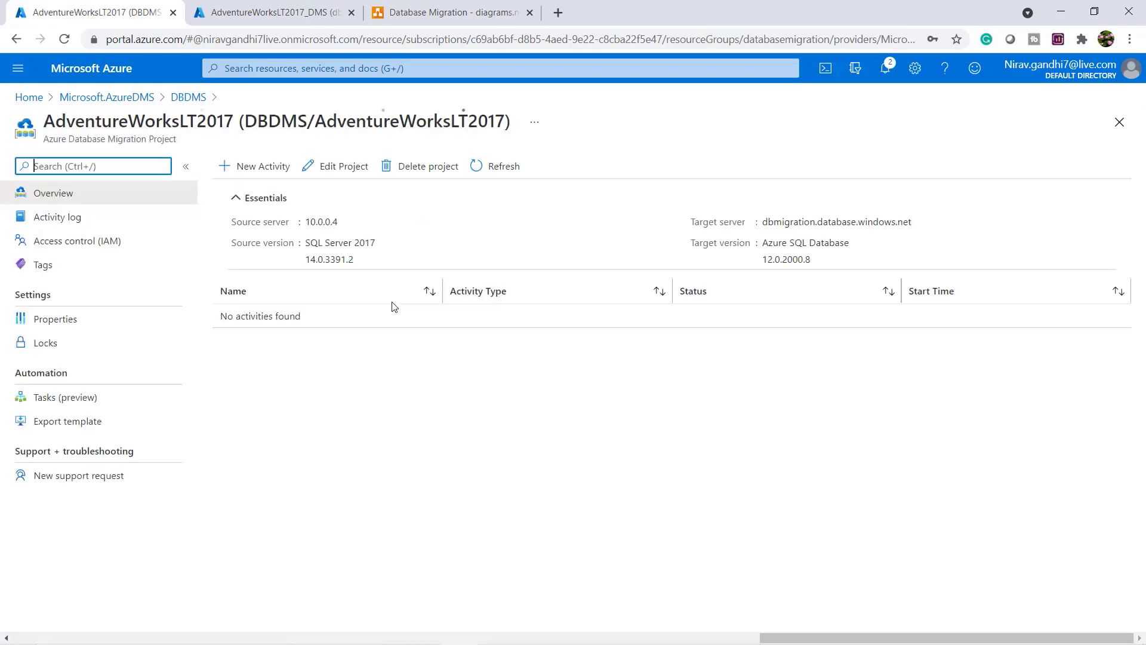
click(502, 165)
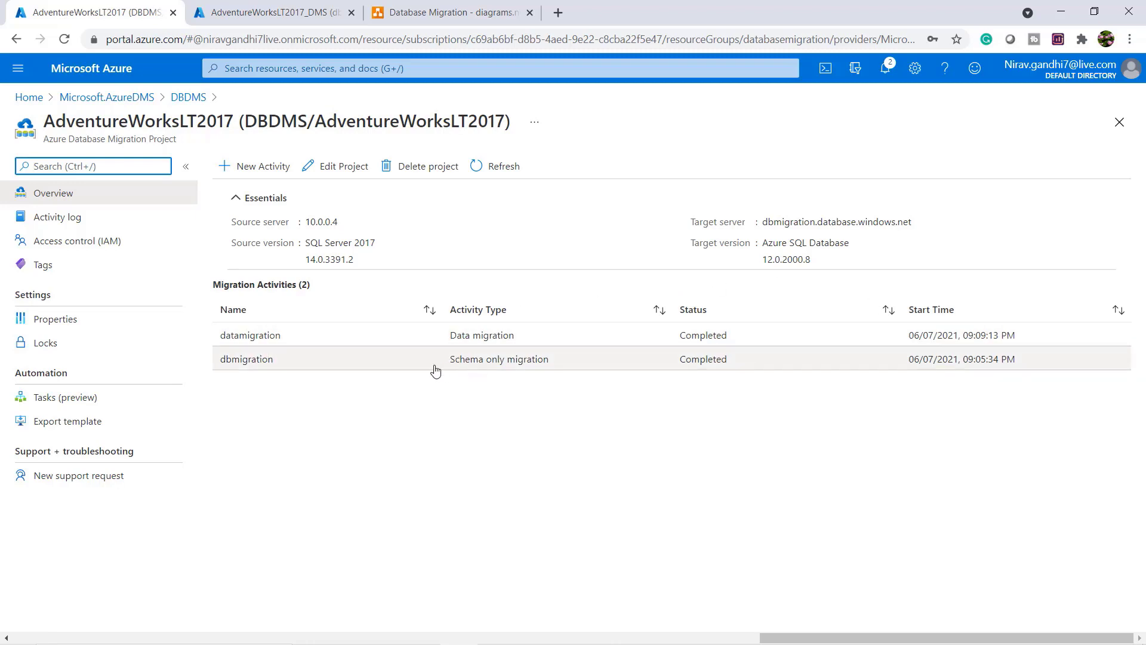
mouse_move(723, 358)
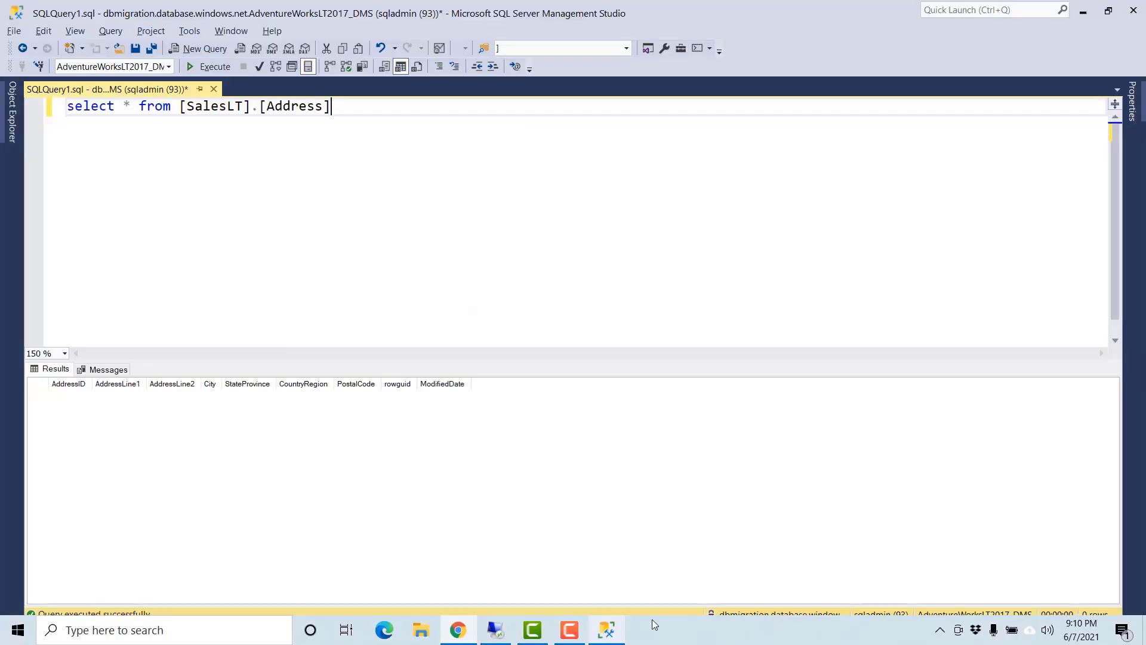
click(209, 66)
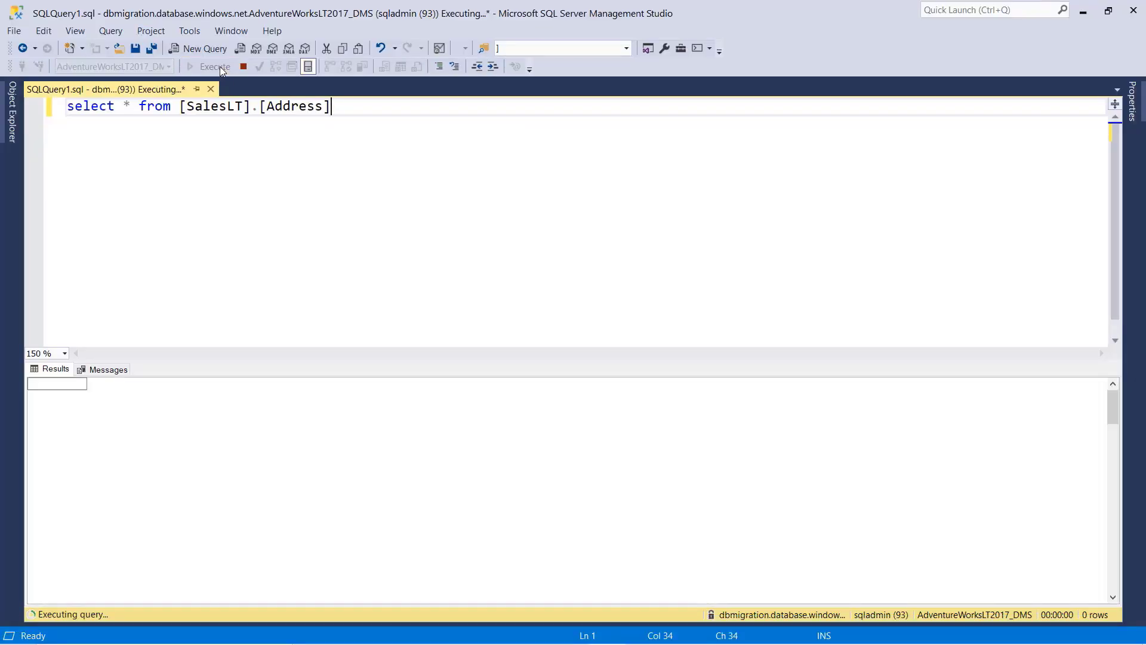